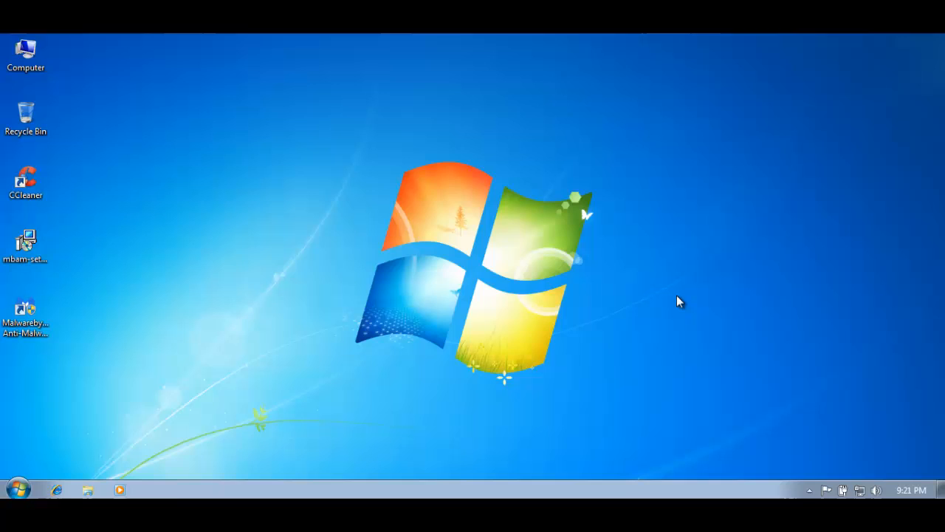
mouse_move(662, 303)
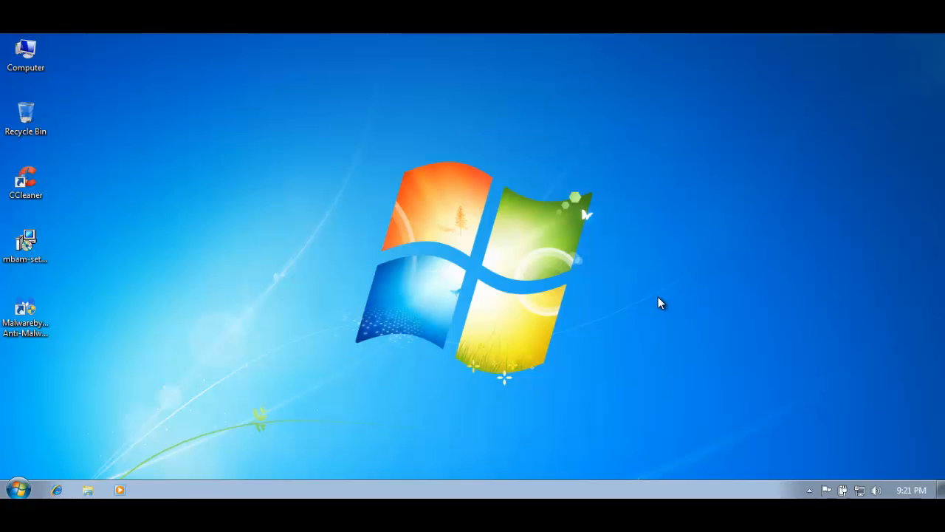
mouse_move(656, 306)
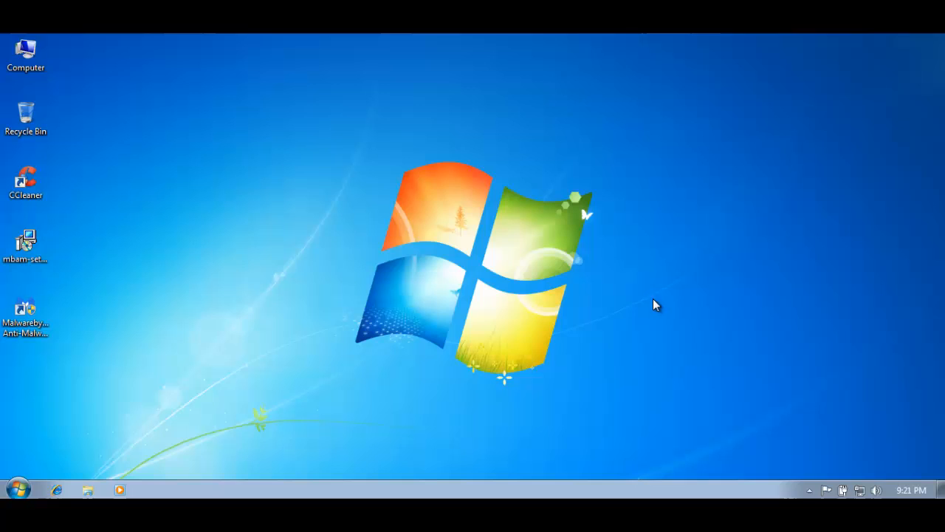
mouse_move(794, 484)
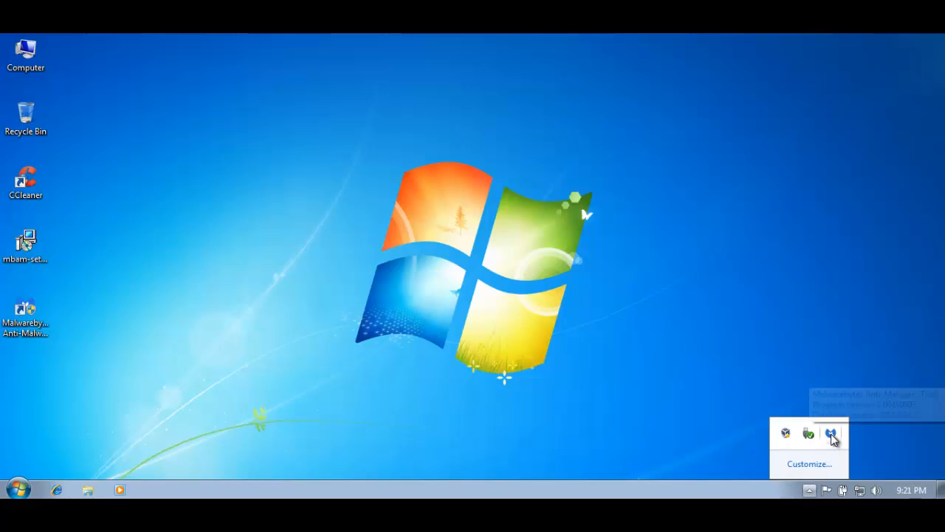
Step: Bring up the Malwarebytes Dashboard from the hidden tray icons popup
left_click(830, 432)
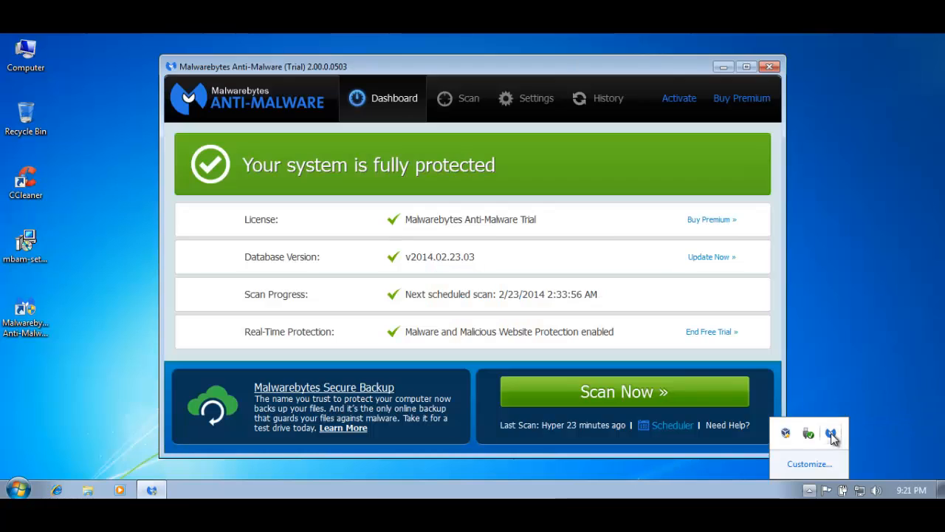
mouse_move(739, 405)
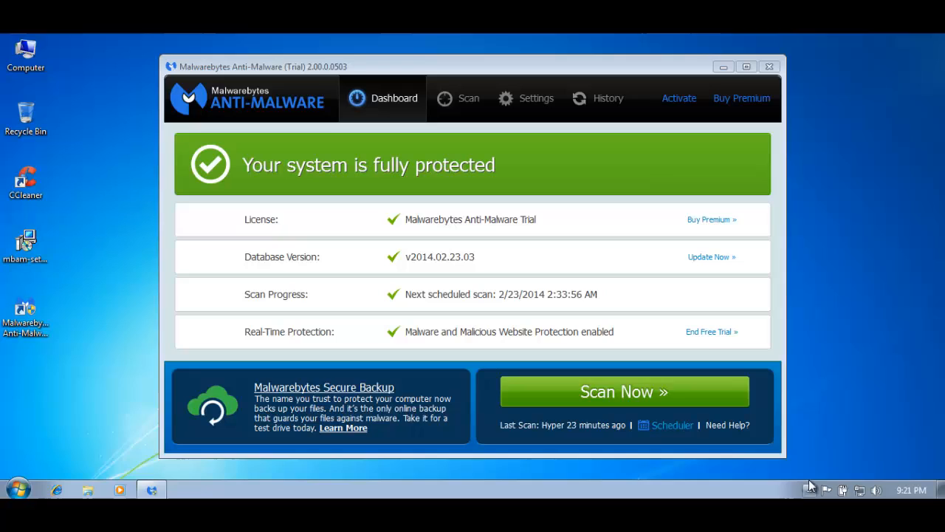
mouse_move(233, 156)
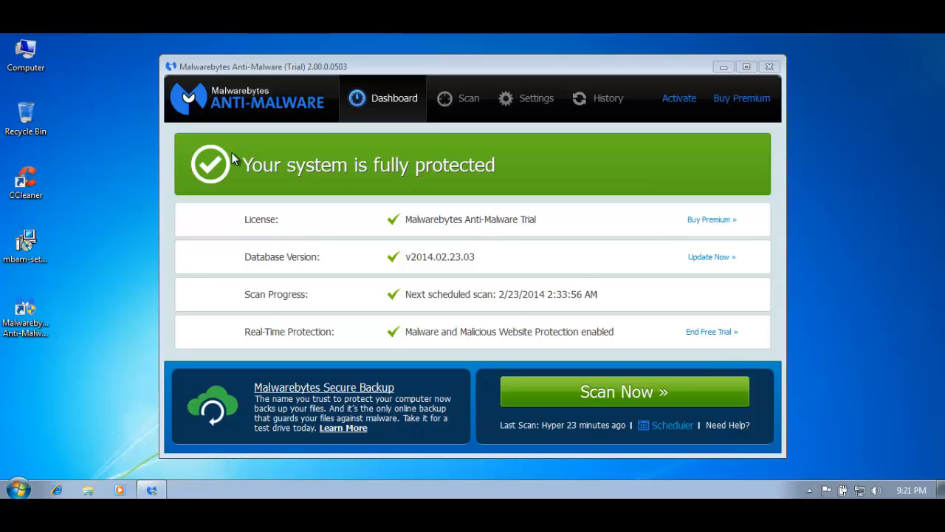
mouse_move(647, 104)
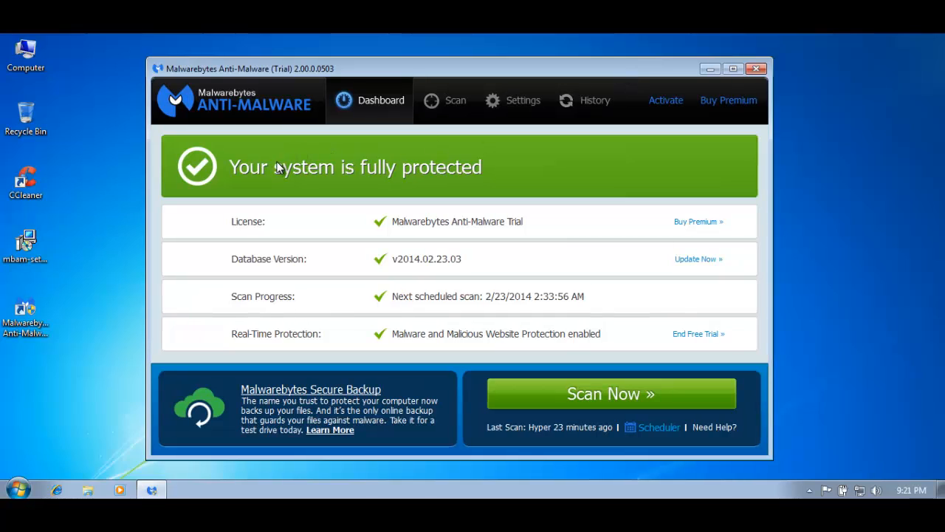
mouse_move(332, 186)
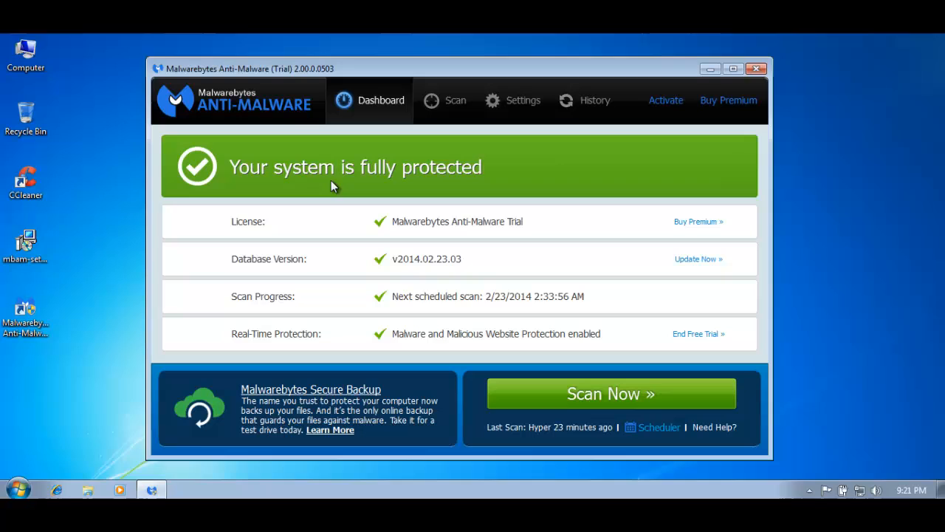
mouse_move(475, 206)
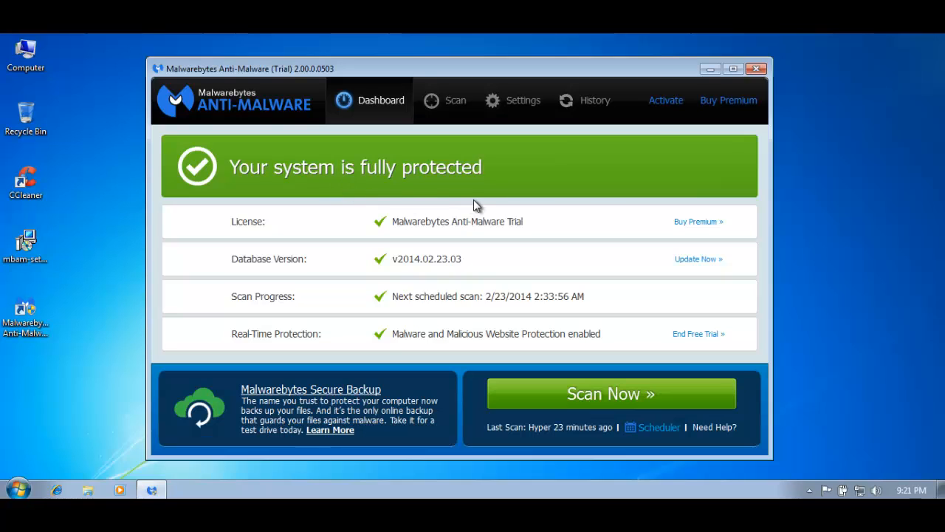
mouse_move(458, 180)
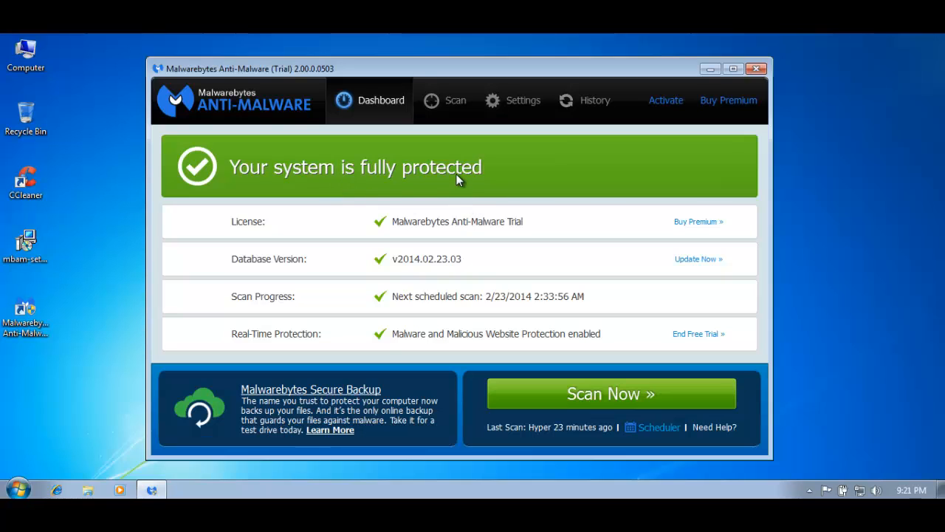
mouse_move(459, 175)
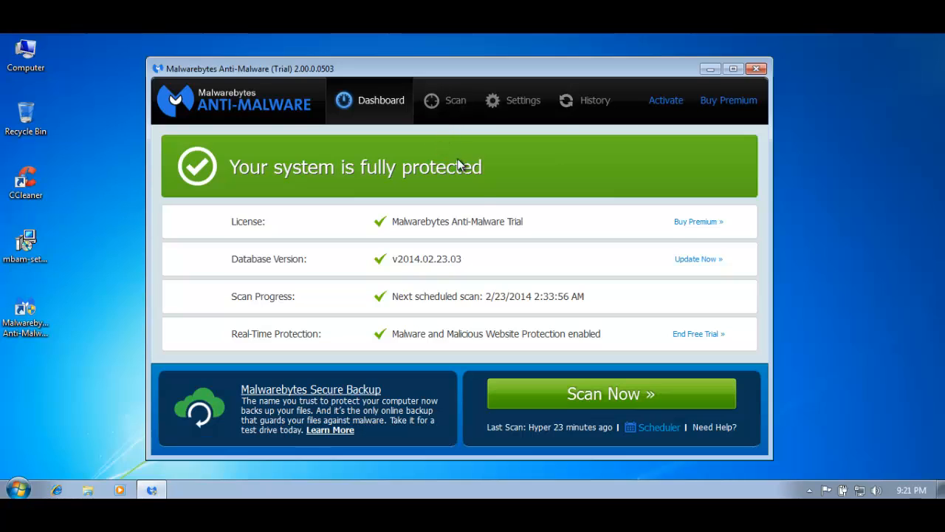
mouse_move(244, 376)
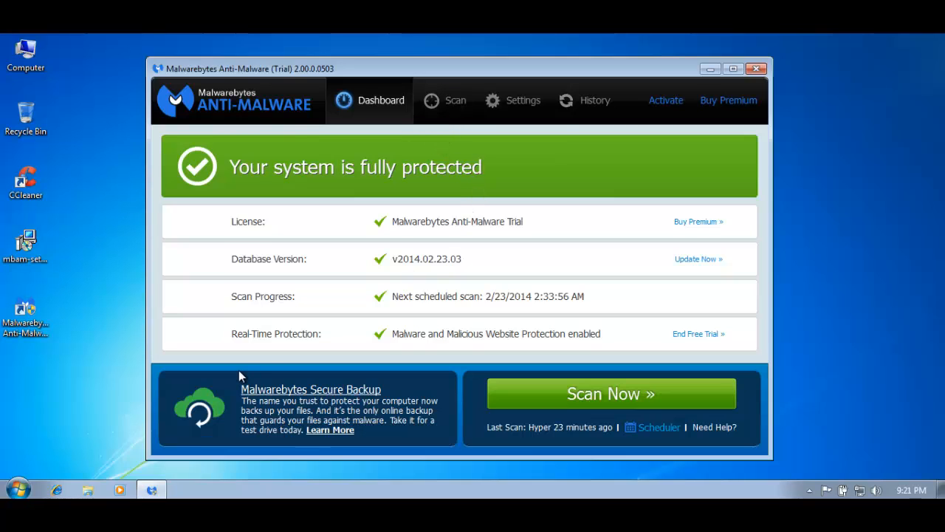
mouse_move(287, 215)
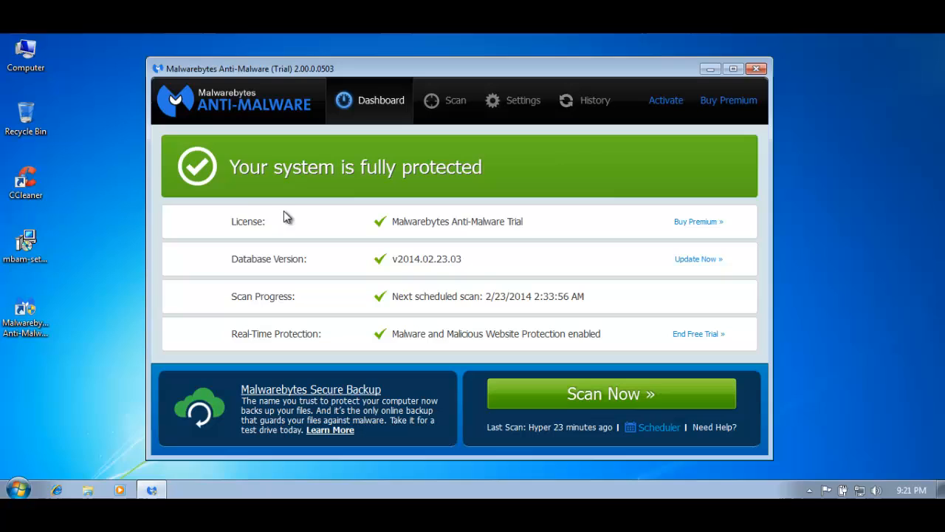
mouse_move(579, 207)
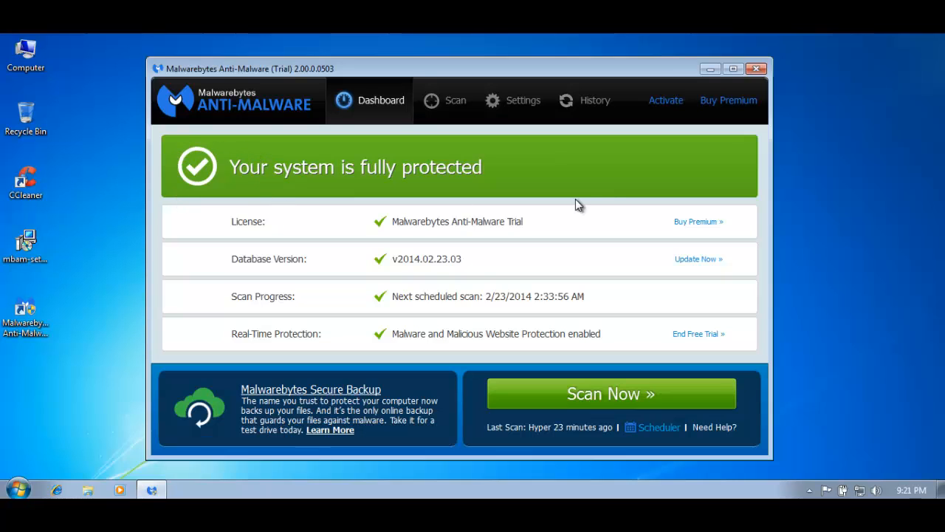
mouse_move(611, 213)
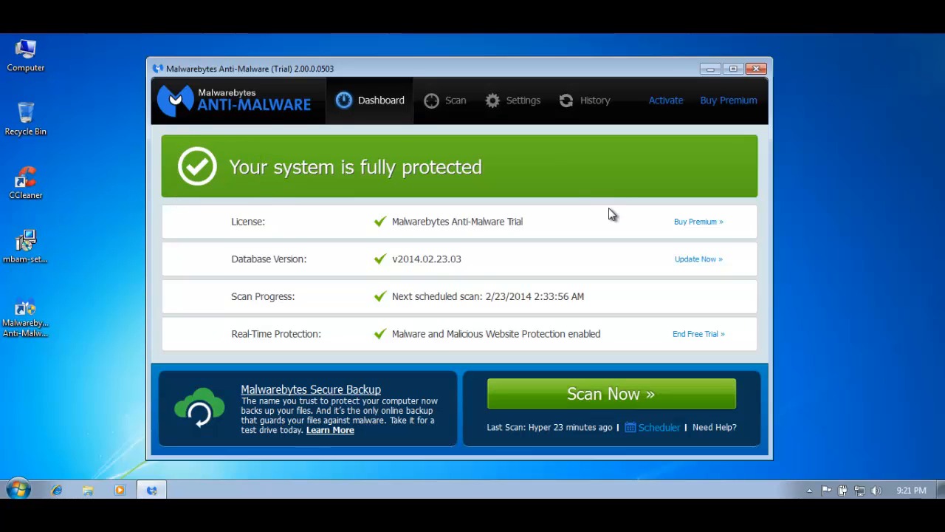
mouse_move(620, 221)
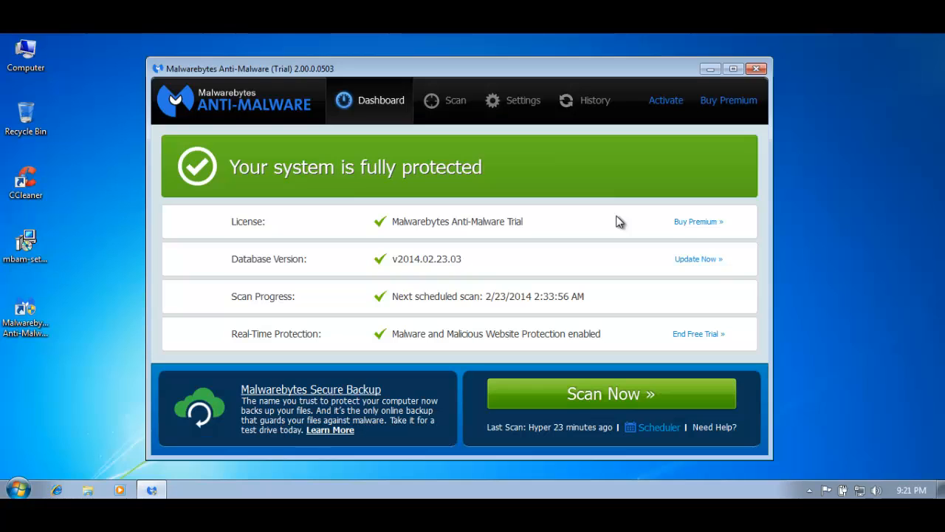
left_click(446, 100)
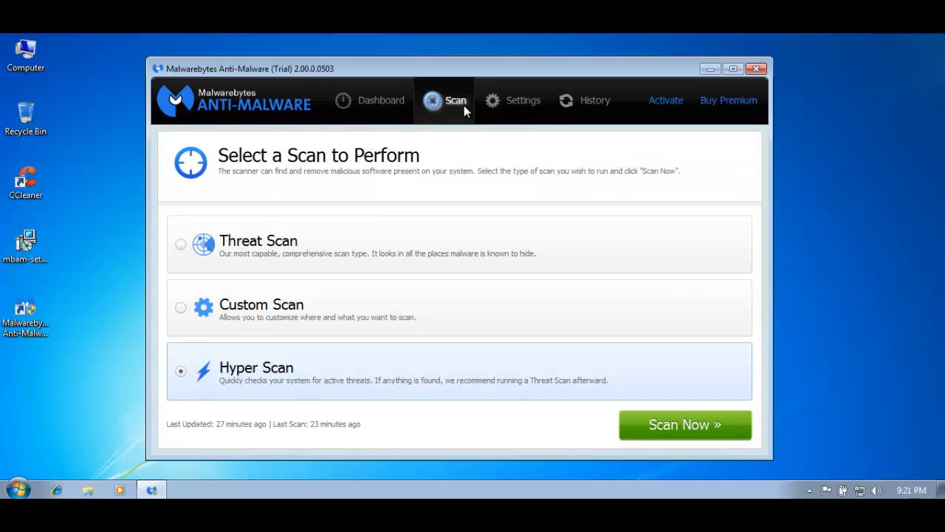
left_click(522, 101)
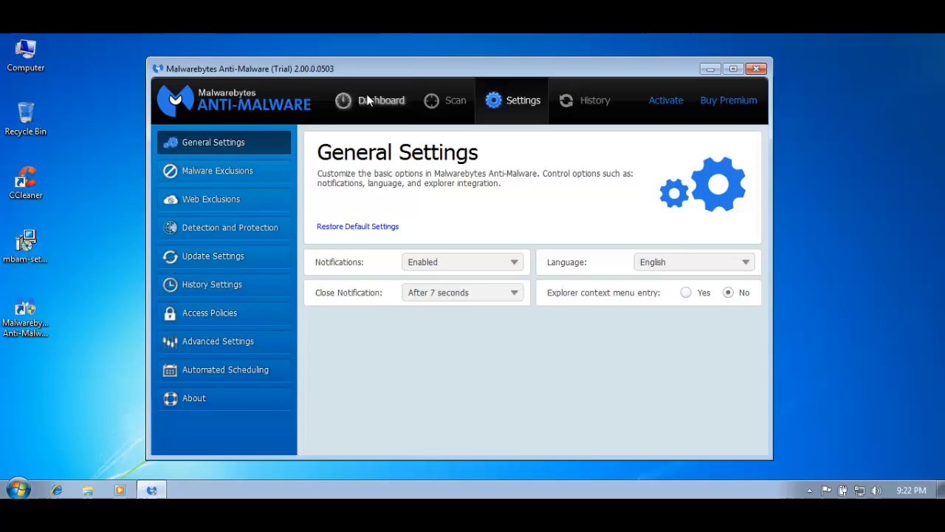
left_click(381, 100)
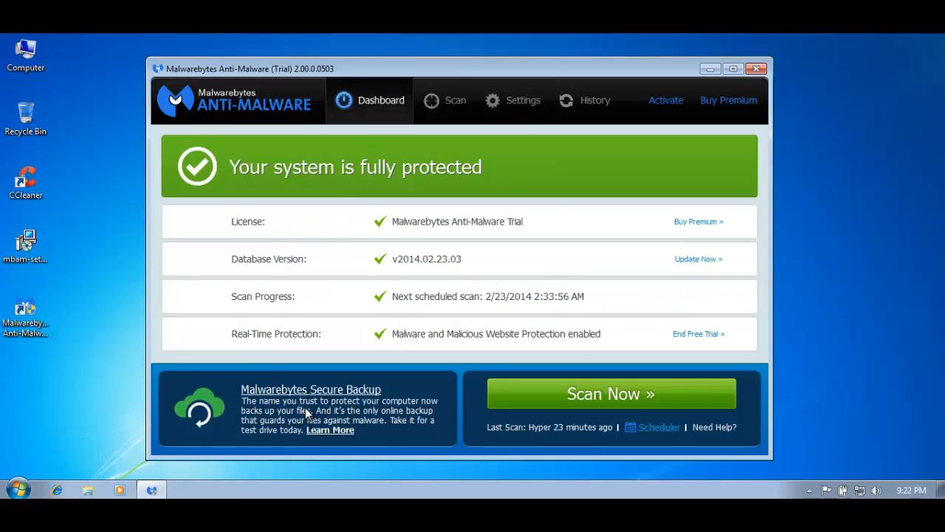
mouse_move(376, 407)
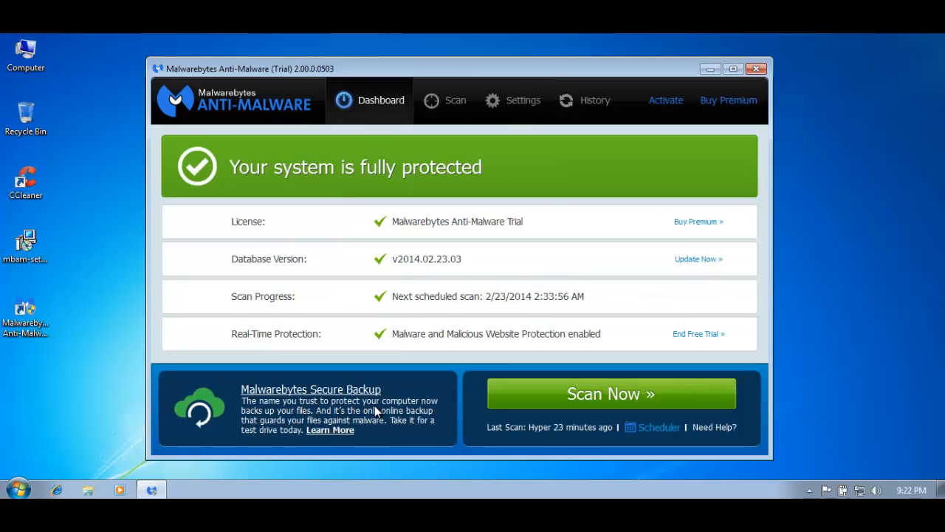
mouse_move(455, 101)
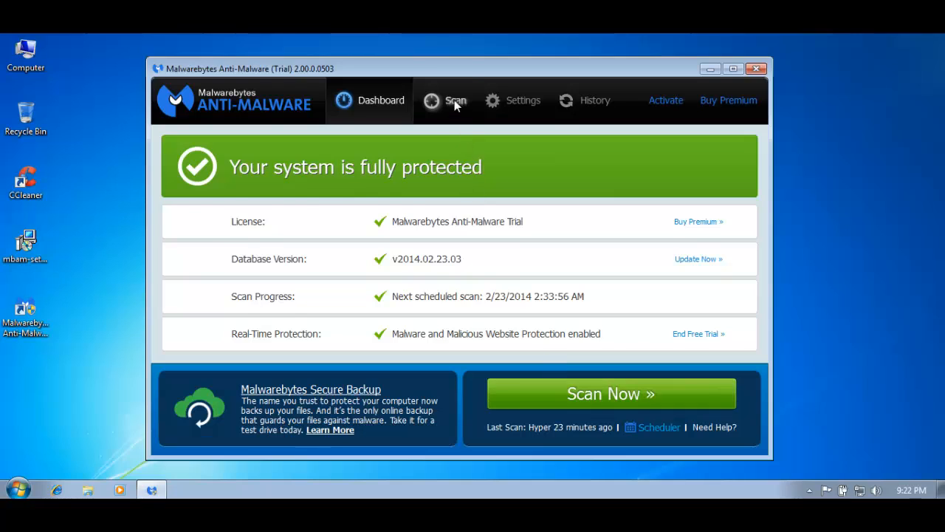
left_click(455, 100)
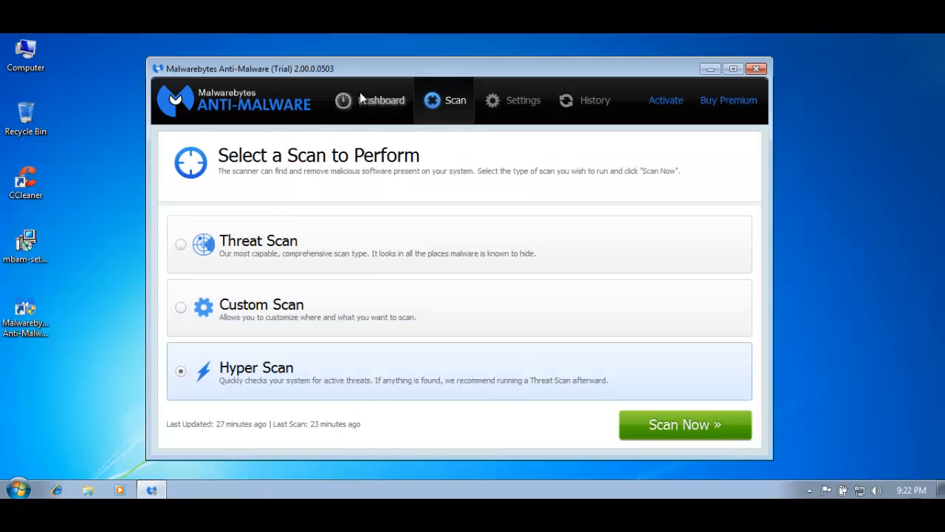
left_click(370, 100)
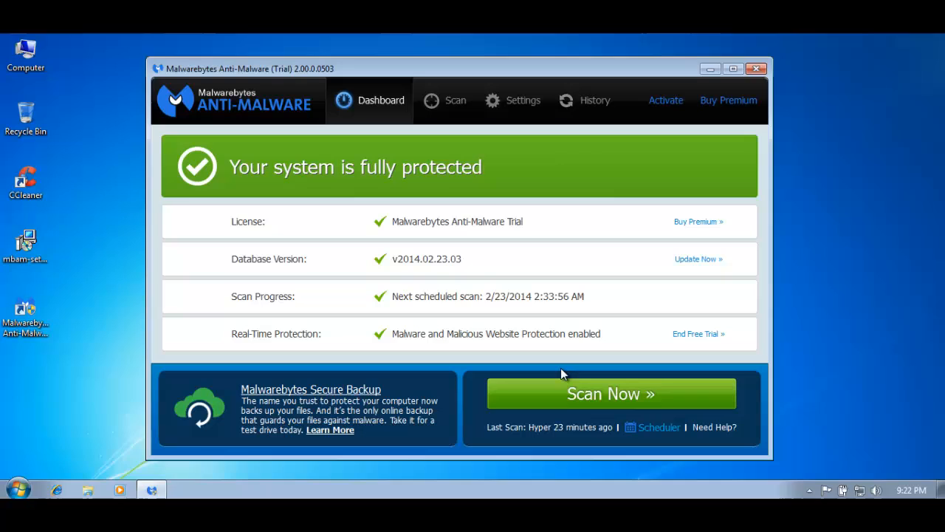
mouse_move(372, 378)
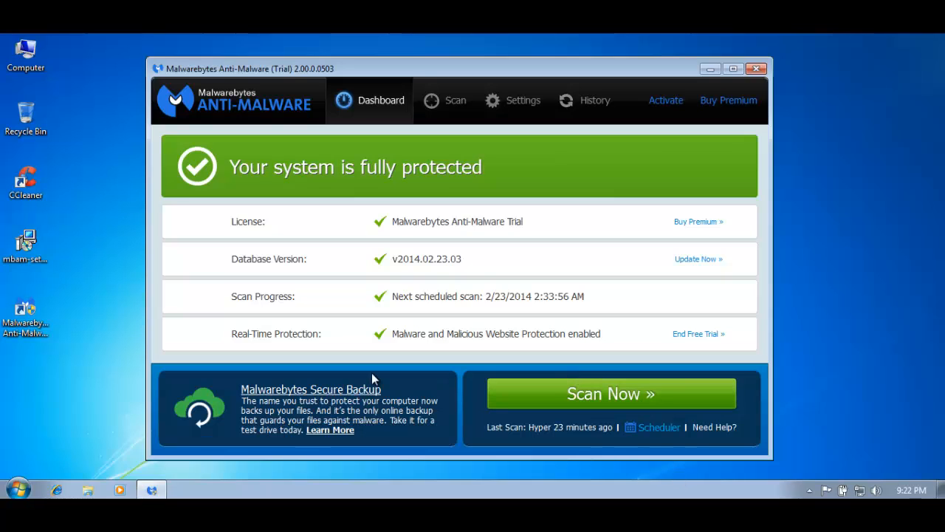
mouse_move(662, 452)
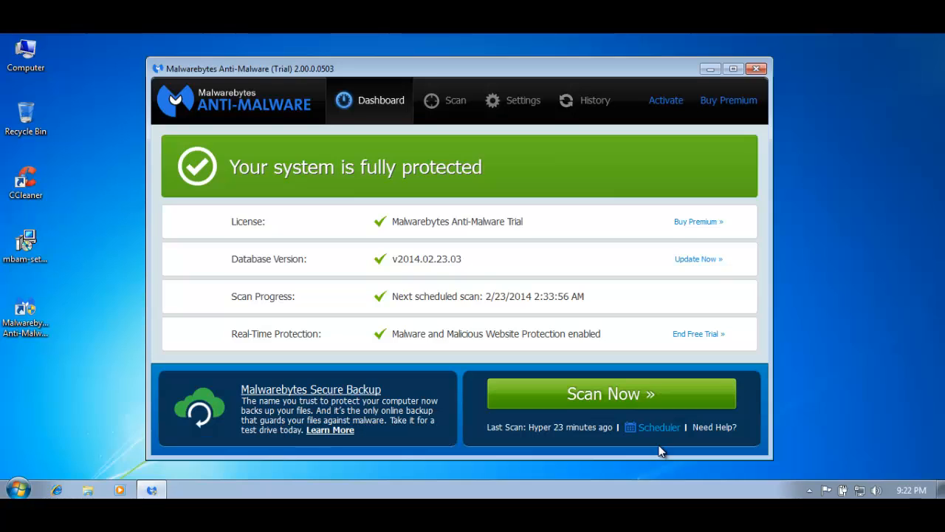
mouse_move(509, 347)
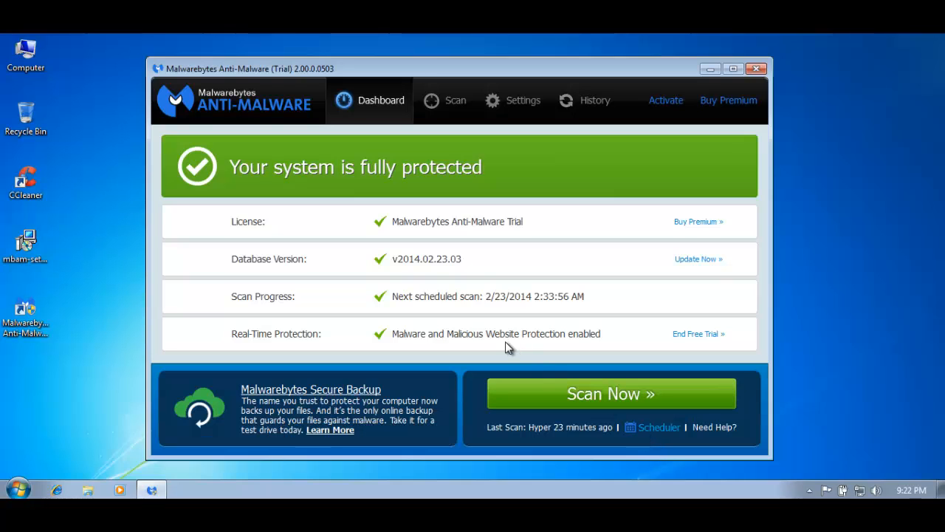
left_click(445, 100)
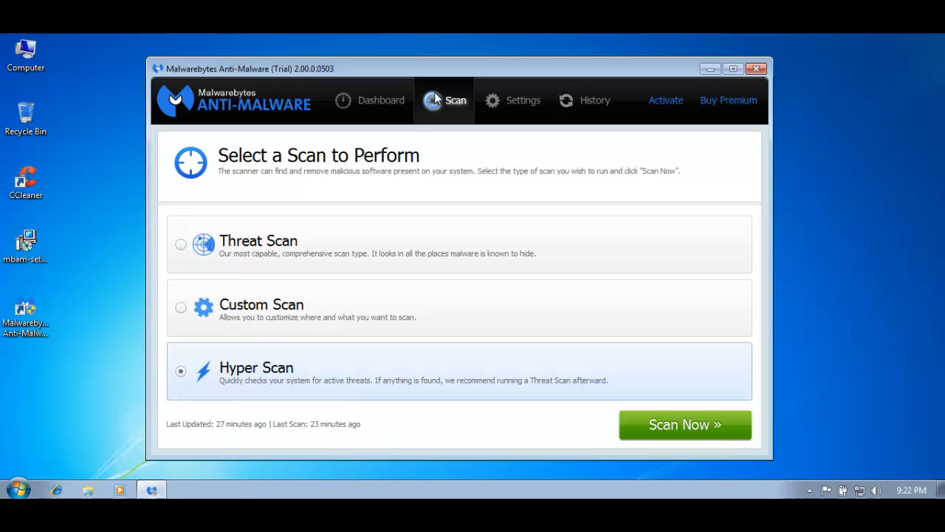
left_click(513, 100)
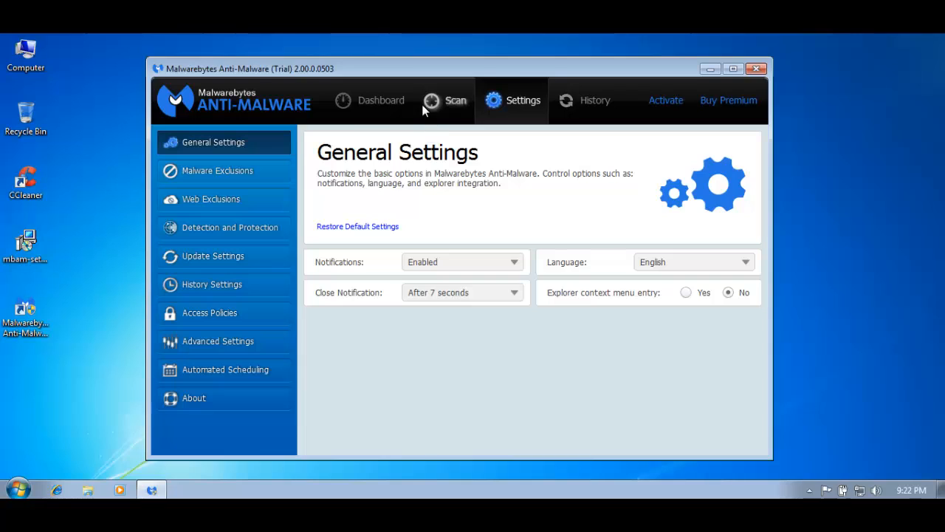
left_click(381, 101)
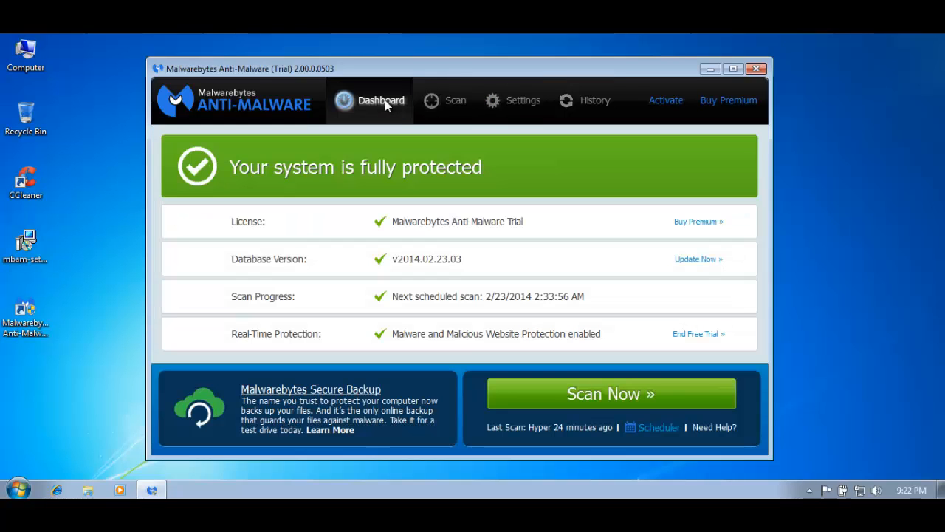
mouse_move(472, 163)
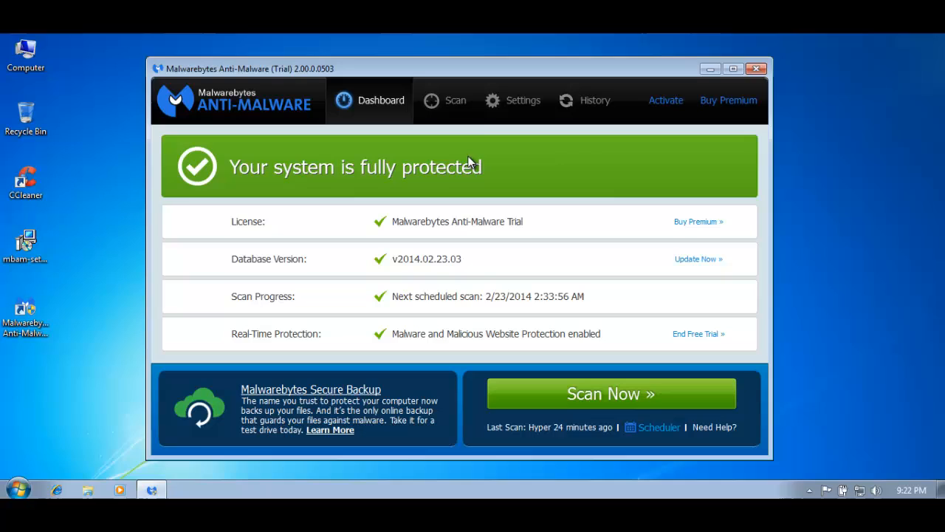
mouse_move(257, 180)
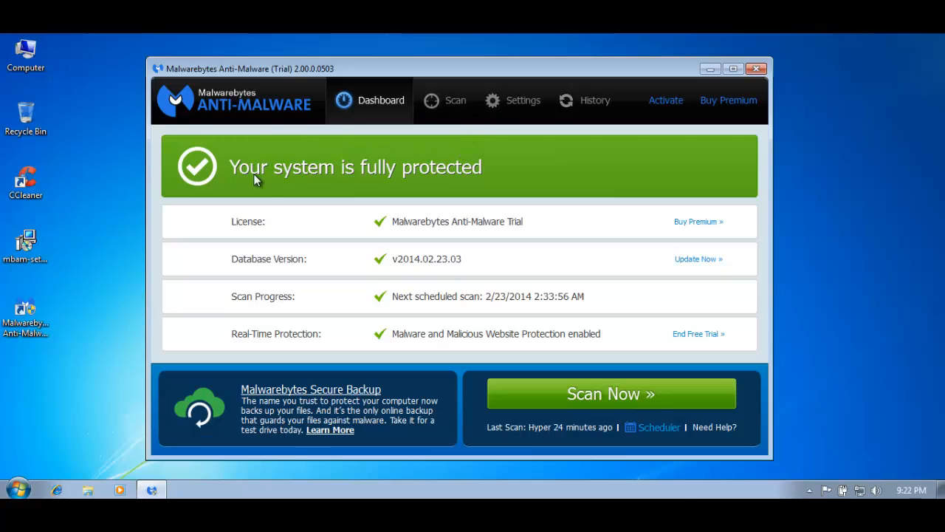
mouse_move(414, 186)
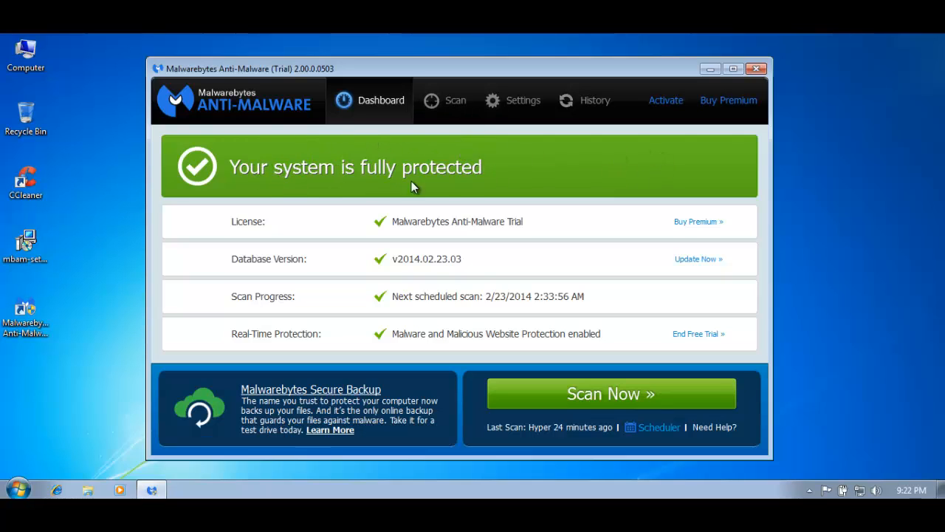
mouse_move(495, 174)
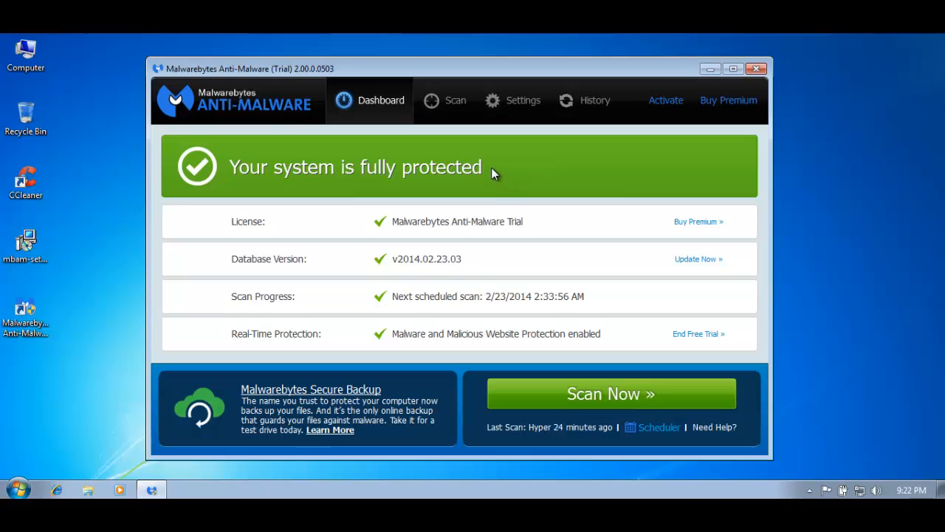
mouse_move(431, 111)
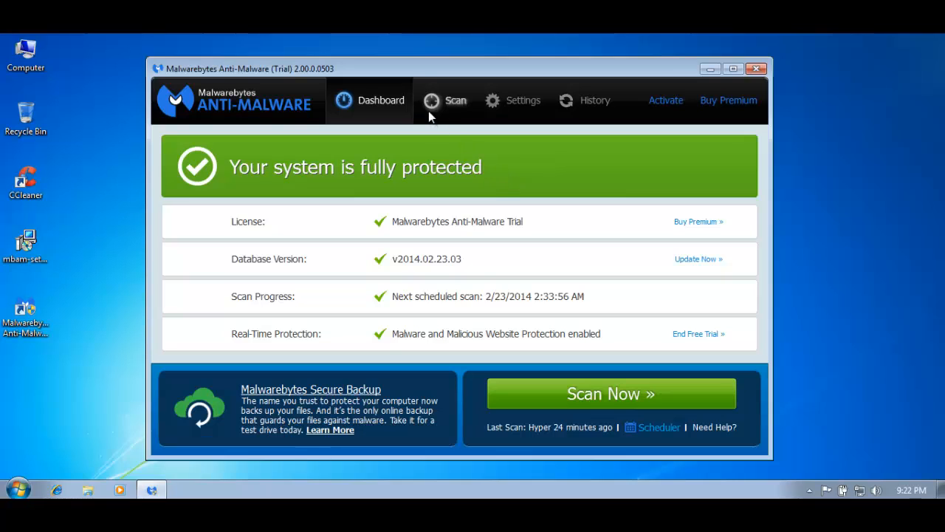
mouse_move(668, 227)
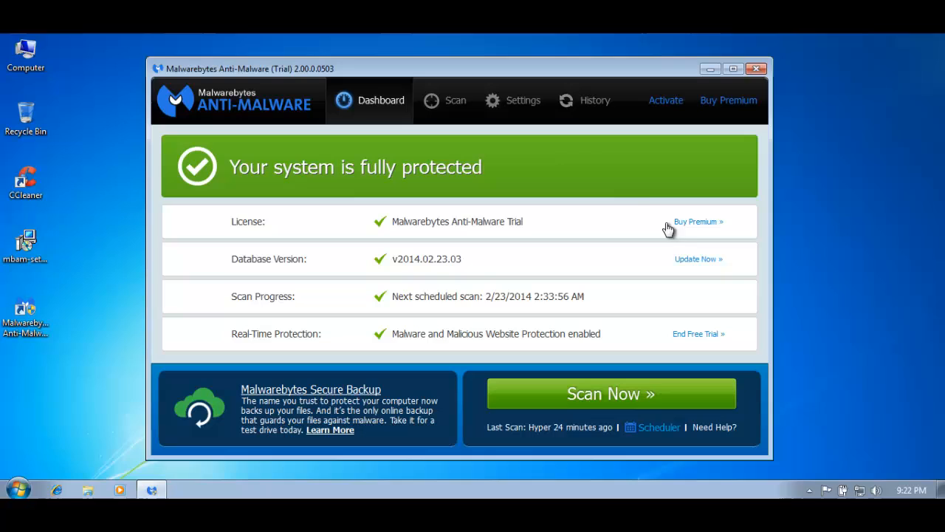
mouse_move(508, 230)
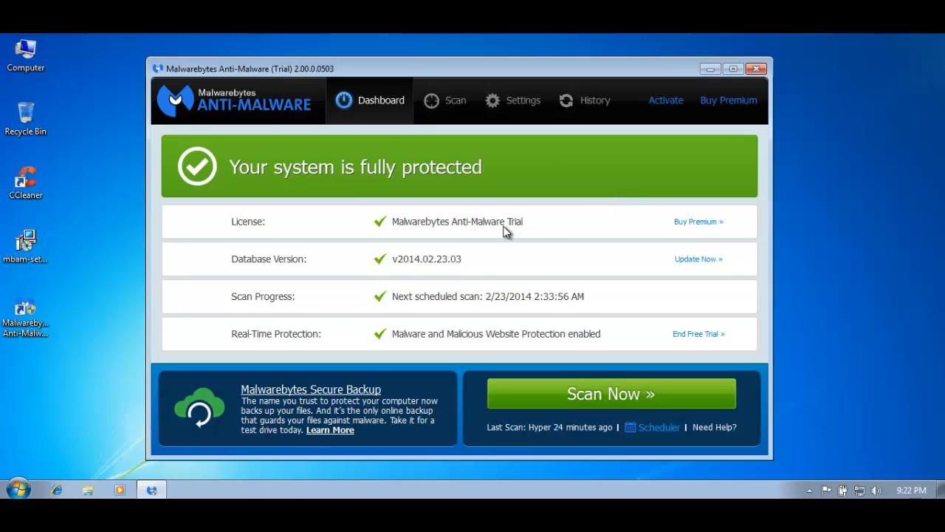
mouse_move(431, 254)
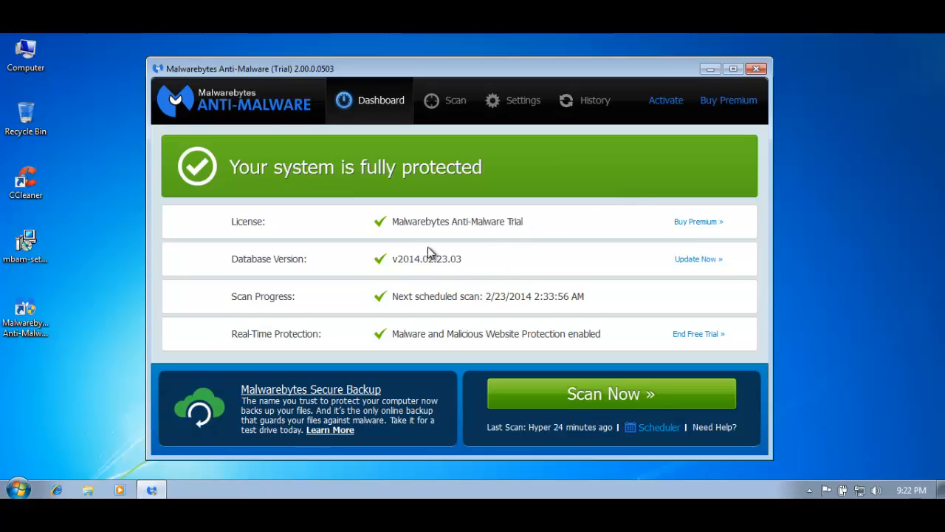
mouse_move(311, 280)
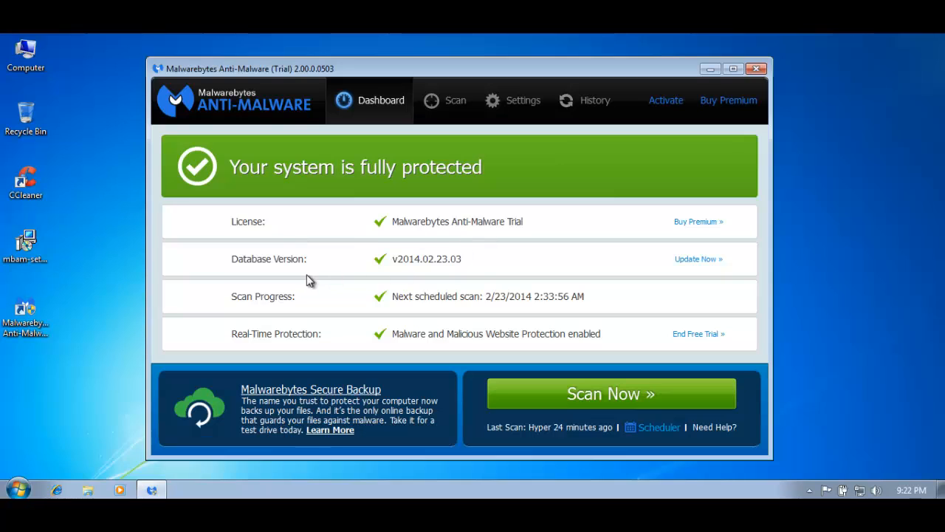
mouse_move(432, 316)
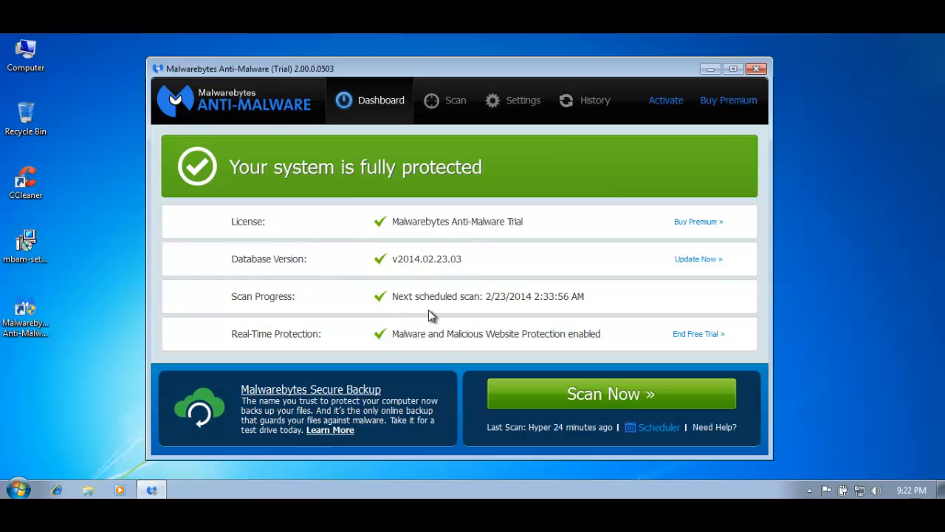
mouse_move(402, 346)
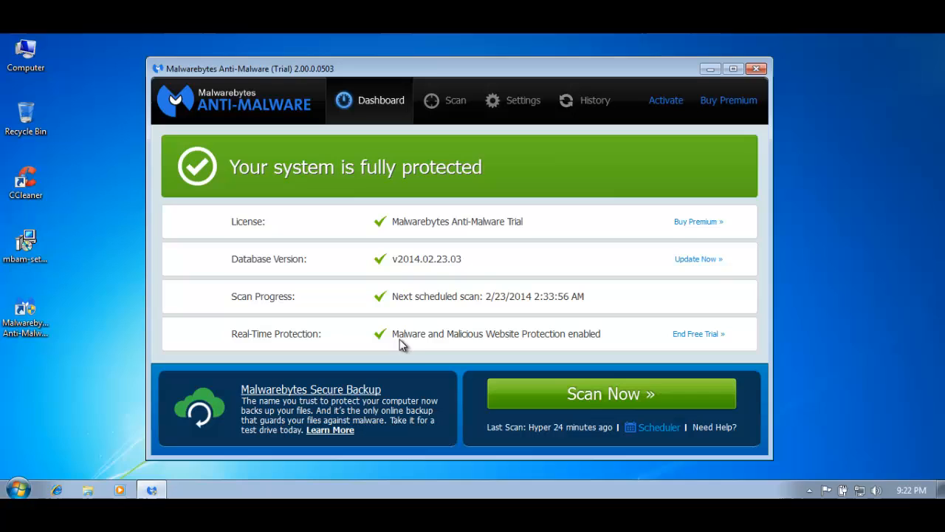
mouse_move(520, 355)
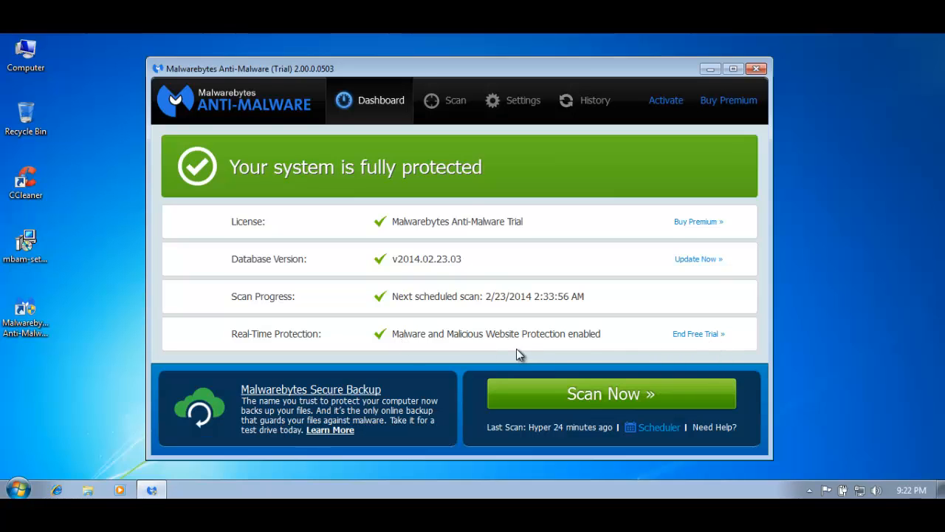
Step: In Detection and Protection settings, disable Scan within archives, keeping PUPs treated as malware
left_click(523, 100)
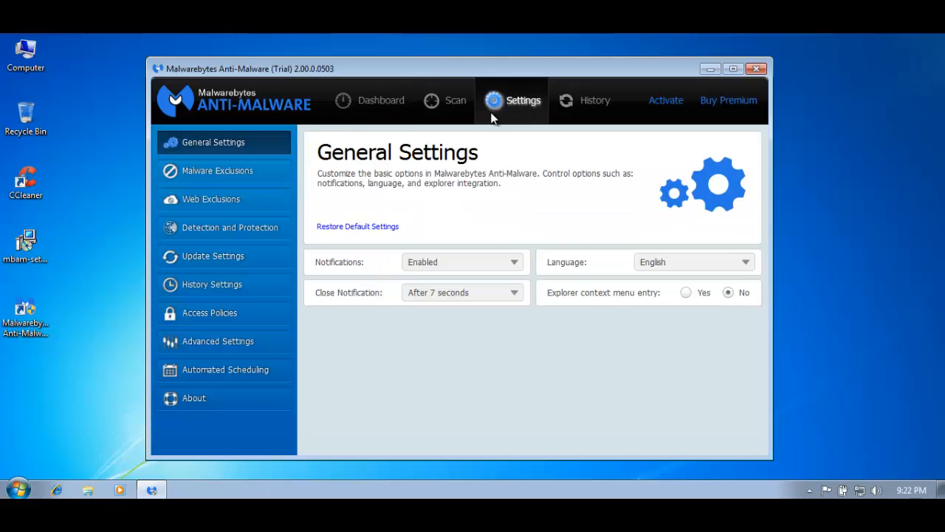
mouse_move(347, 290)
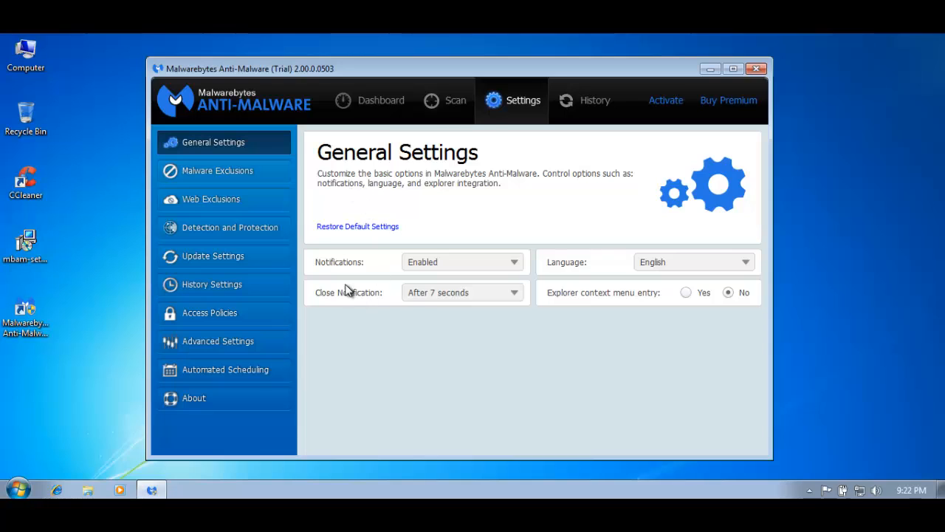
mouse_move(230, 198)
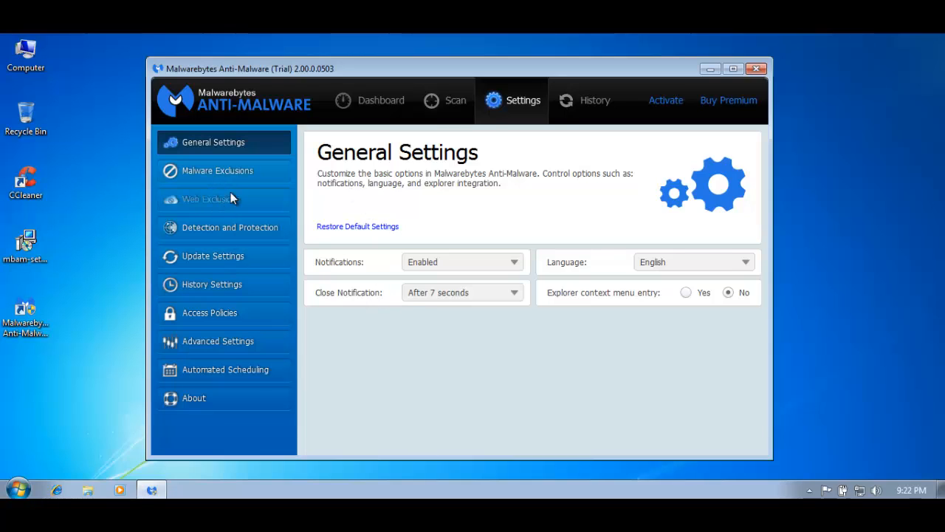
left_click(230, 228)
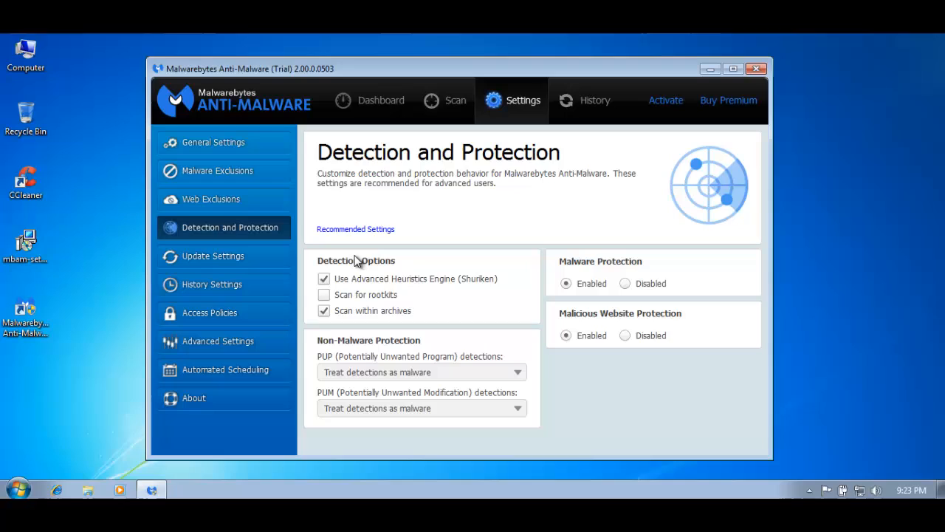
mouse_move(419, 287)
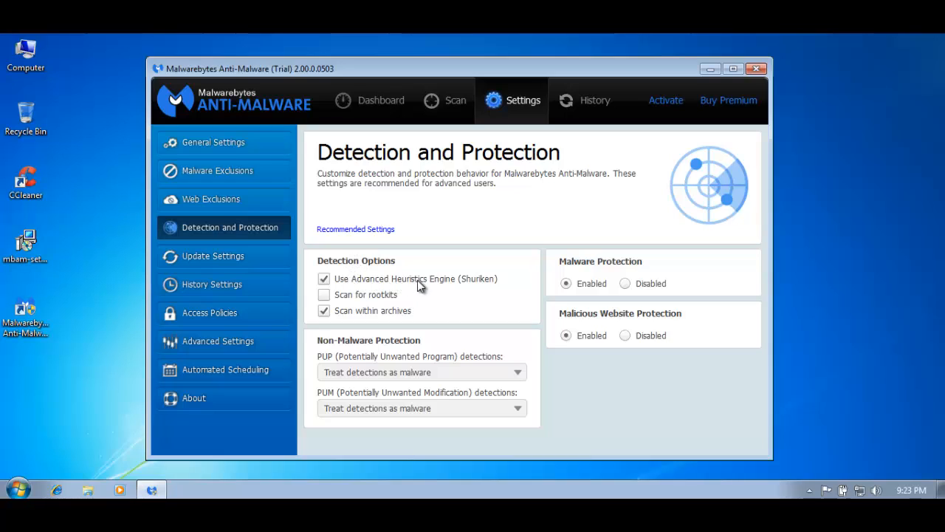
mouse_move(441, 287)
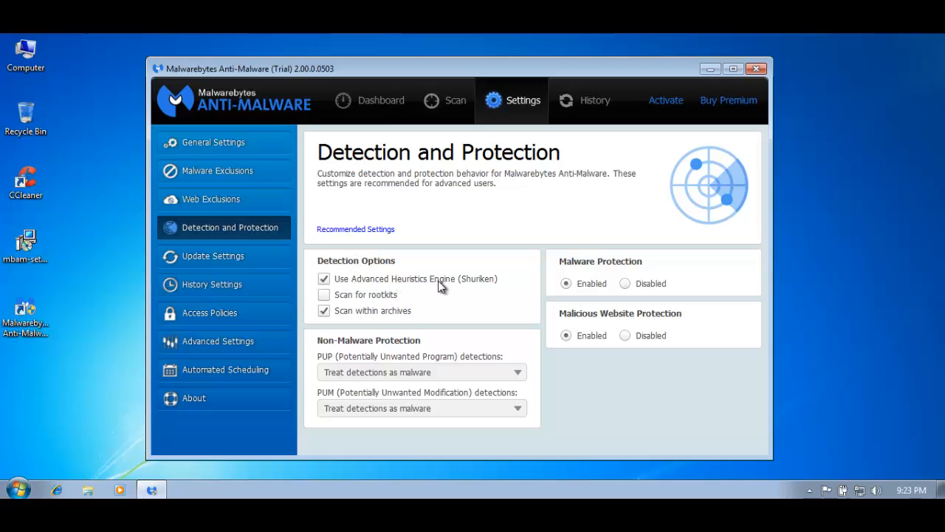
mouse_move(332, 322)
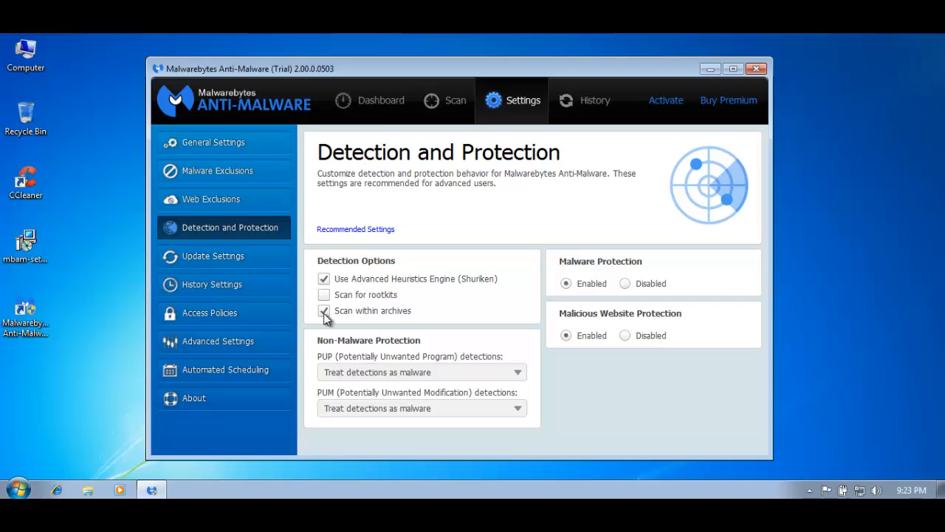
left_click(323, 310)
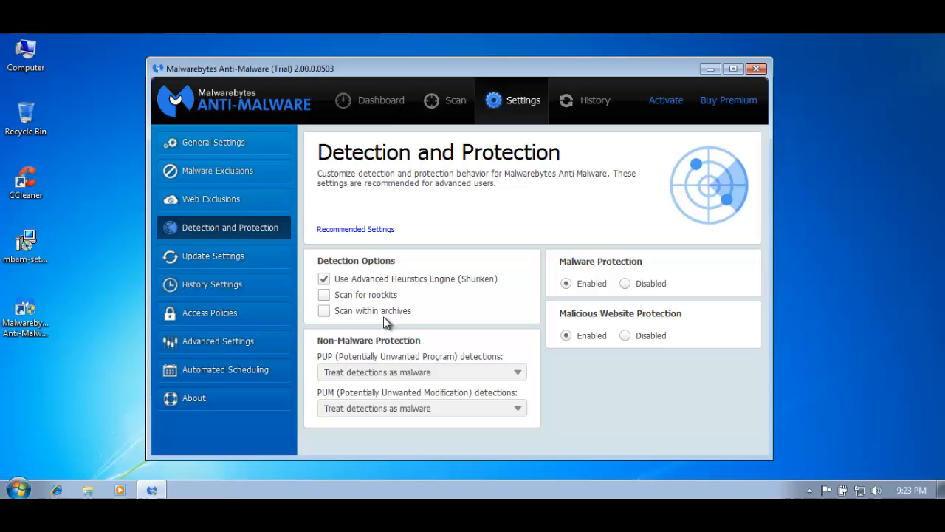
mouse_move(357, 378)
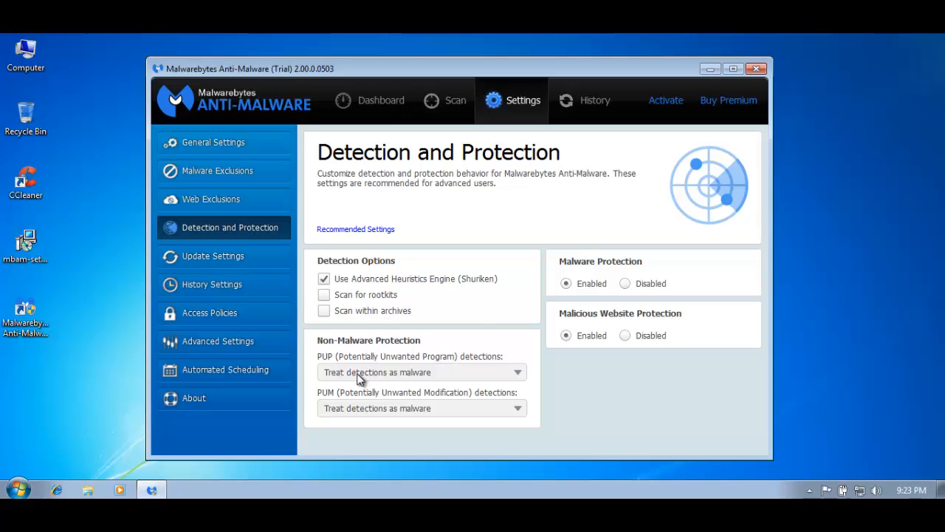
mouse_move(422, 372)
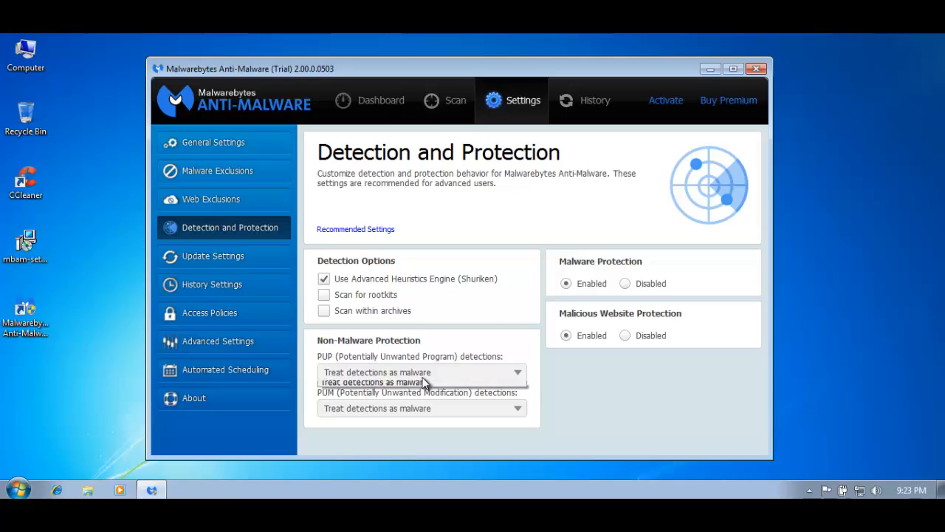
left_click(517, 372)
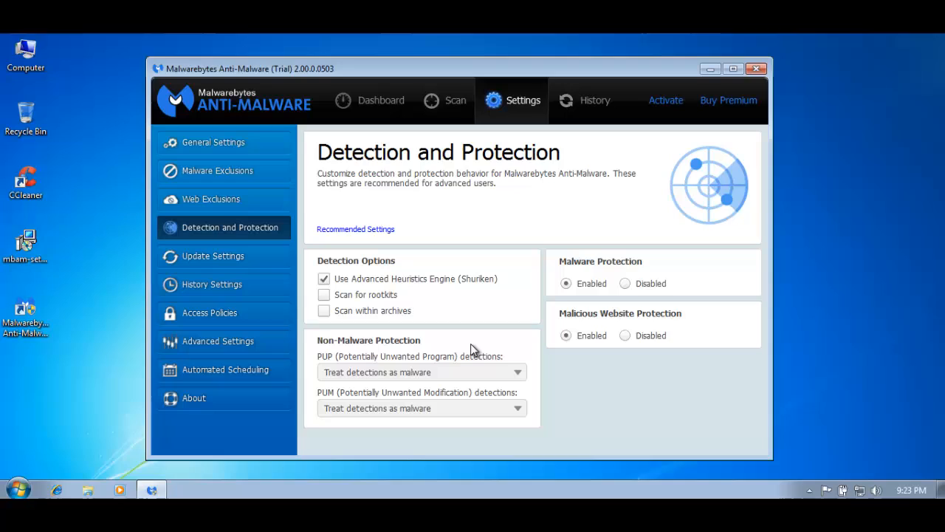
mouse_move(328, 428)
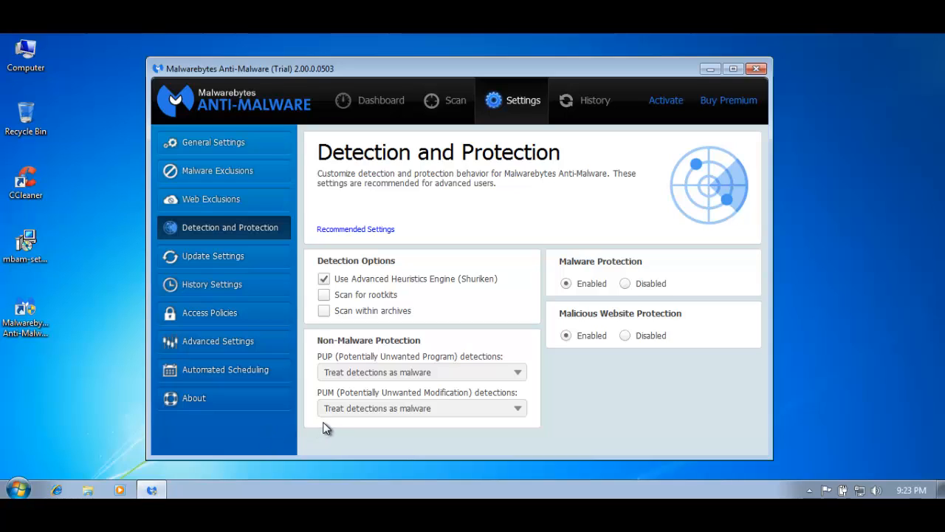
mouse_move(583, 296)
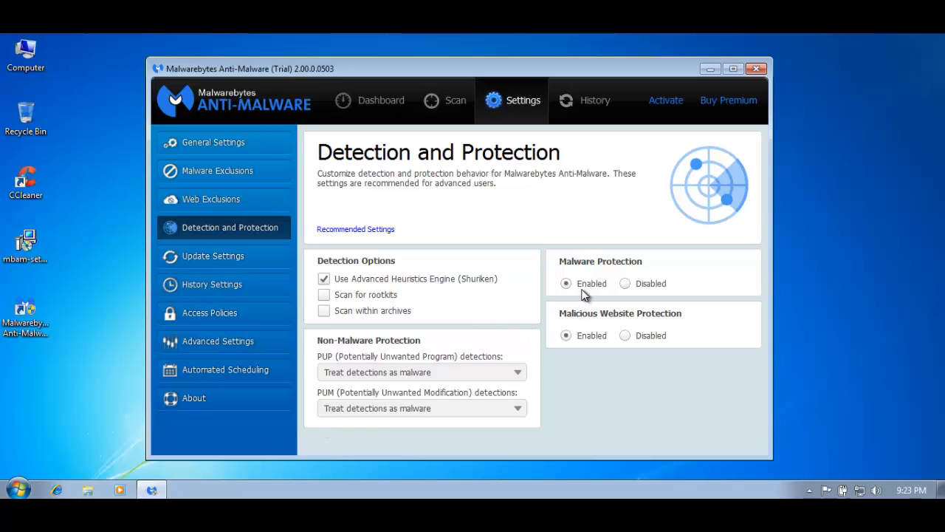
mouse_move(617, 292)
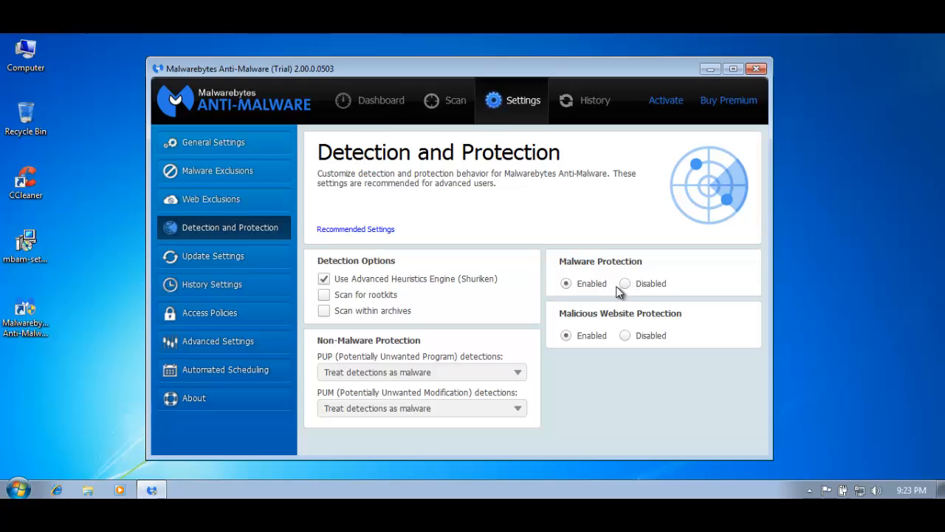
mouse_move(612, 334)
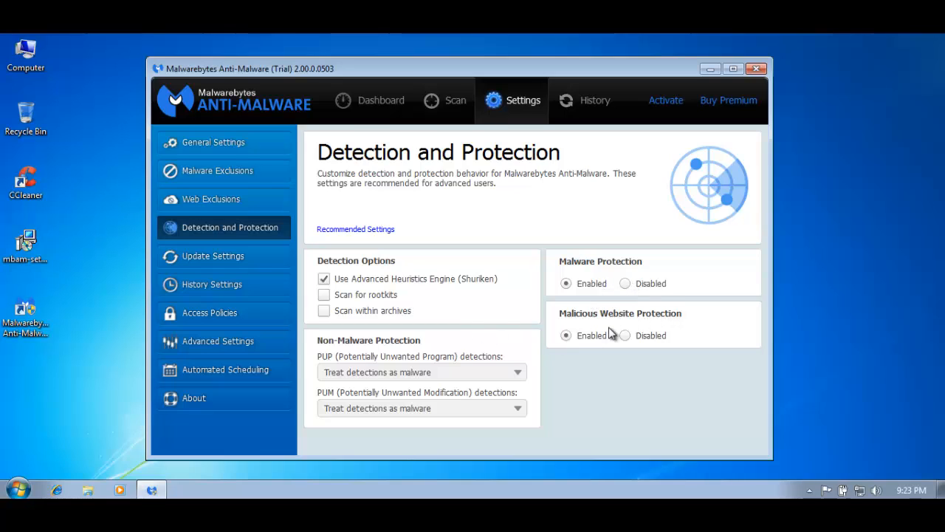
Step: In Advanced Settings, toggle the self-protection module on and back off again
left_click(219, 340)
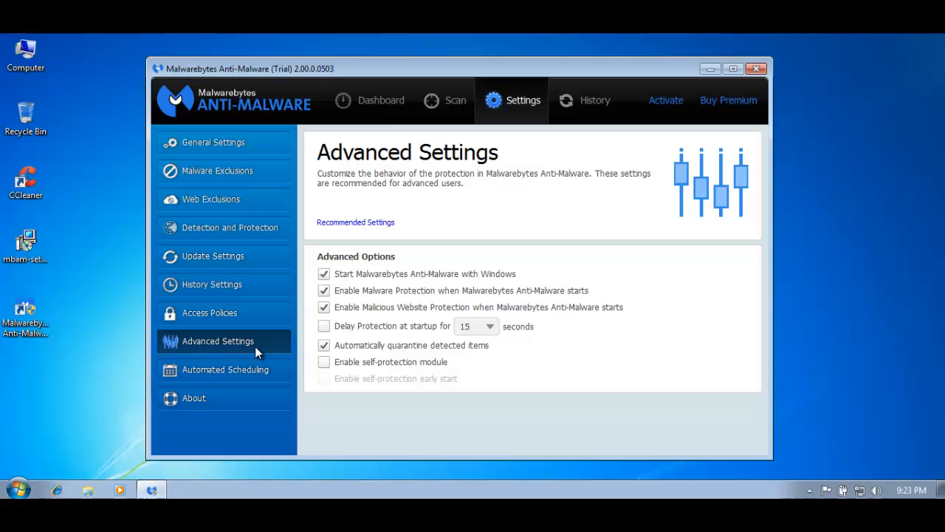
mouse_move(357, 297)
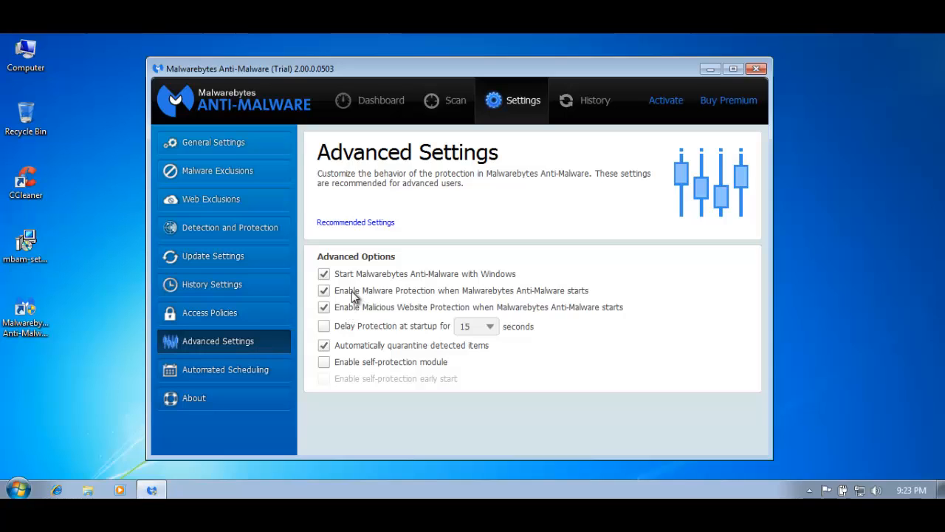
mouse_move(396, 295)
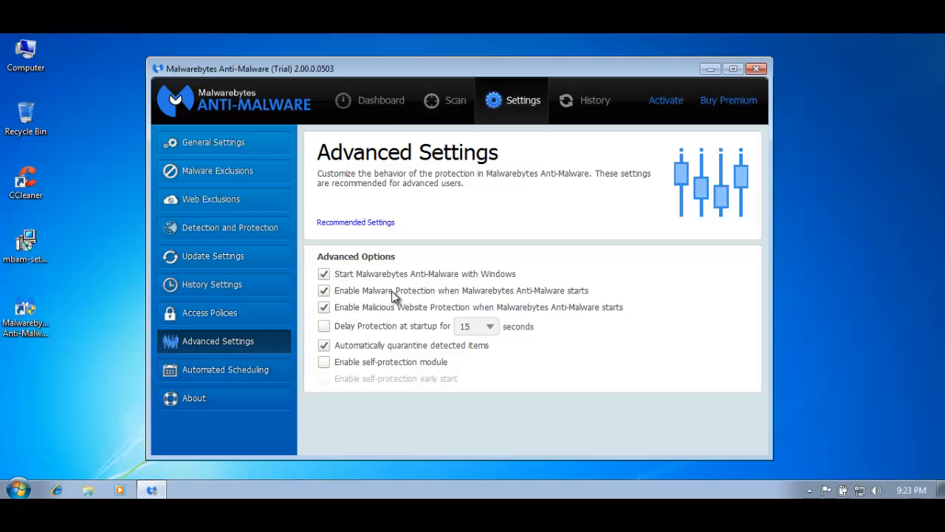
mouse_move(372, 360)
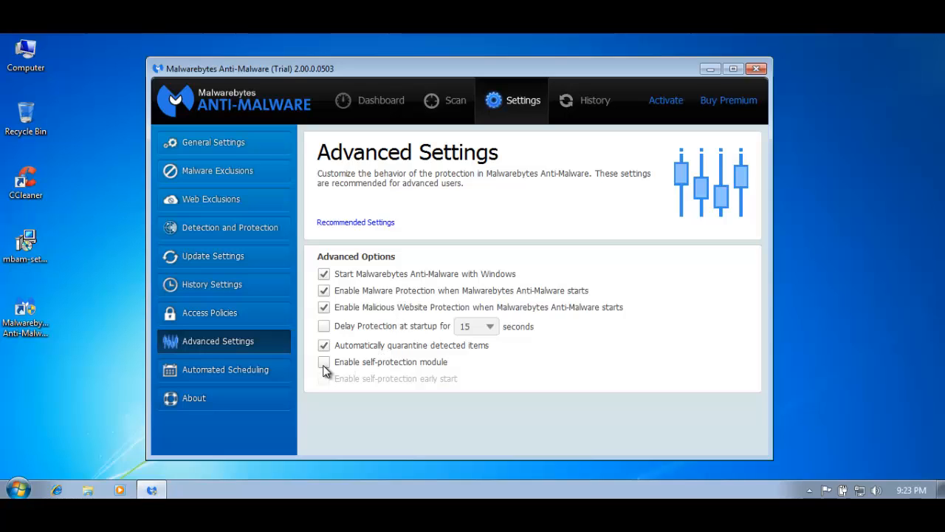
left_click(323, 362)
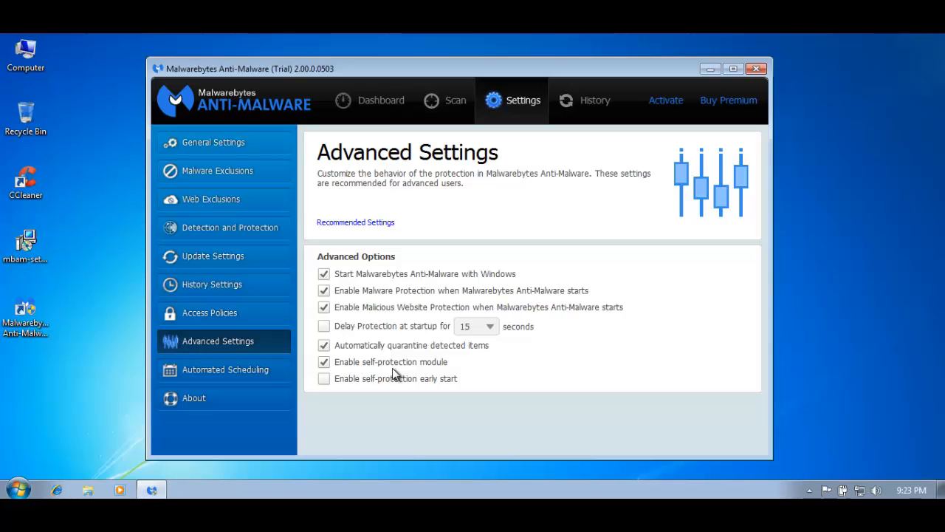
mouse_move(330, 377)
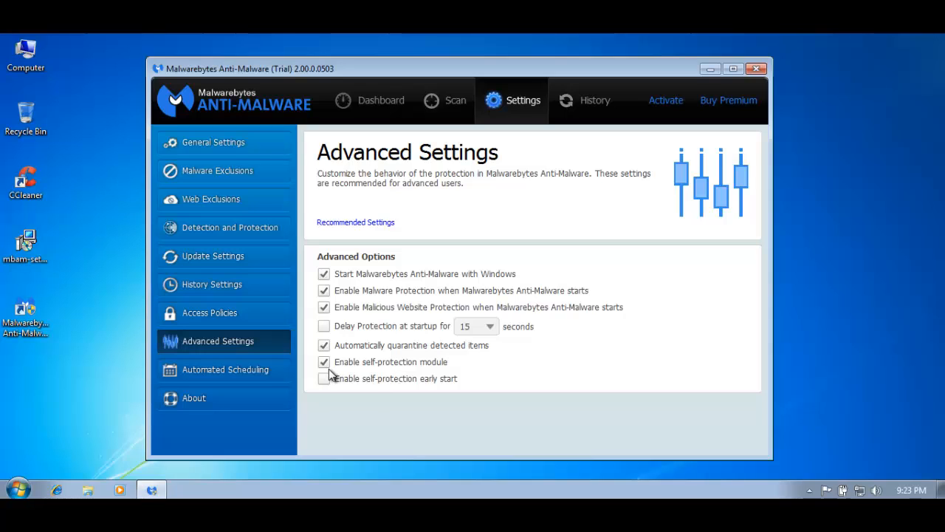
mouse_move(425, 216)
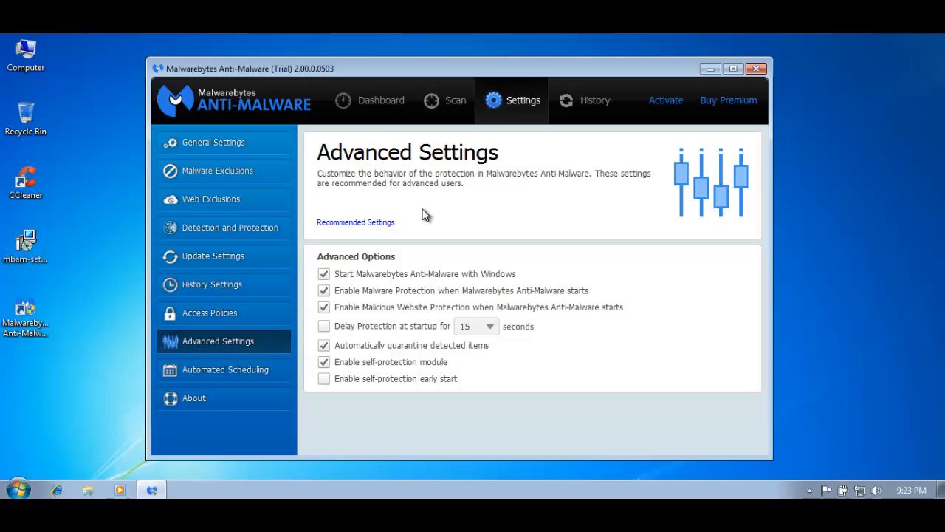
mouse_move(431, 228)
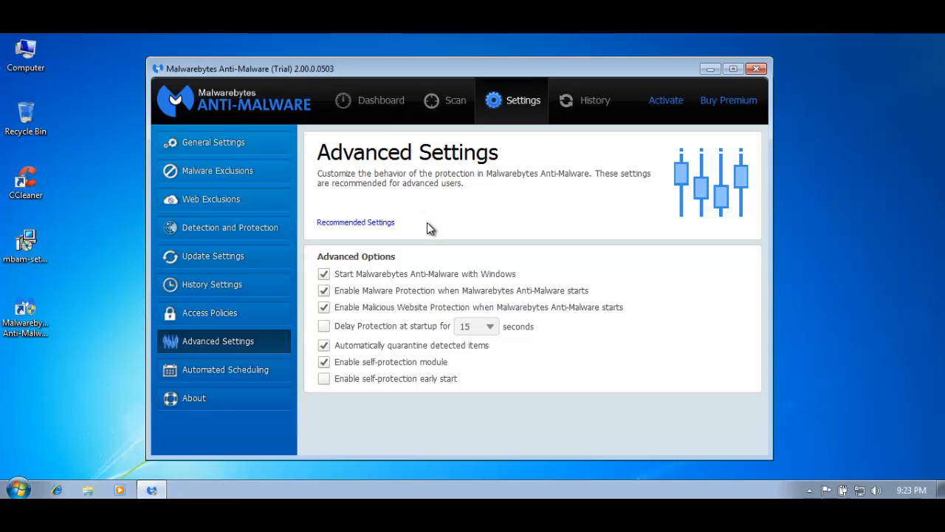
mouse_move(501, 299)
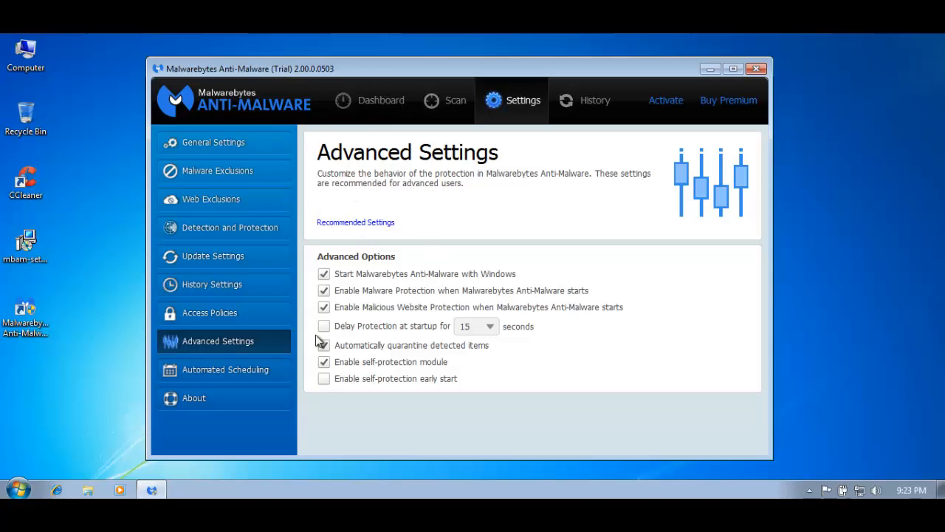
left_click(323, 345)
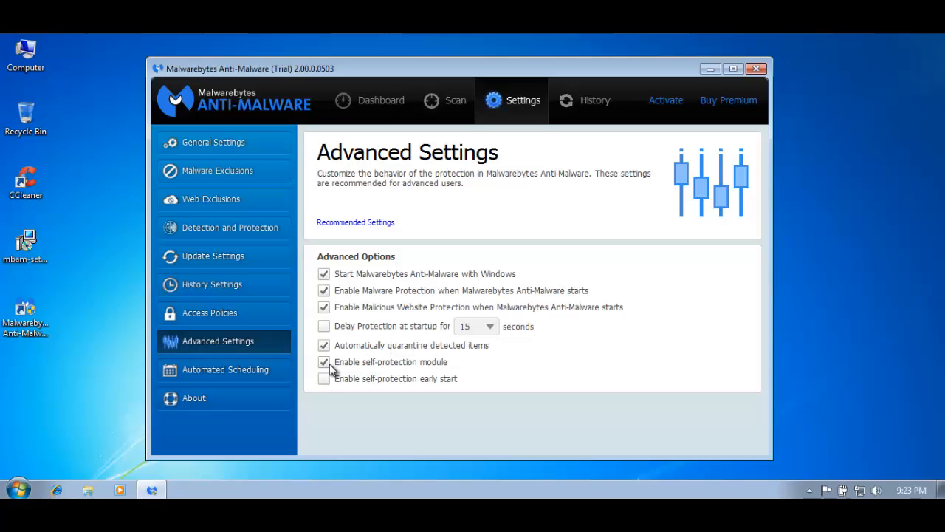
left_click(325, 362)
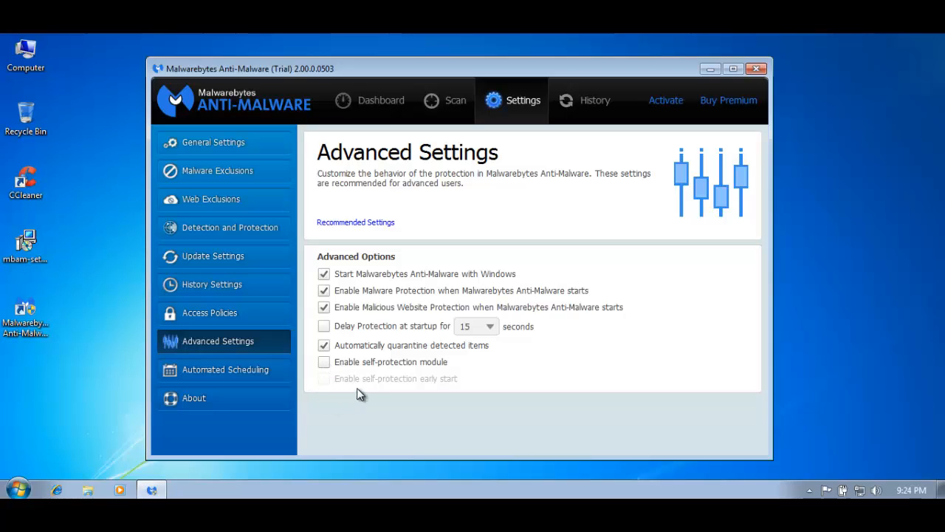
mouse_move(366, 361)
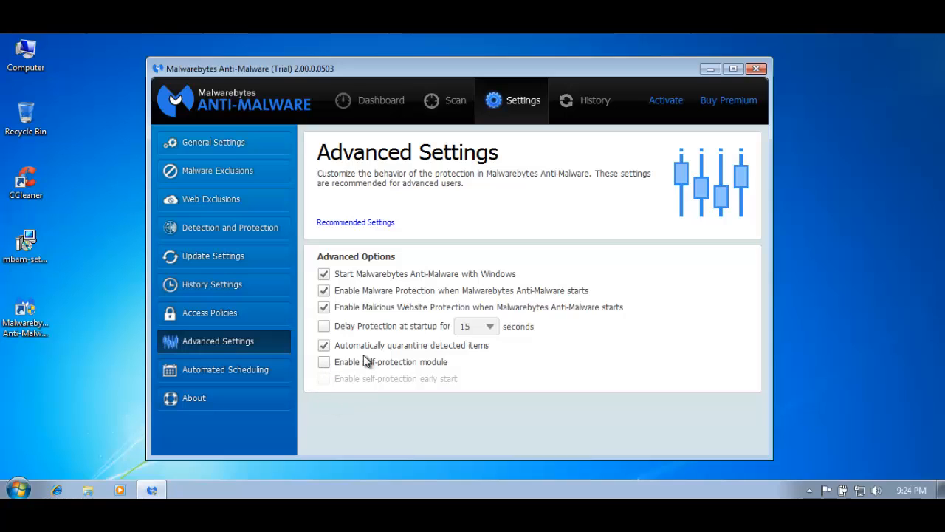
mouse_move(362, 331)
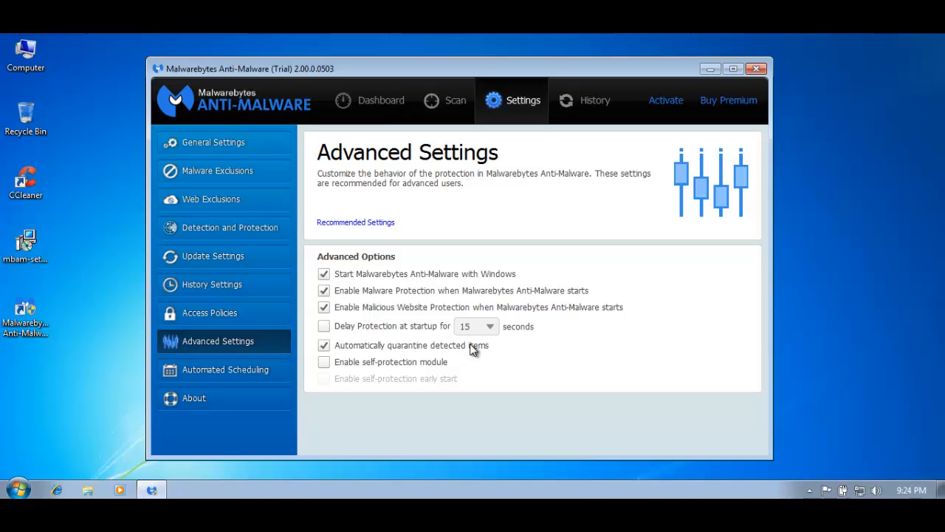
mouse_move(476, 325)
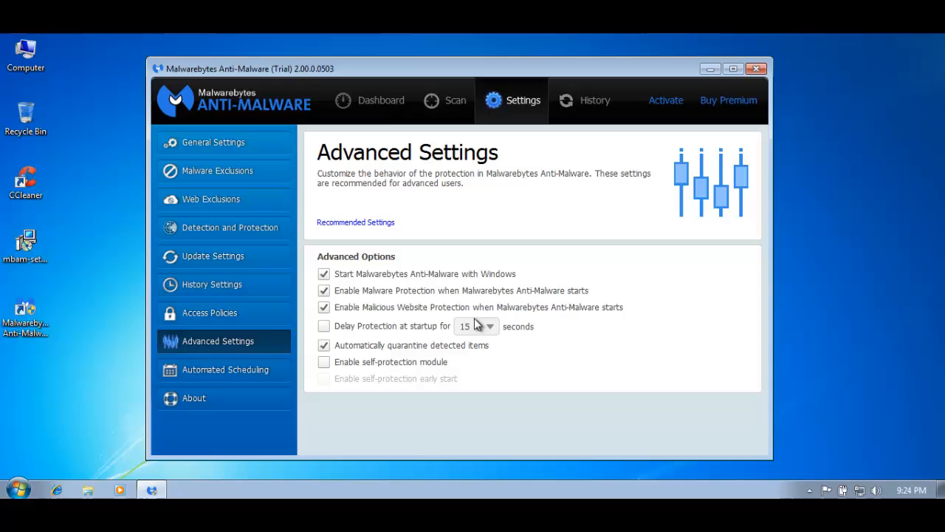
mouse_move(444, 101)
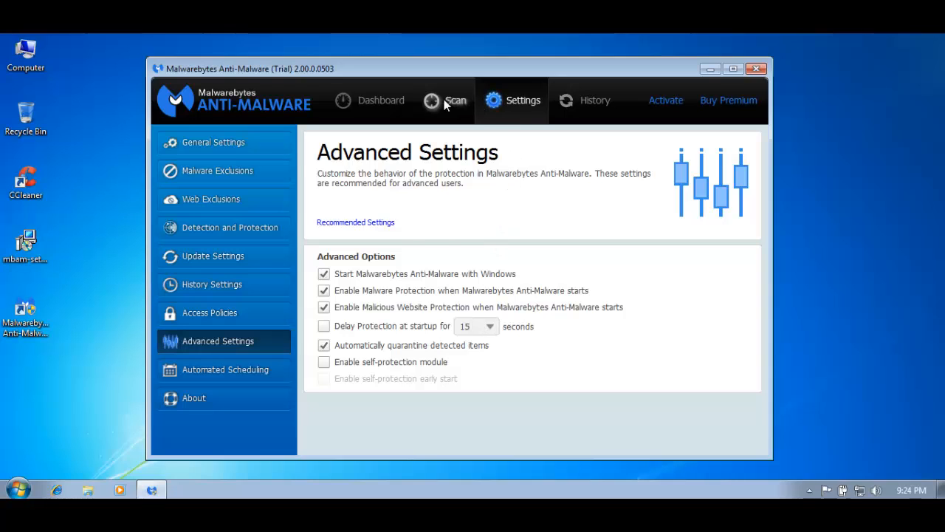
Step: View the Threat, Custom and Hyper Scan choices, then return to the Dashboard
left_click(455, 101)
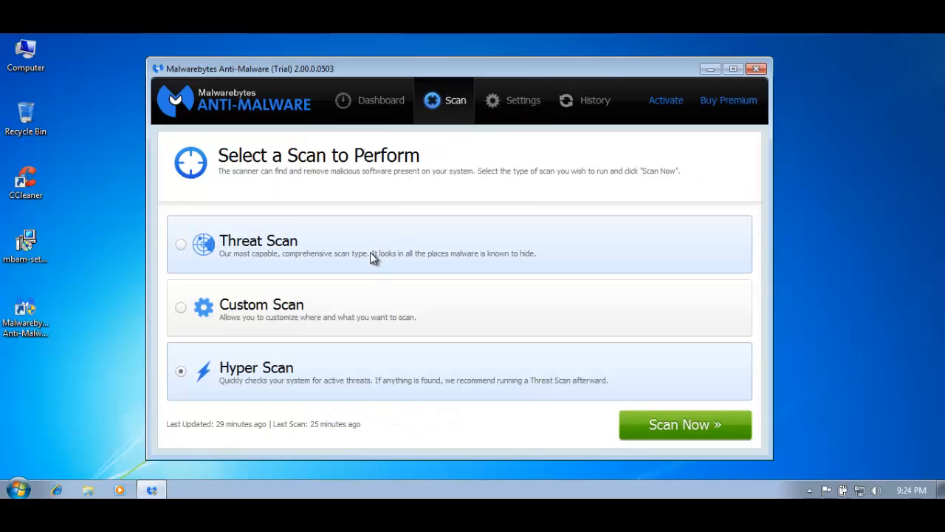
mouse_move(328, 141)
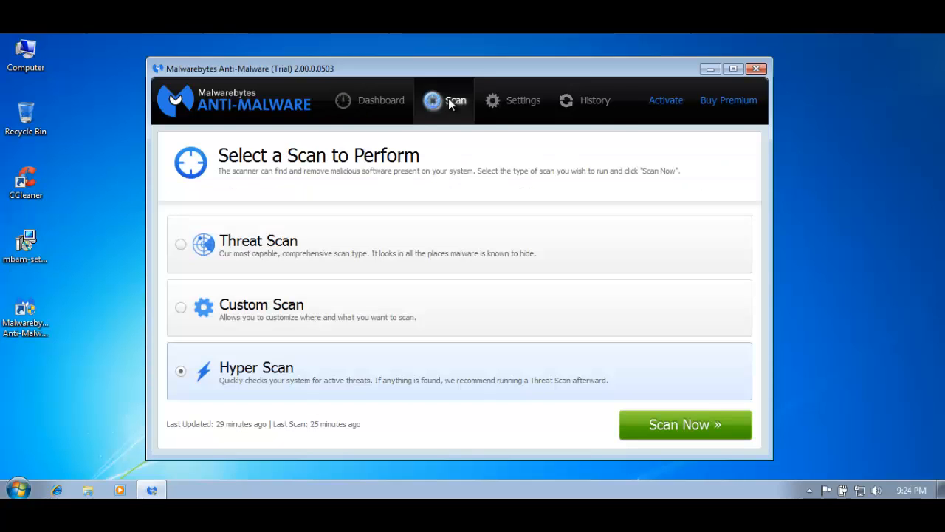
left_click(369, 101)
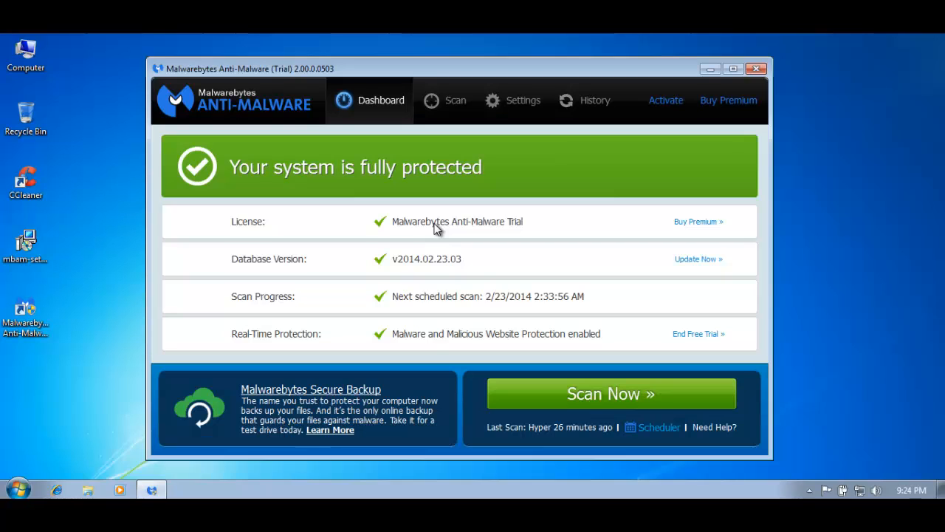
mouse_move(449, 234)
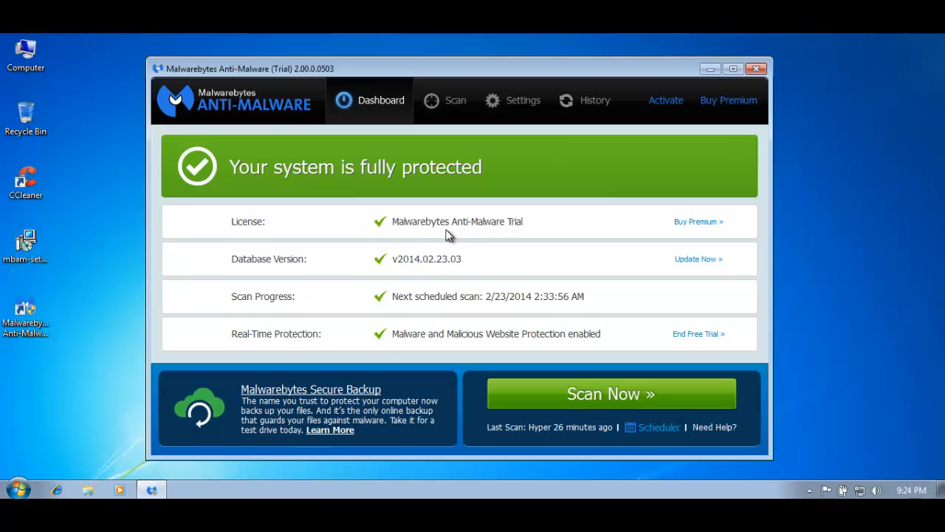
mouse_move(658, 158)
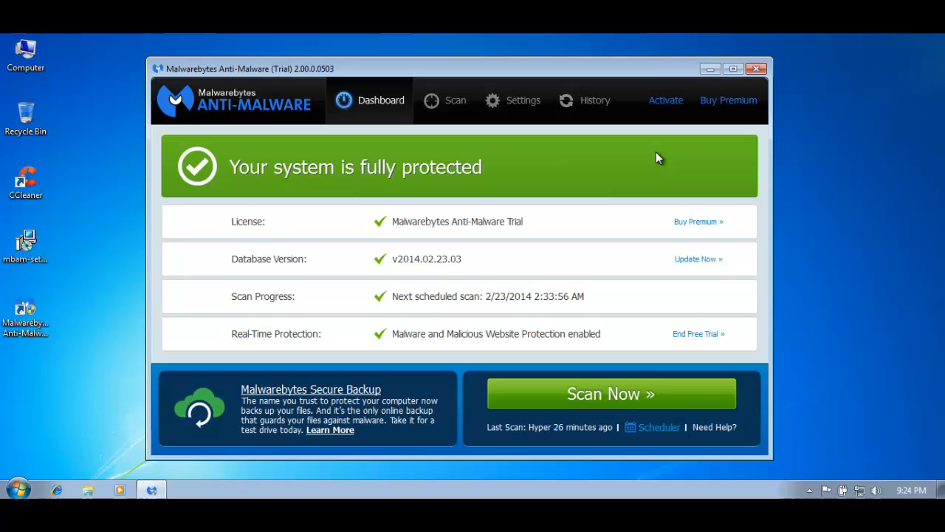
mouse_move(707, 148)
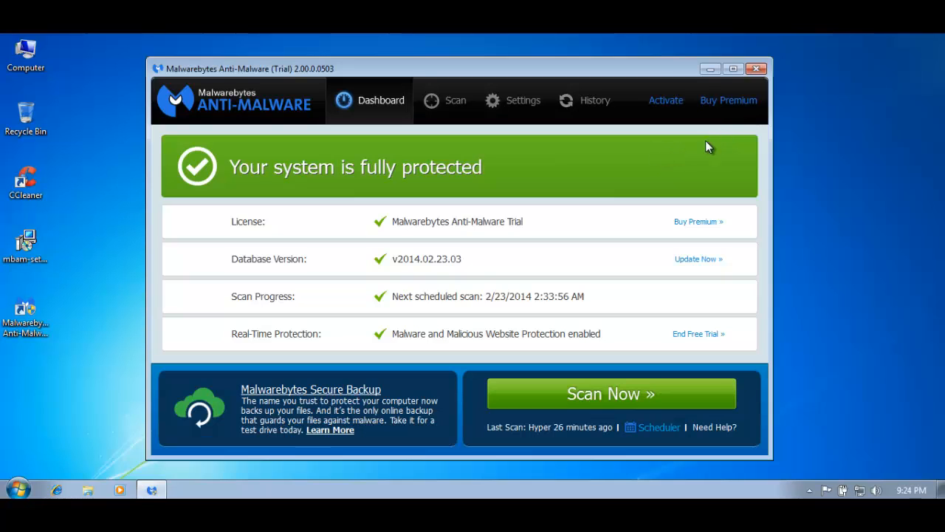
mouse_move(405, 150)
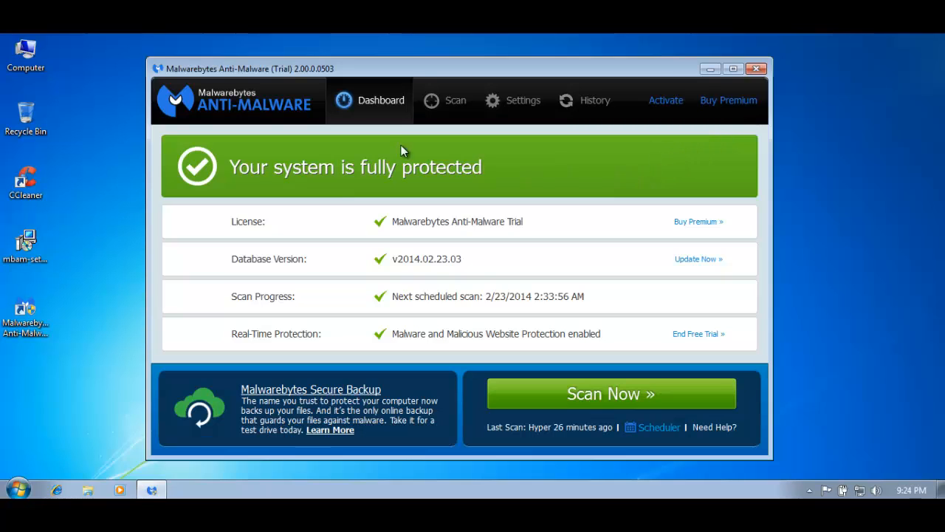
mouse_move(360, 195)
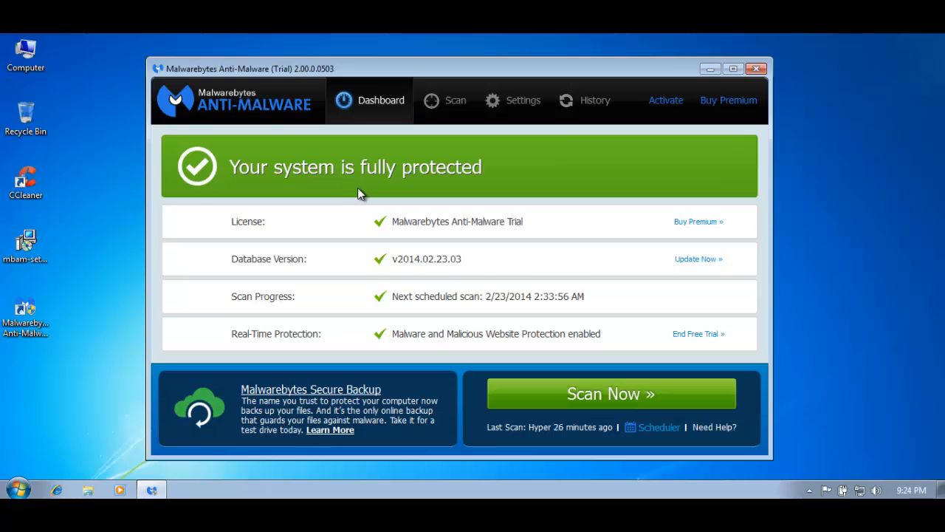
mouse_move(478, 301)
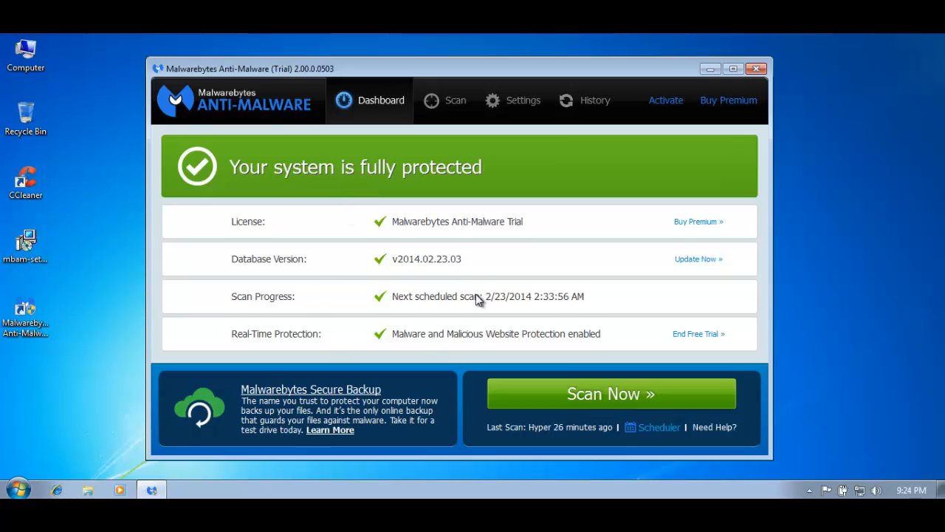
mouse_move(691, 112)
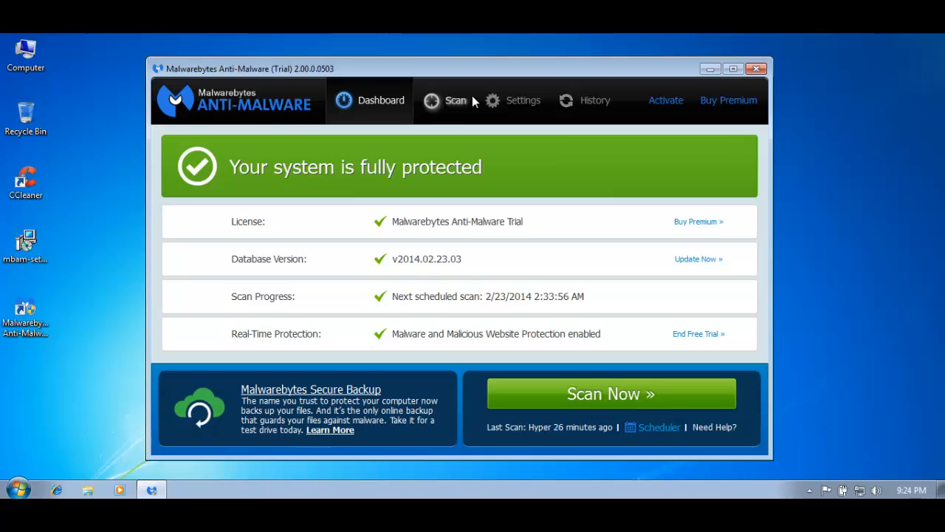
mouse_move(471, 100)
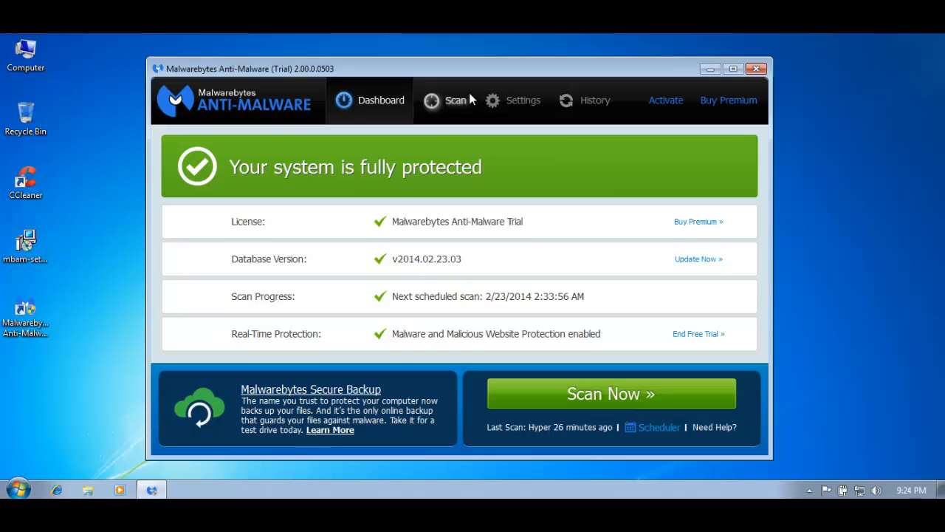
mouse_move(757, 91)
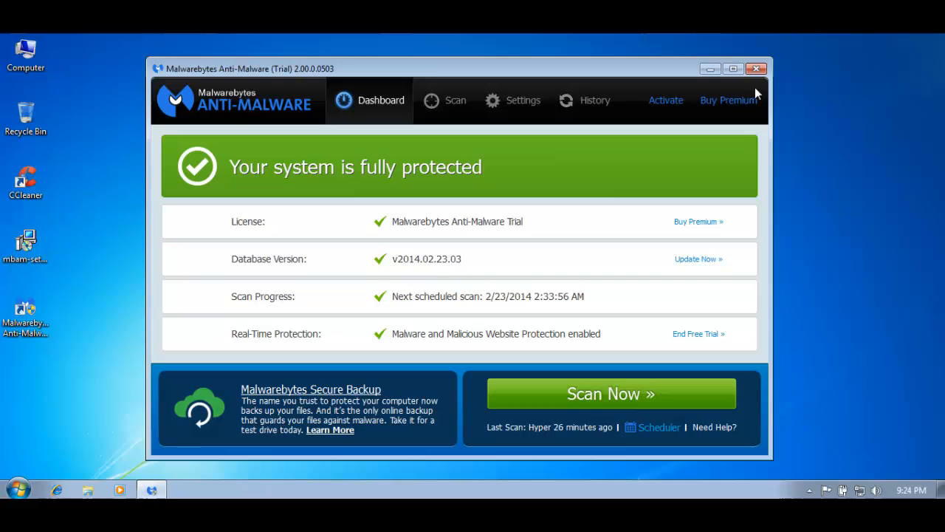
Step: Close Malwarebytes, find mbam.exe in Task Manager's Processes list, then close Task Manager
left_click(757, 68)
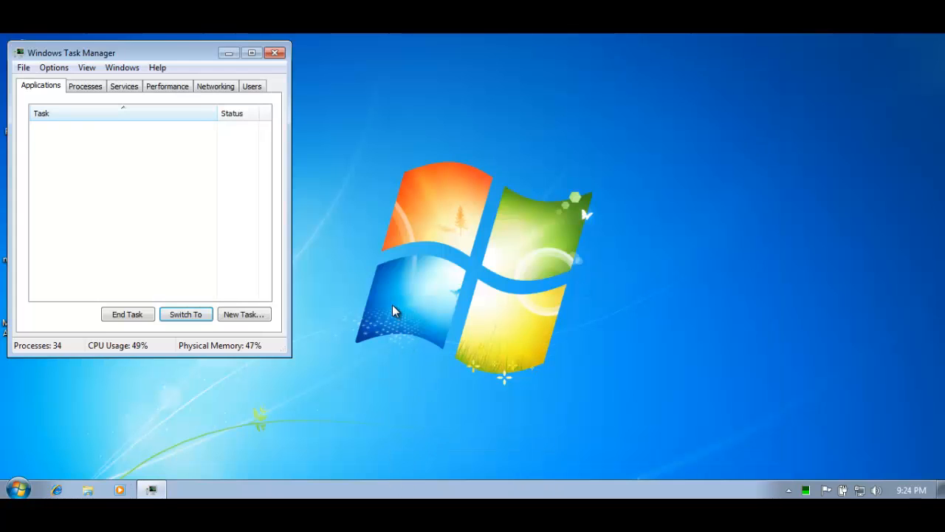
left_click(85, 86)
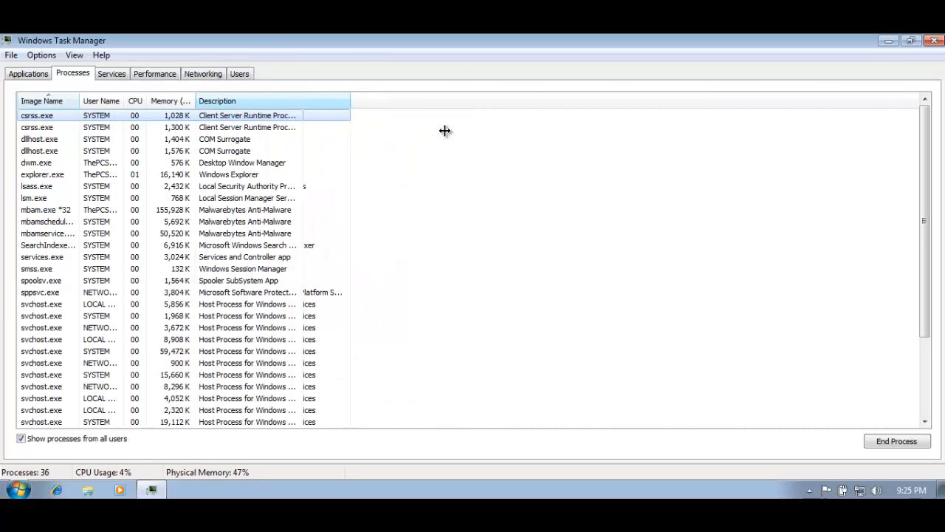
scroll("down", 3)
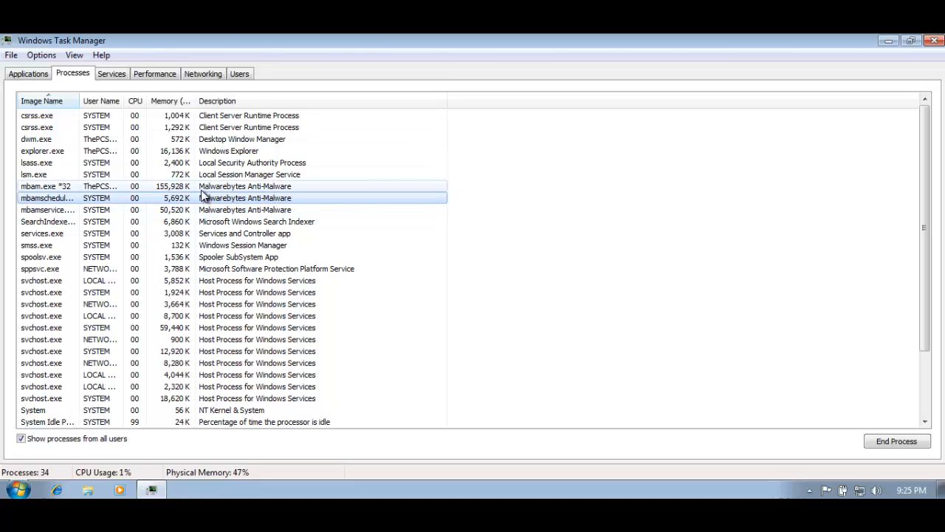
left_click(910, 41)
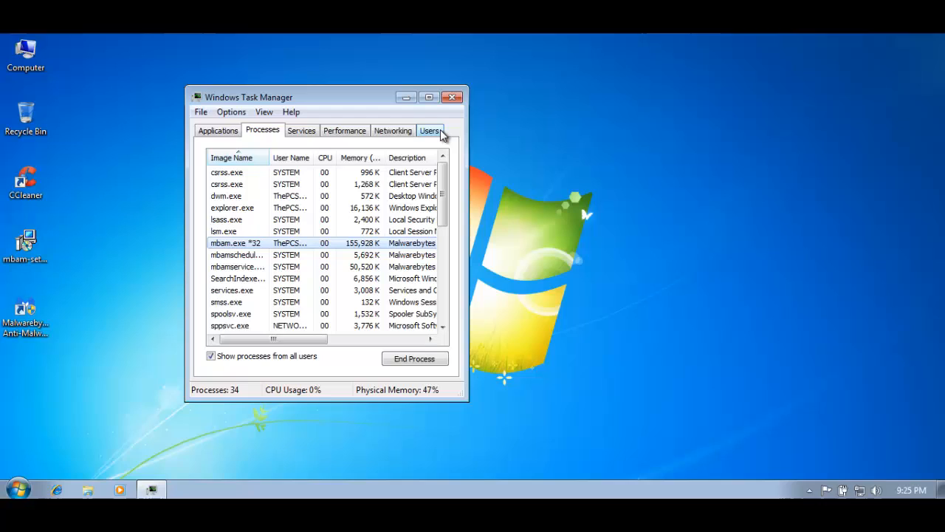
left_click(452, 98)
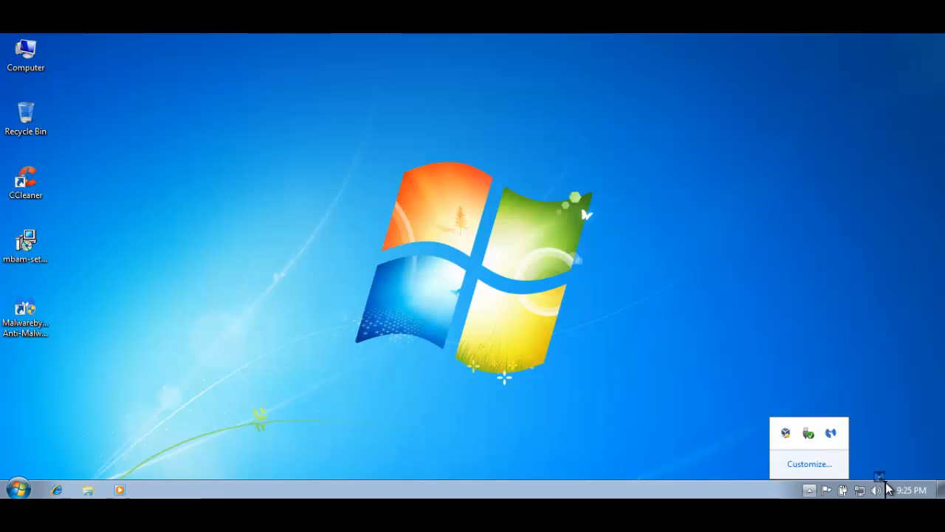
left_click(381, 322)
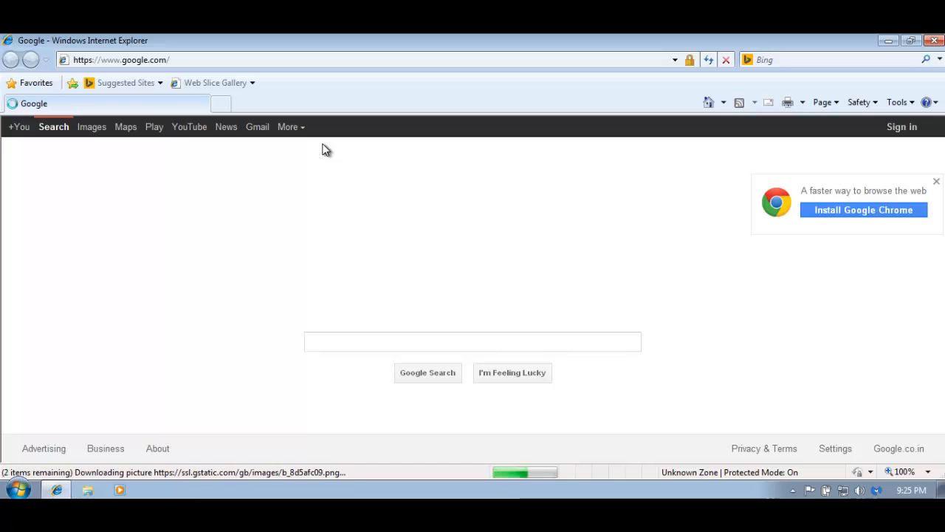
left_click(473, 341)
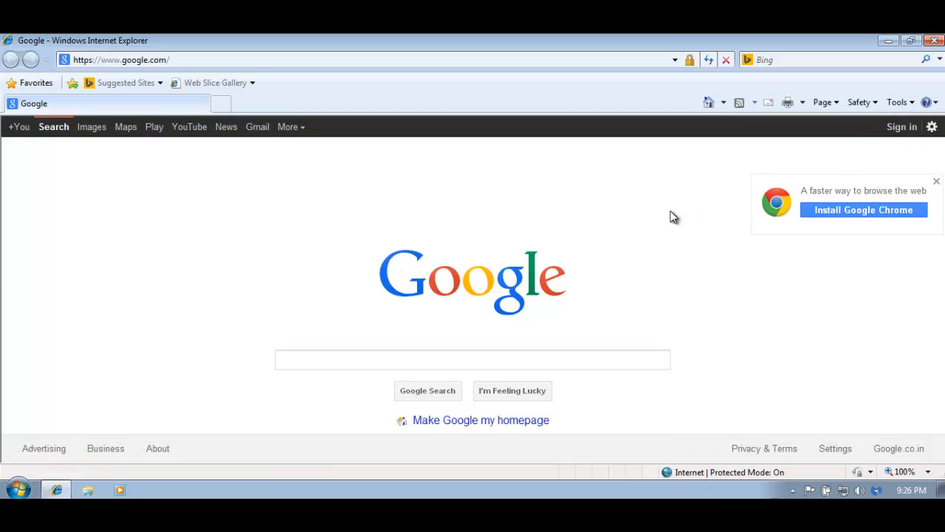
mouse_move(647, 218)
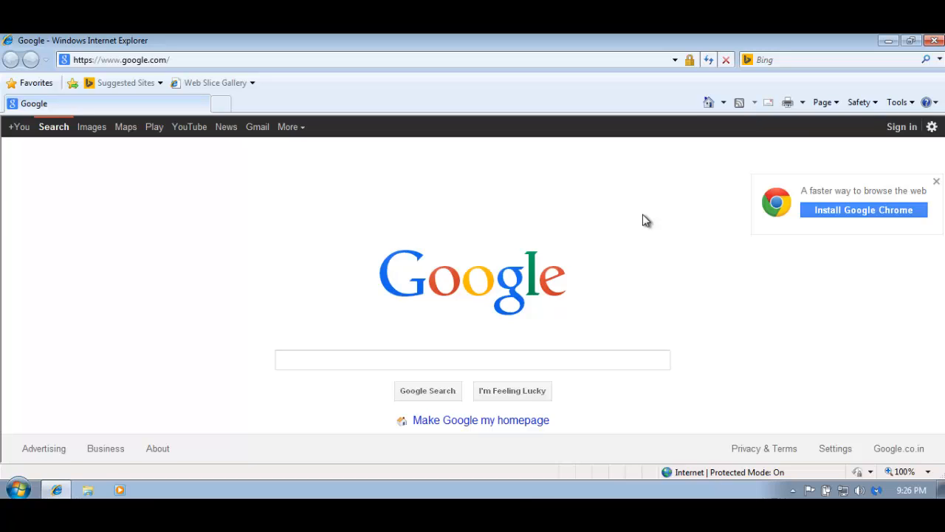
mouse_move(269, 128)
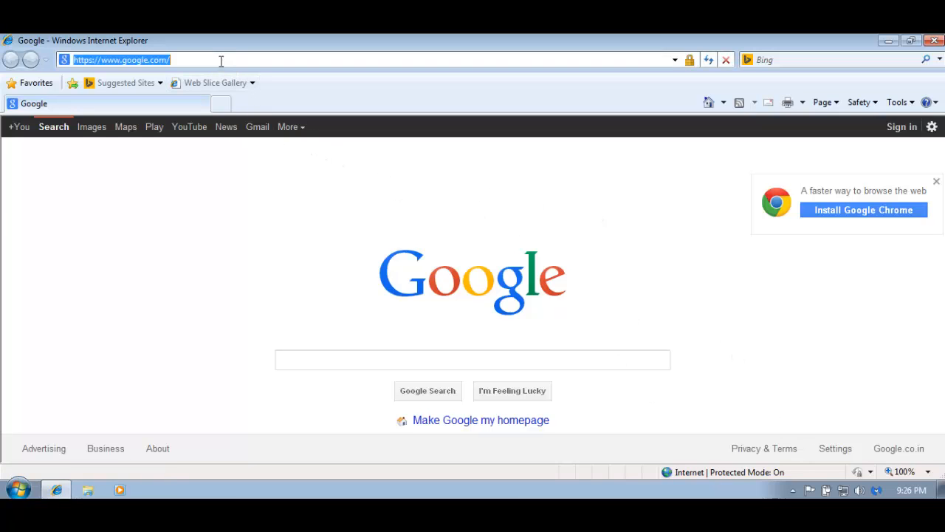
type("www.technofreeks.com/uploads/1/2/8/6/12861493/teracopy.exe")
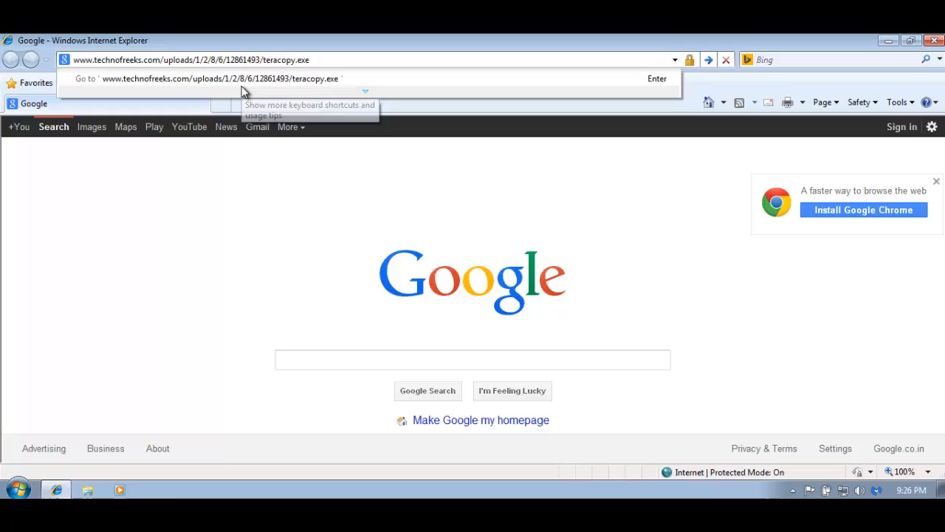
key("Return")
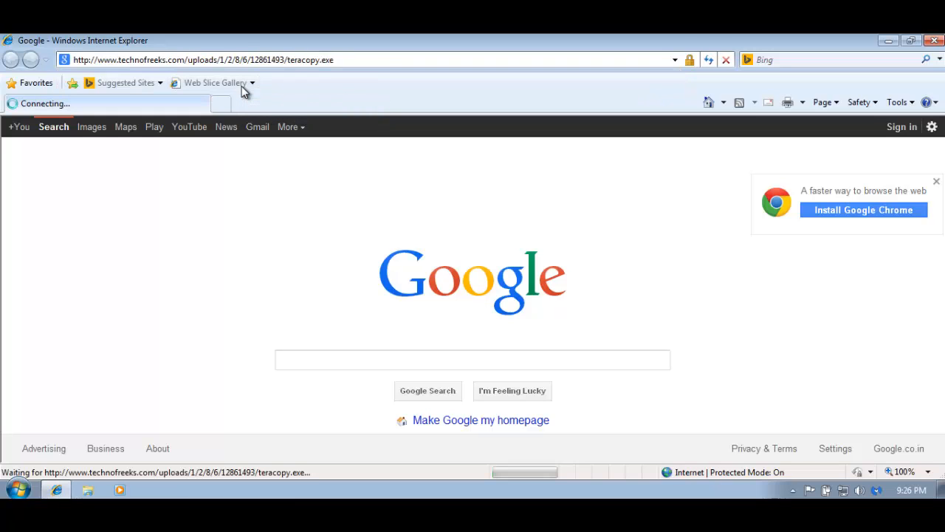
mouse_move(239, 38)
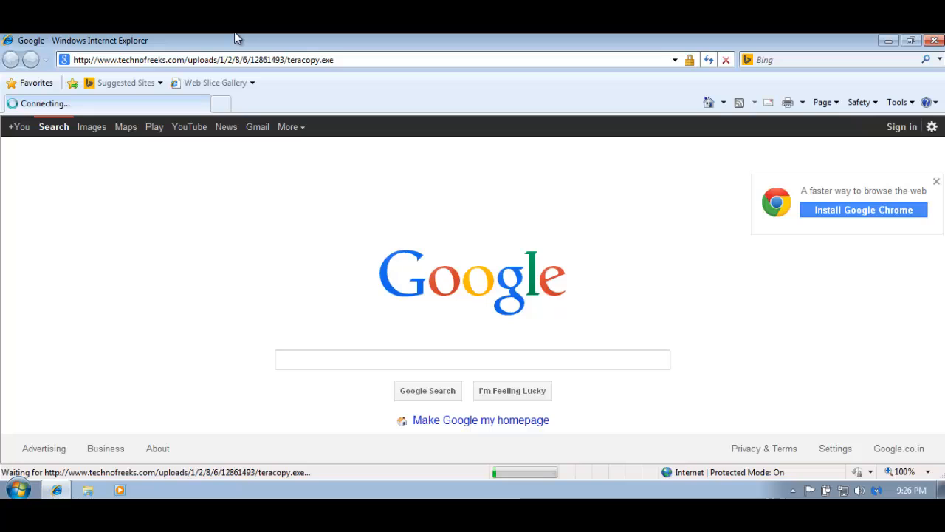
mouse_move(460, 213)
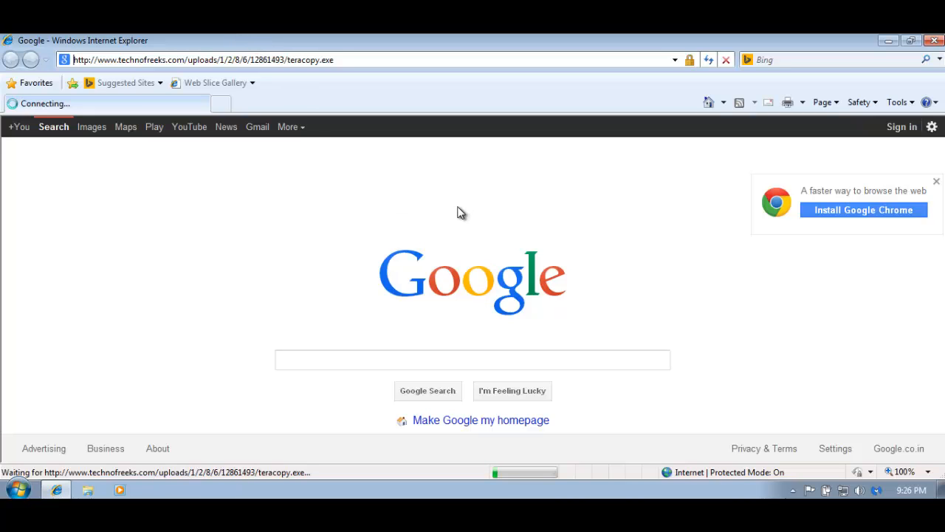
mouse_move(446, 198)
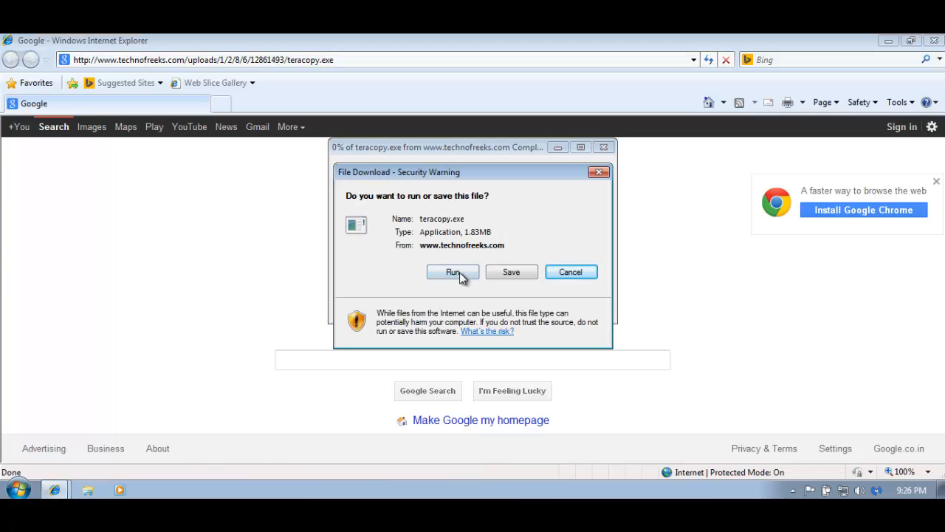
Step: Run teracopy.exe past the publisher warning, get the Virus.Sality block, and cancel the download
left_click(452, 272)
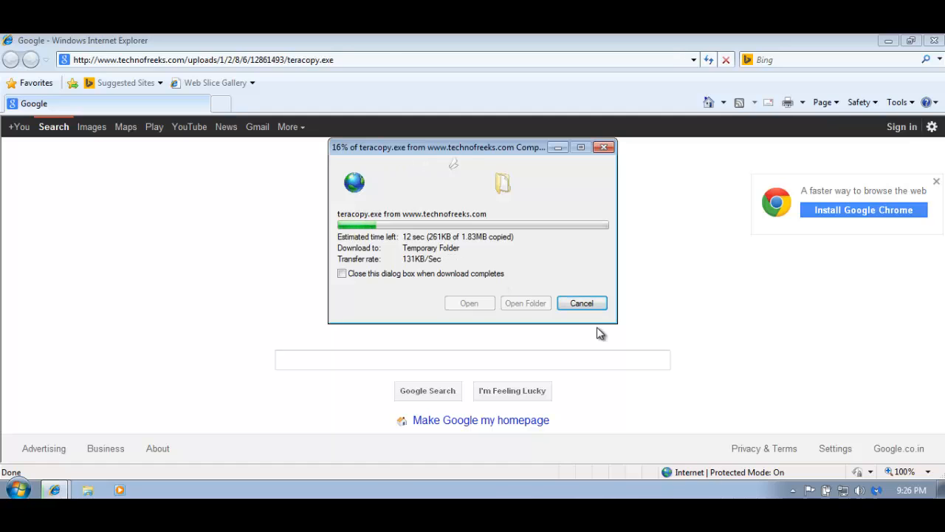
mouse_move(836, 449)
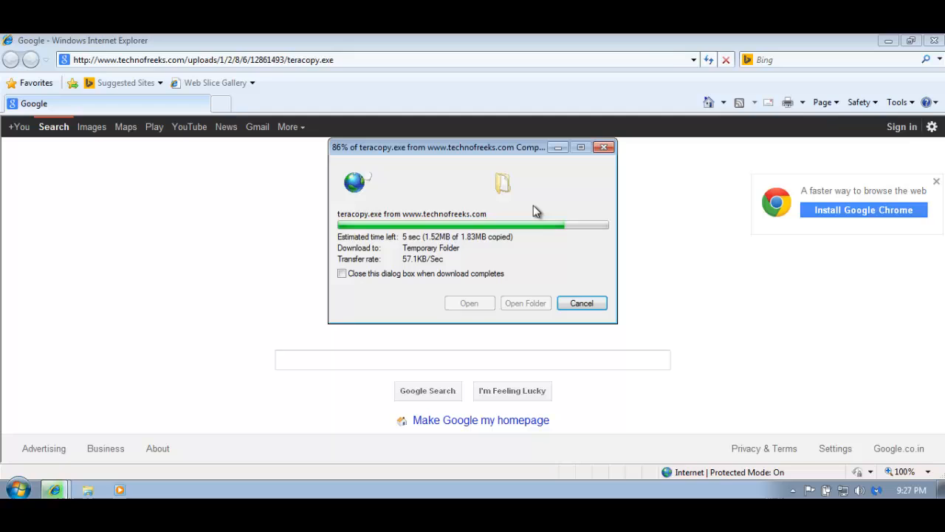
mouse_move(526, 303)
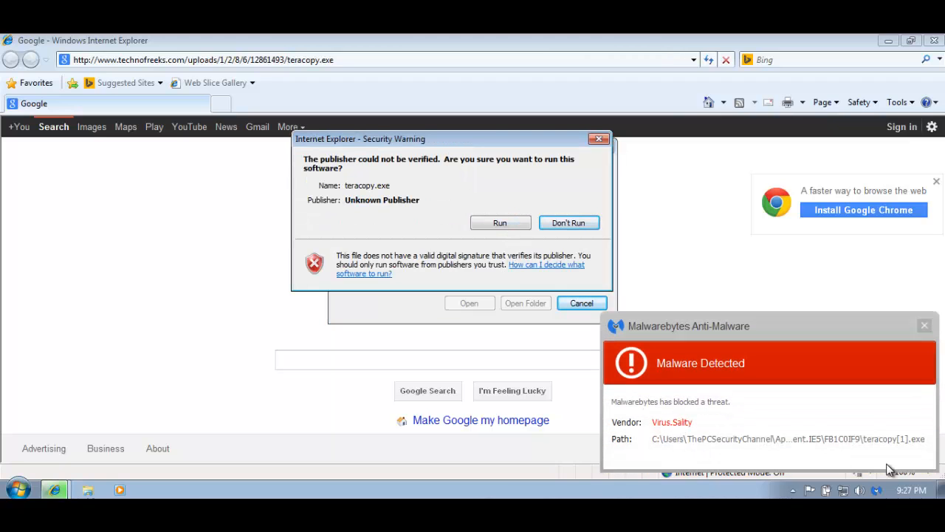
left_click(500, 221)
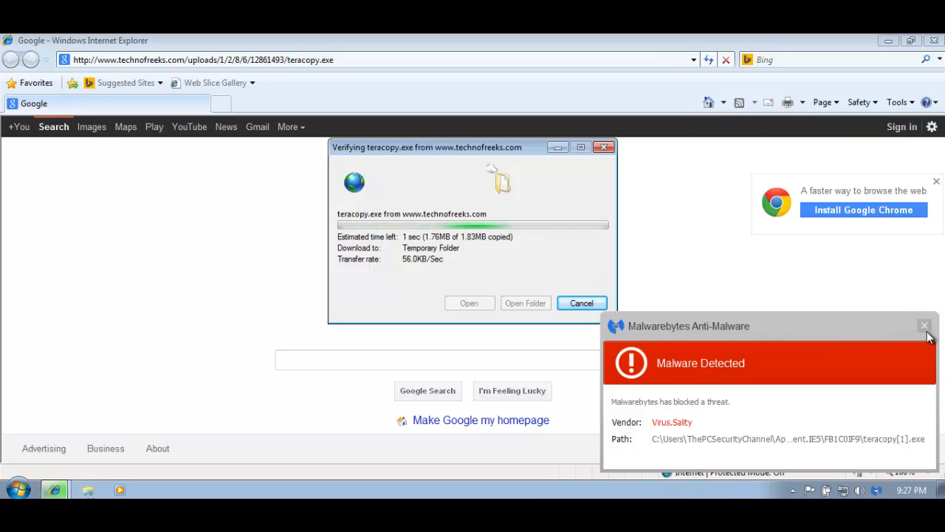
left_click(925, 325)
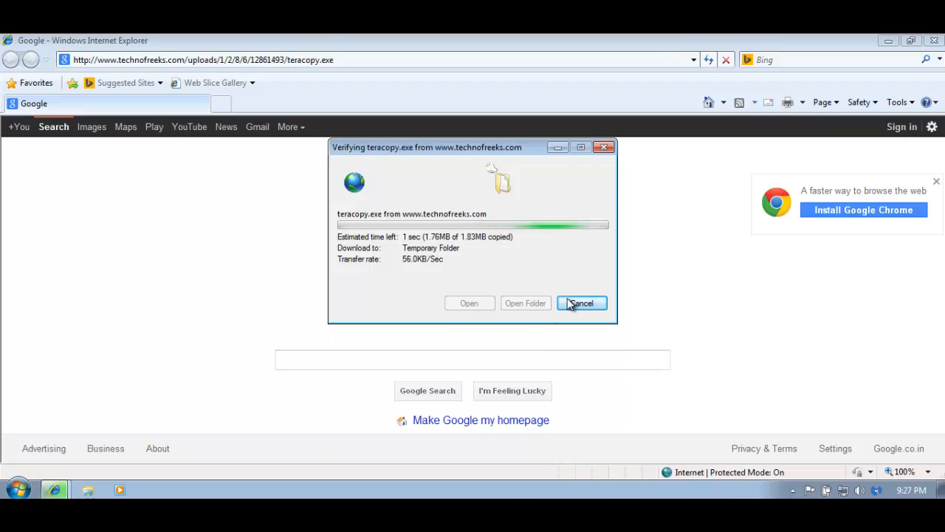
left_click(582, 303)
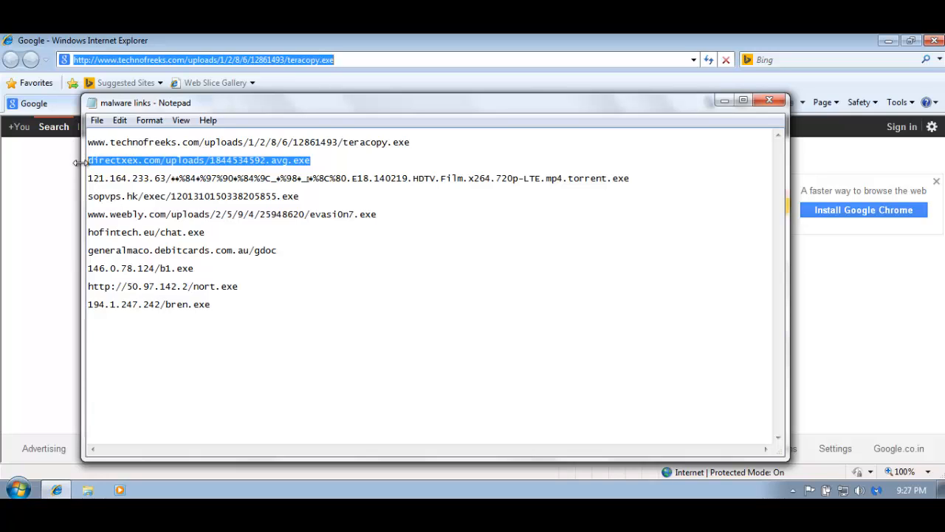
Step: Run the directxex avg.exe link through both prompts so Malwarebytes blocks it as Backdoor.Bot
left_click(768, 100)
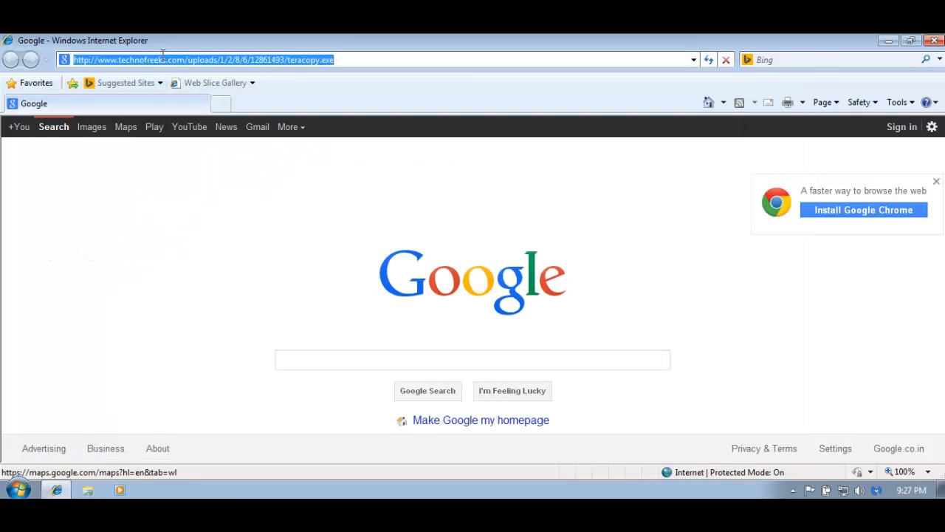
key("Return")
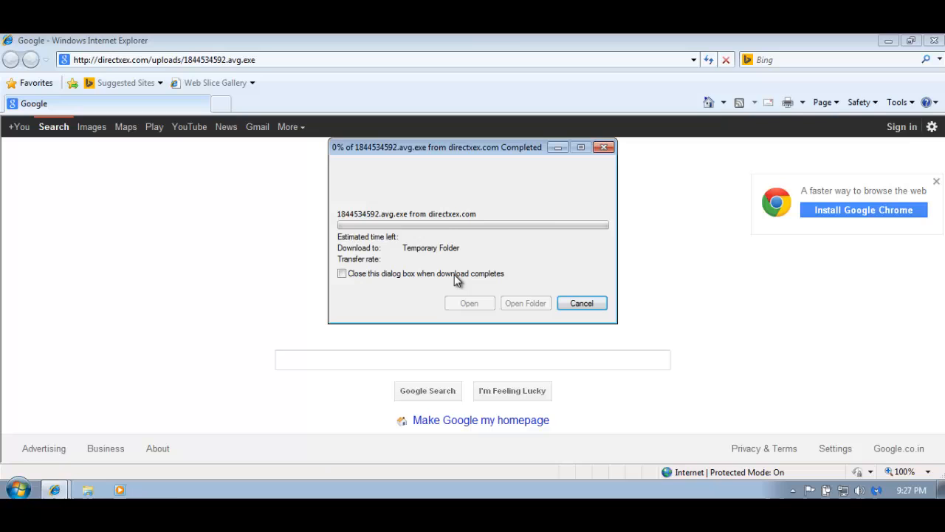
left_click(470, 303)
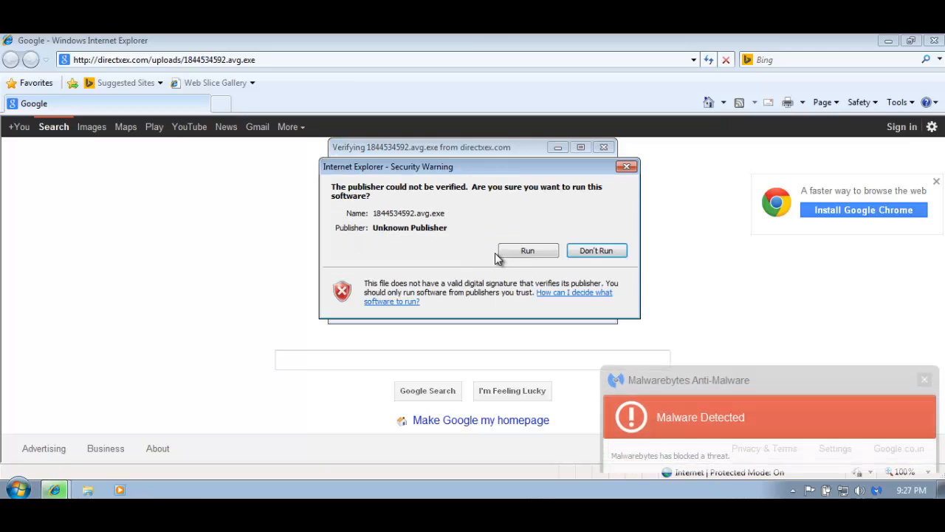
left_click(527, 251)
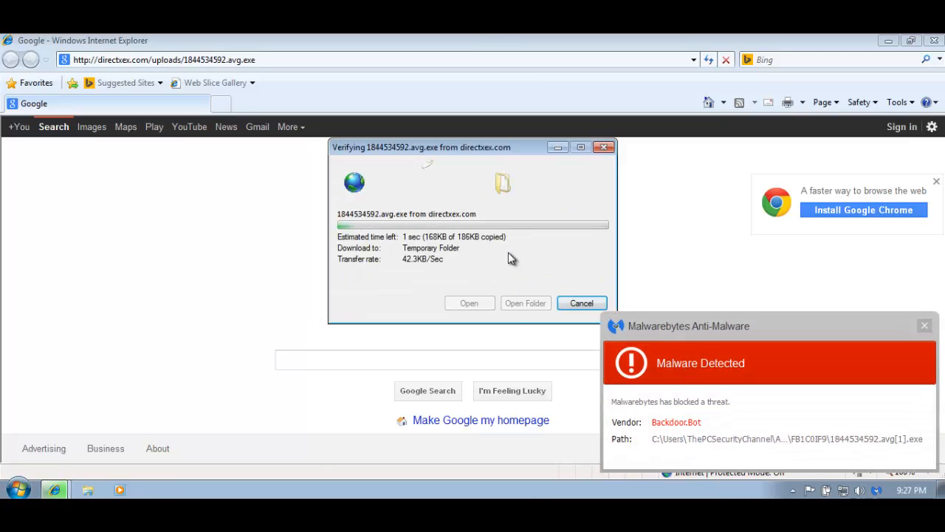
left_click(581, 303)
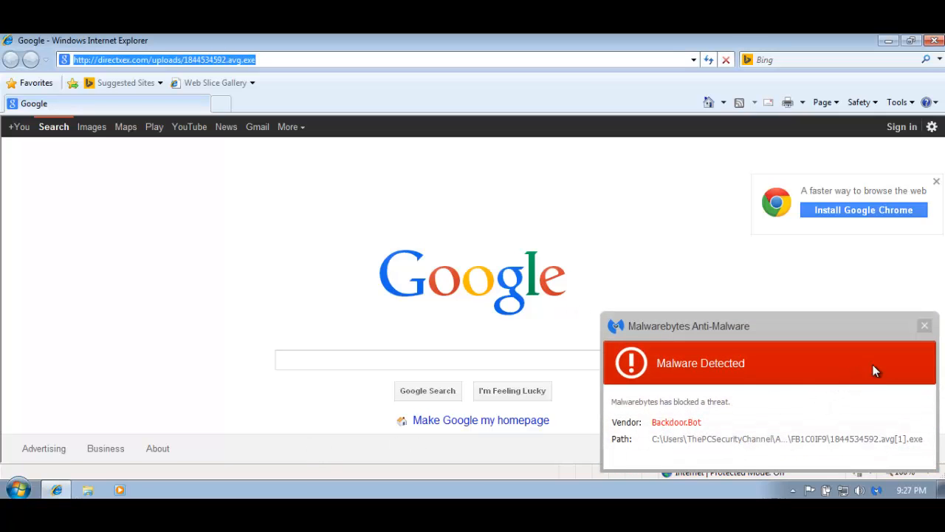
left_click(924, 326)
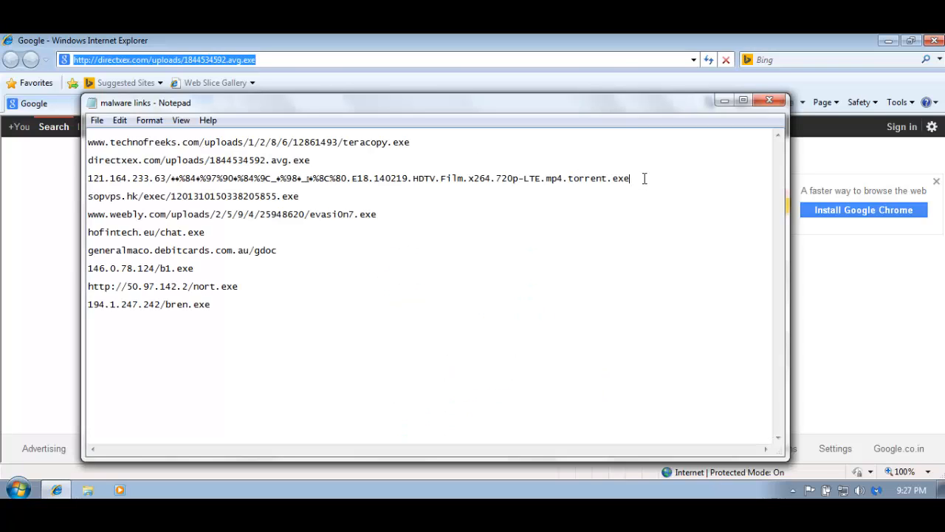
Step: Load the third link, the HDTV torrent-named exe on 121.164.233.63, in Internet Explorer
triple_click(358, 177)
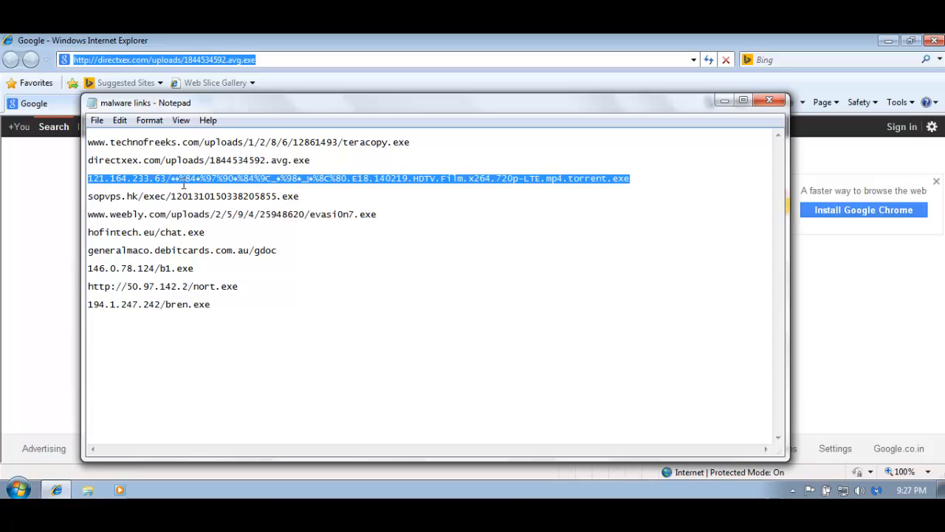
mouse_move(461, 178)
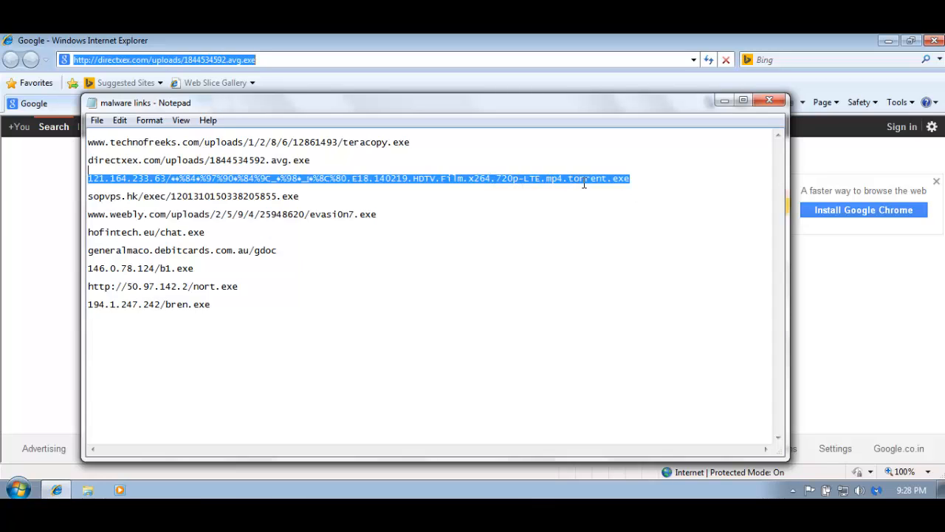
mouse_move(612, 191)
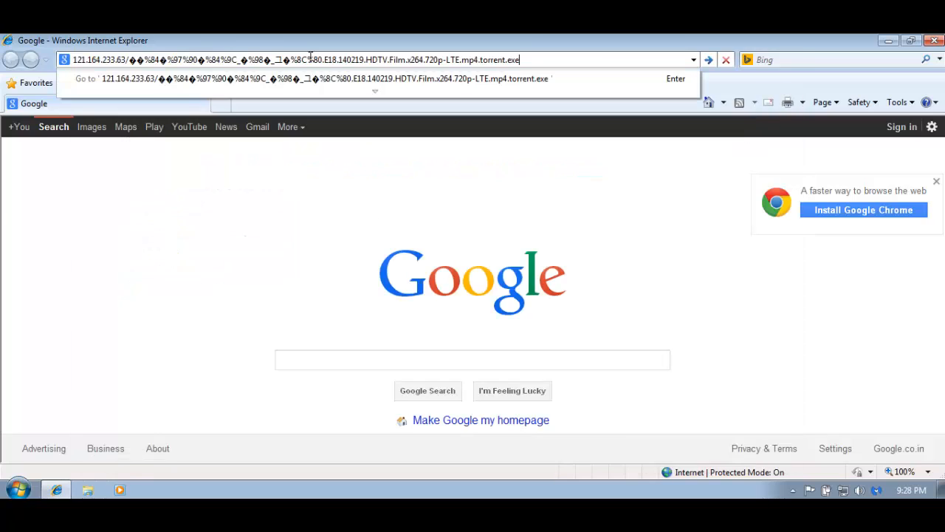
key("Return")
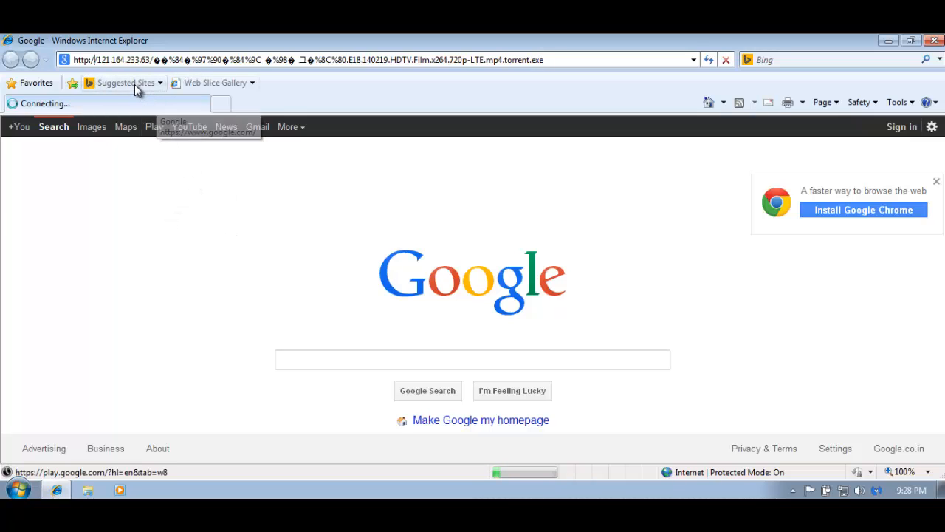
mouse_move(288, 313)
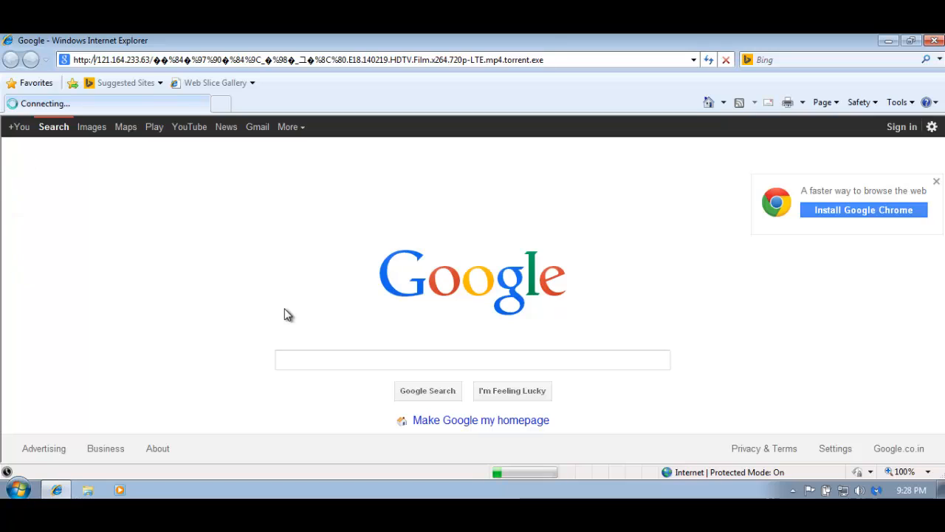
mouse_move(383, 251)
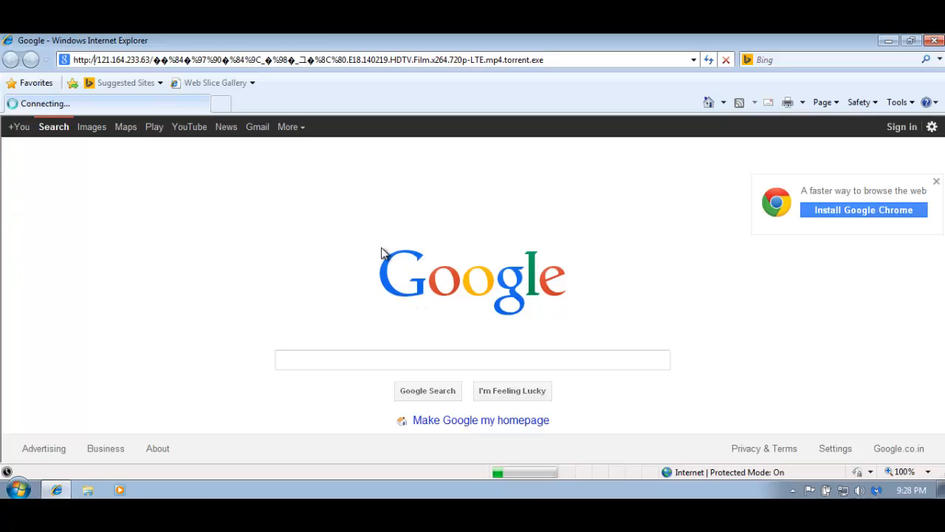
mouse_move(670, 313)
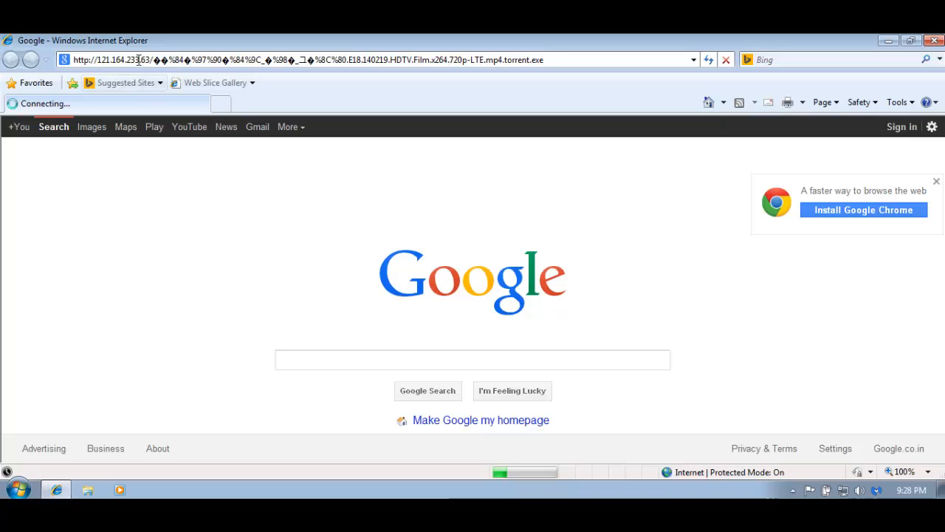
mouse_move(266, 127)
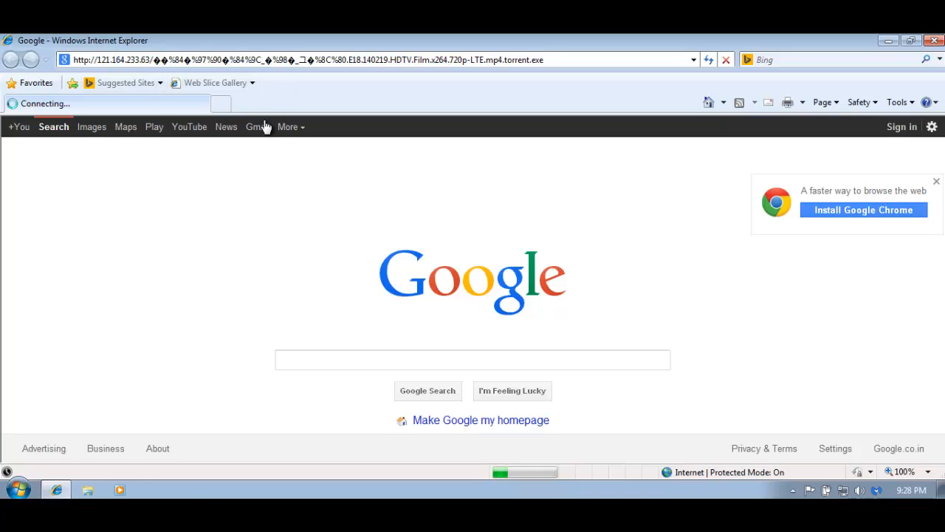
mouse_move(360, 235)
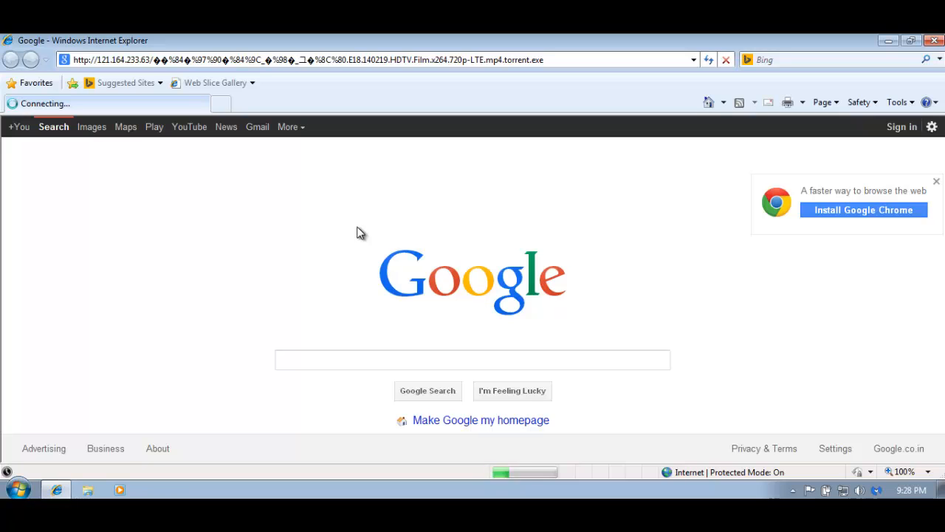
mouse_move(344, 227)
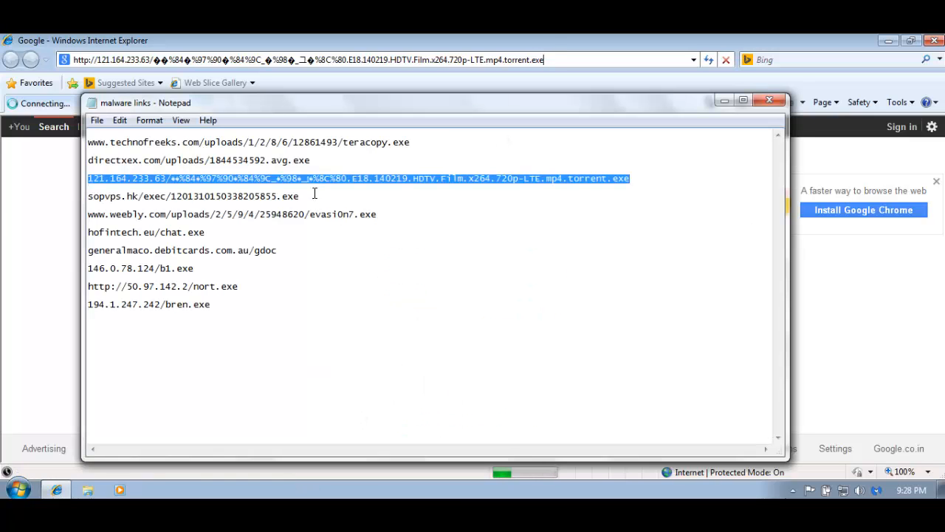
Step: Run the numbered sopvps.hk exe past the warnings so Malwarebytes blocks it as Virus.Sality.PJC
left_click(310, 195)
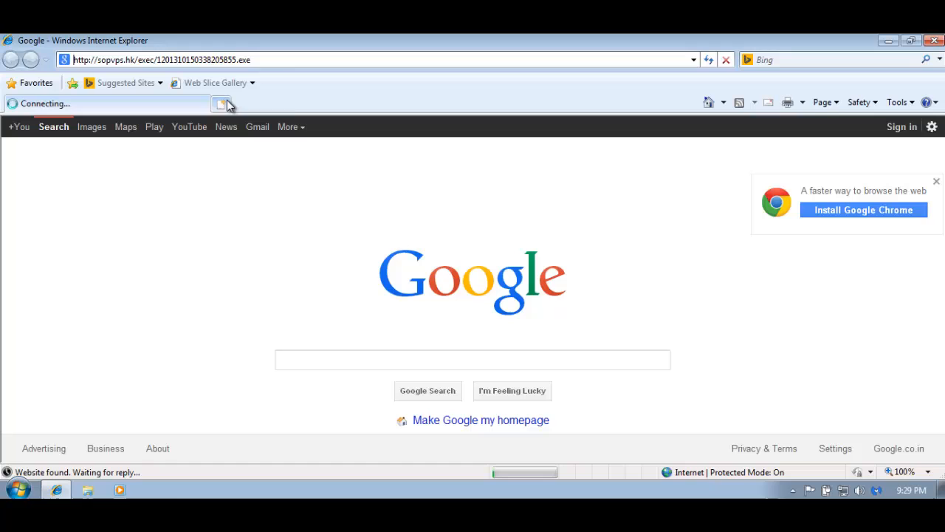
mouse_move(257, 128)
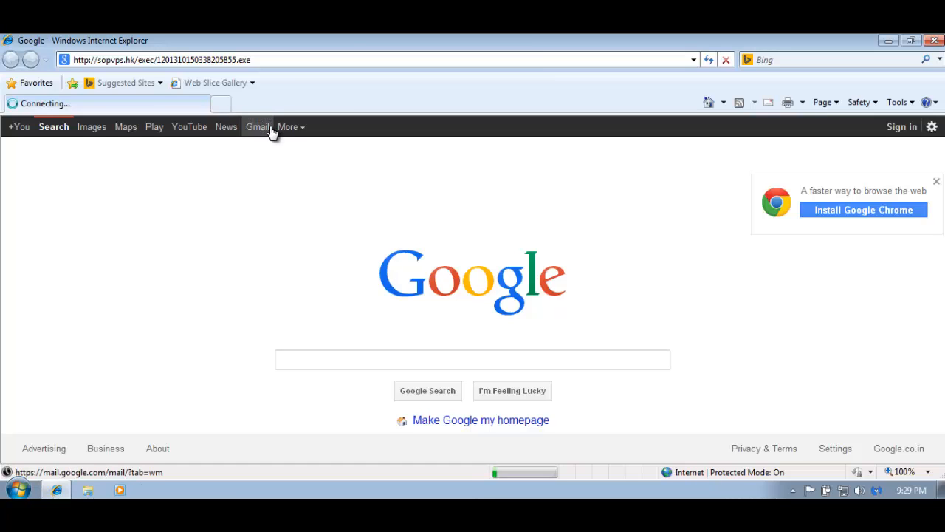
mouse_move(335, 152)
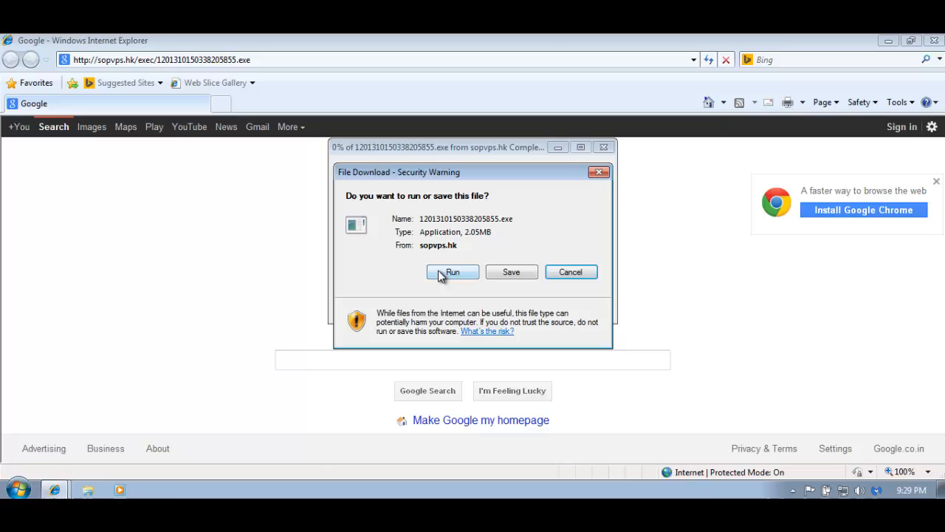
left_click(452, 272)
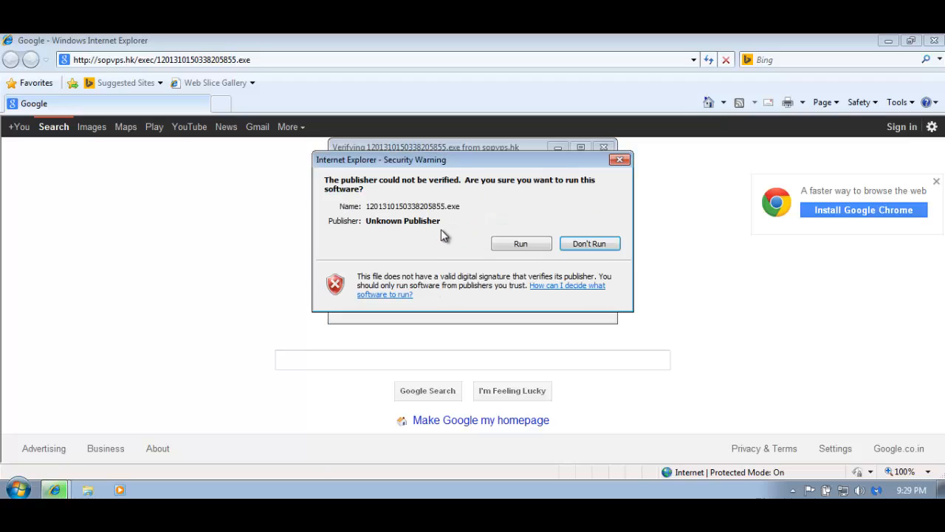
left_click(520, 243)
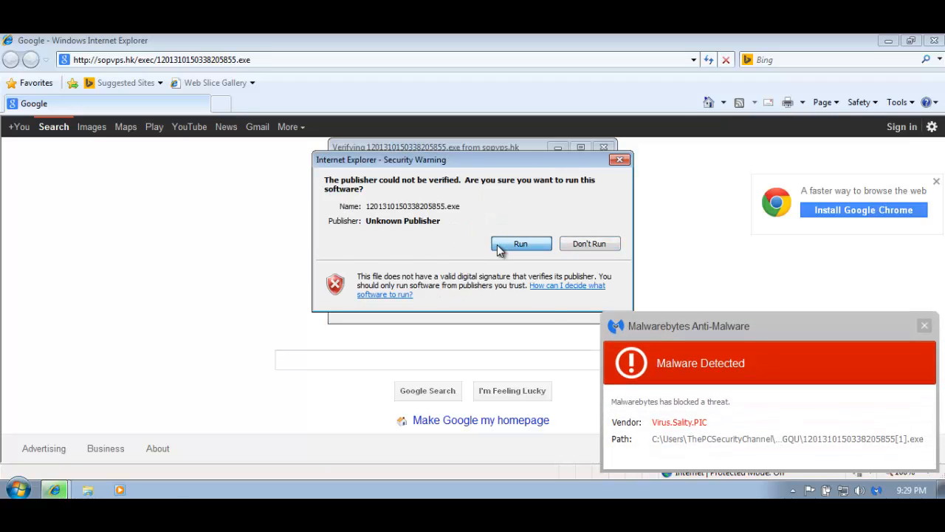
left_click(520, 244)
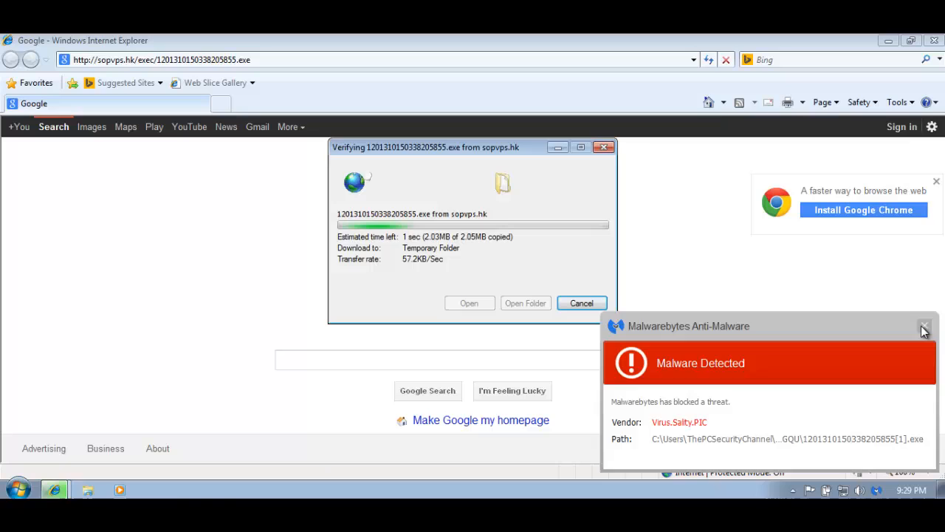
left_click(925, 327)
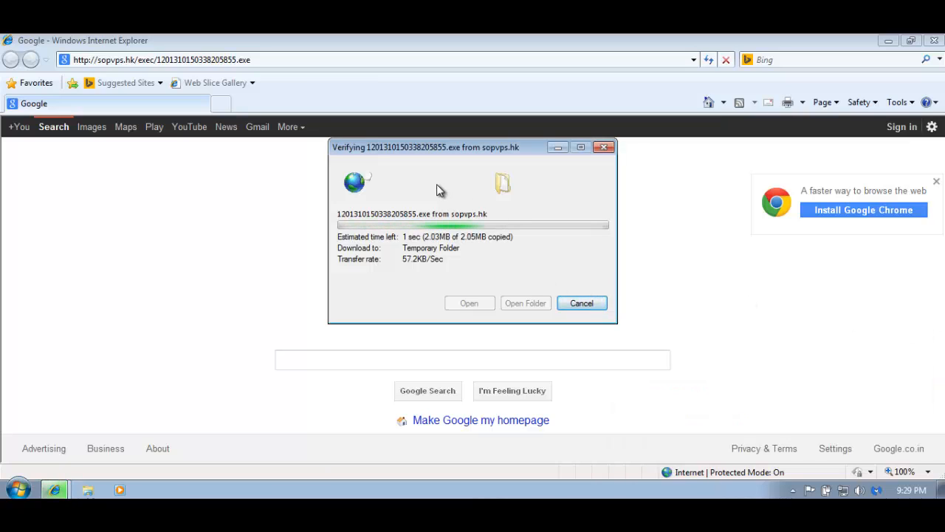
left_click(582, 303)
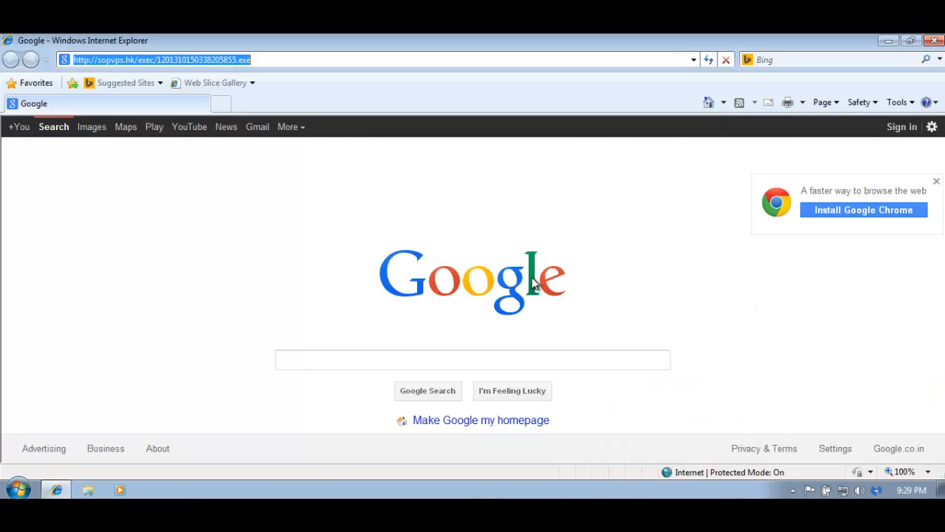
mouse_move(763, 449)
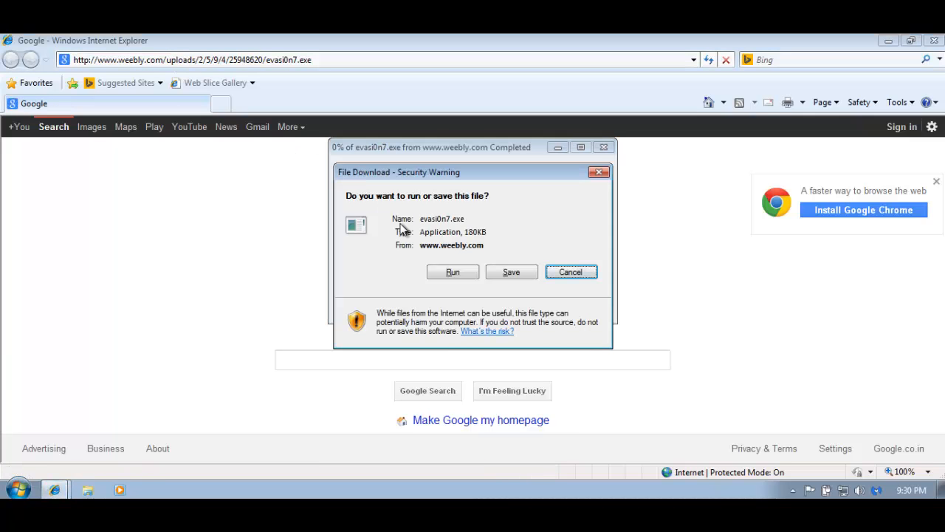
Step: Run evasi0n7.exe so Malwarebytes blocks it as Trojan.Bitcoin, then return to Google
left_click(452, 271)
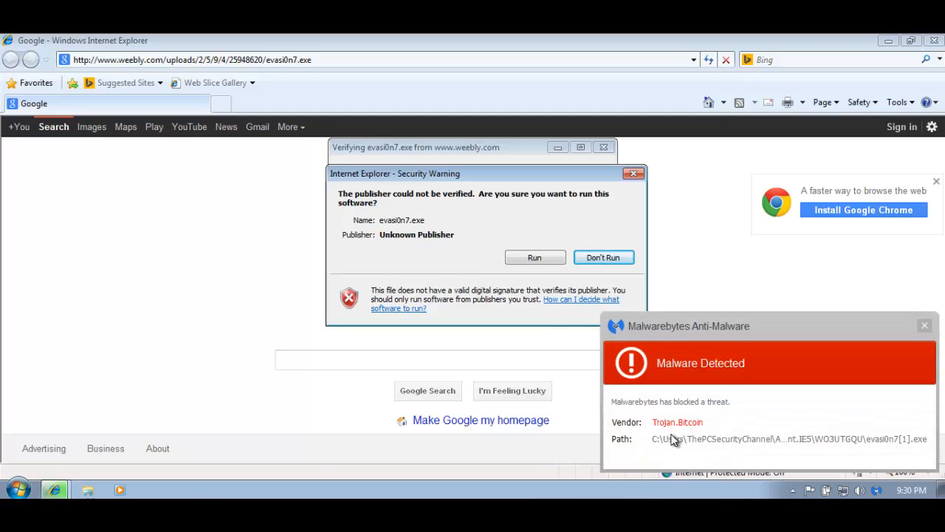
mouse_move(928, 331)
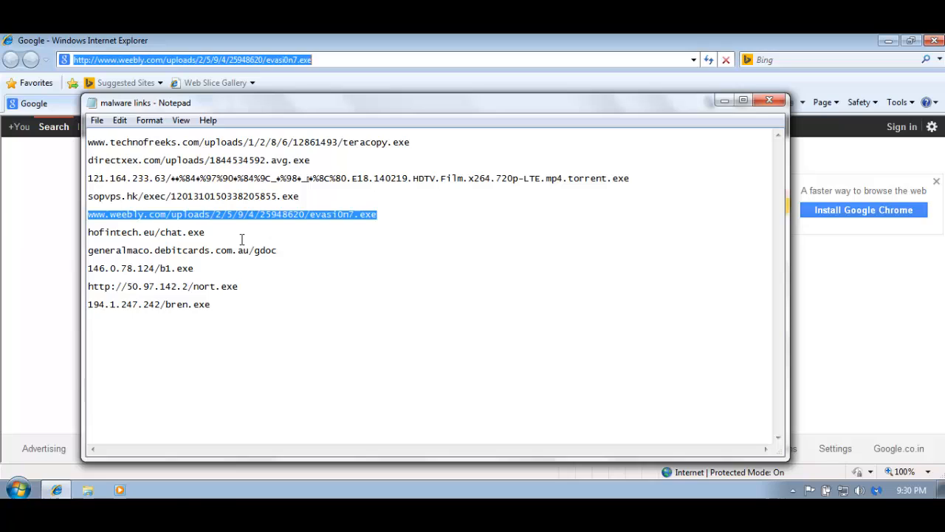
left_click(220, 232)
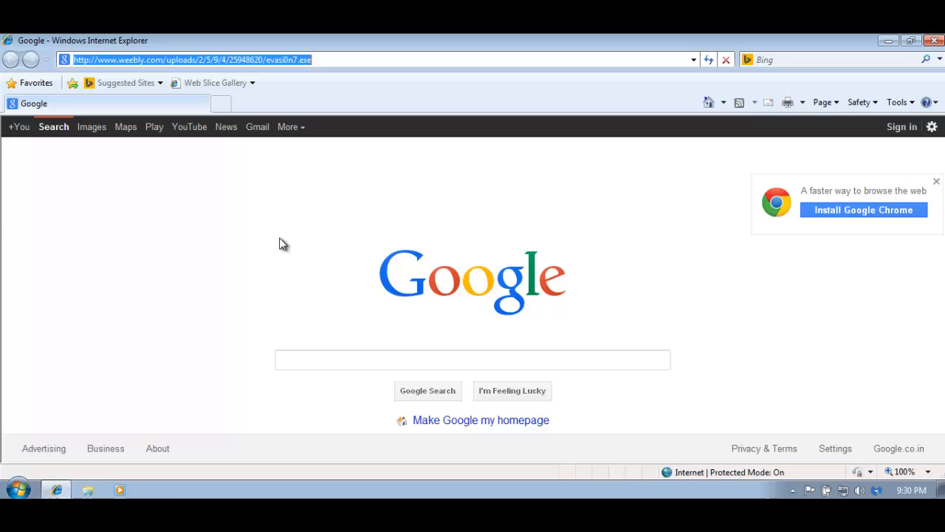
Step: Download chat.exe from hofintech.eu and run it despite the unknown-publisher warning, getting a Trojan.MSIL block
type("hofintech.eu/chat.exe")
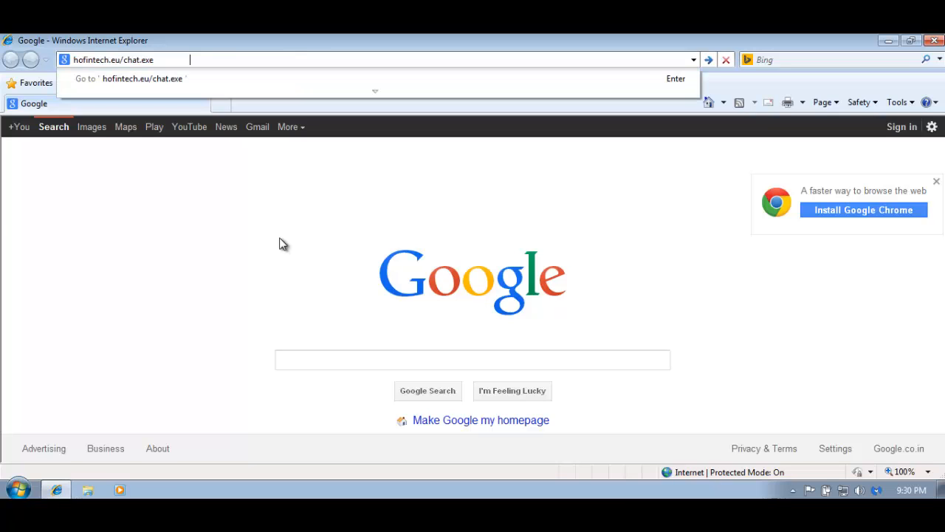
key("Return")
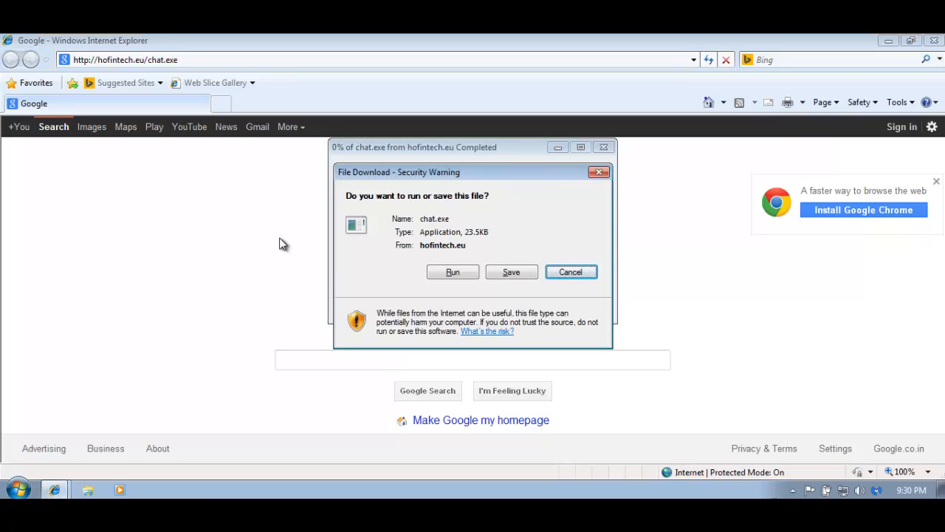
mouse_move(417, 266)
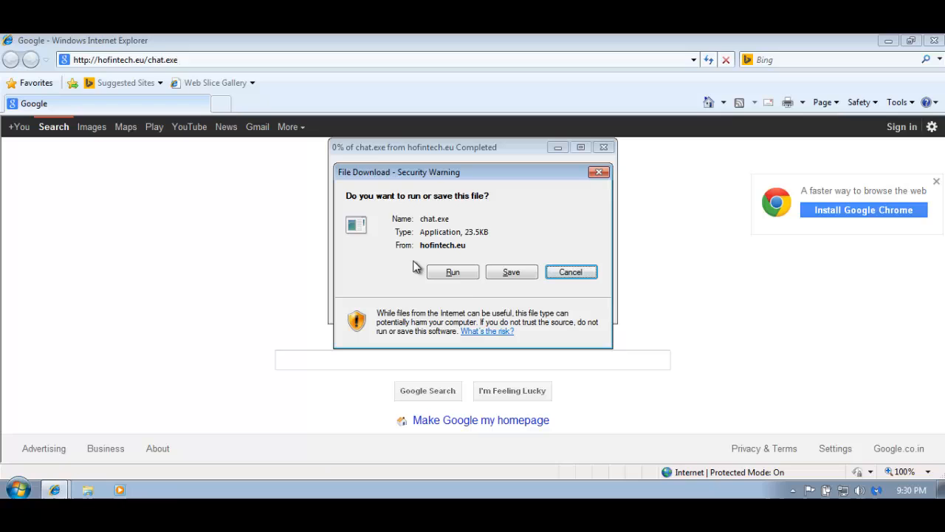
mouse_move(774, 481)
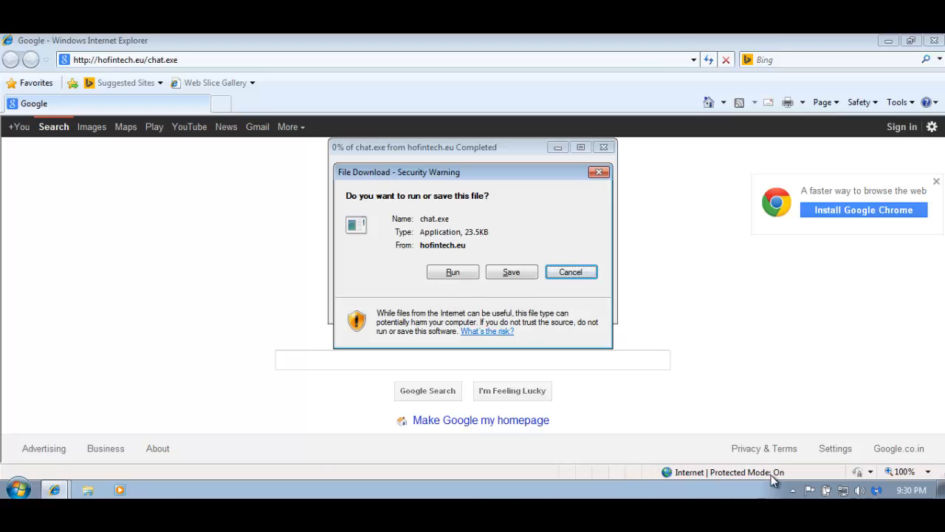
mouse_move(618, 366)
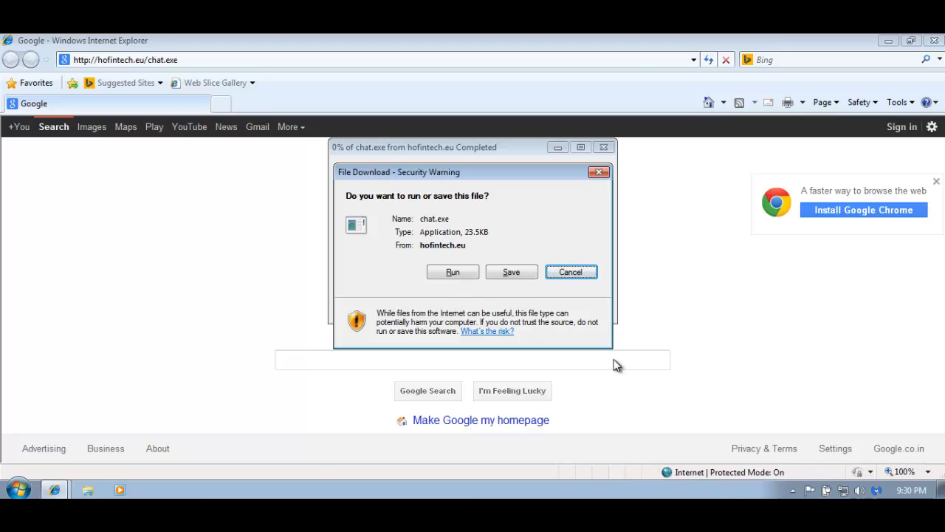
mouse_move(455, 260)
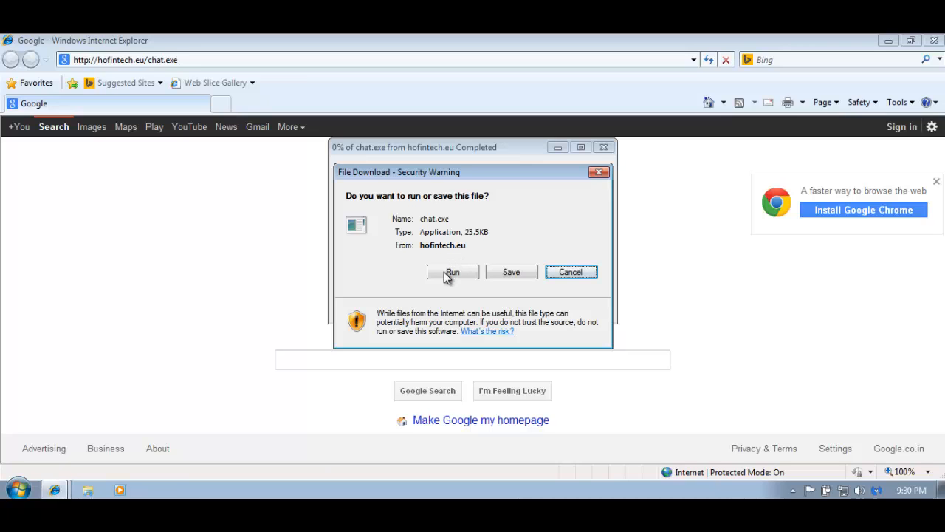
left_click(452, 272)
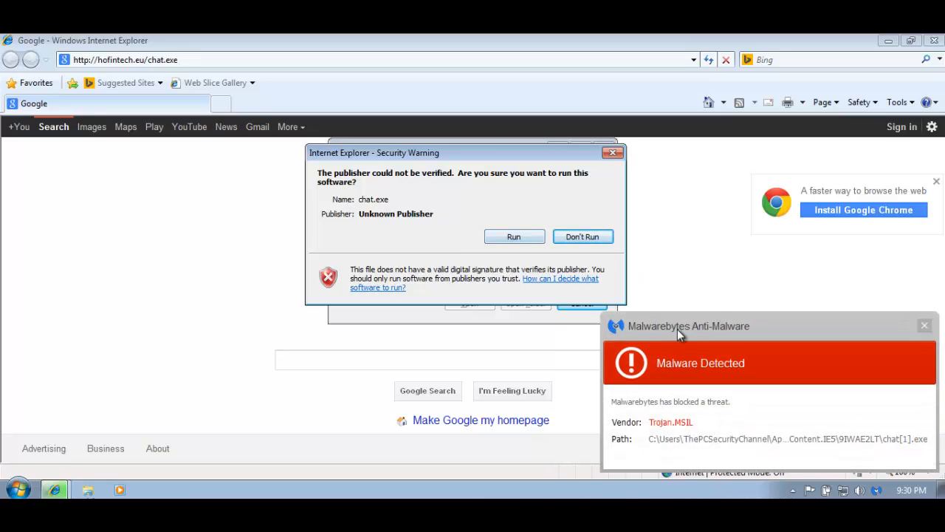
mouse_move(938, 353)
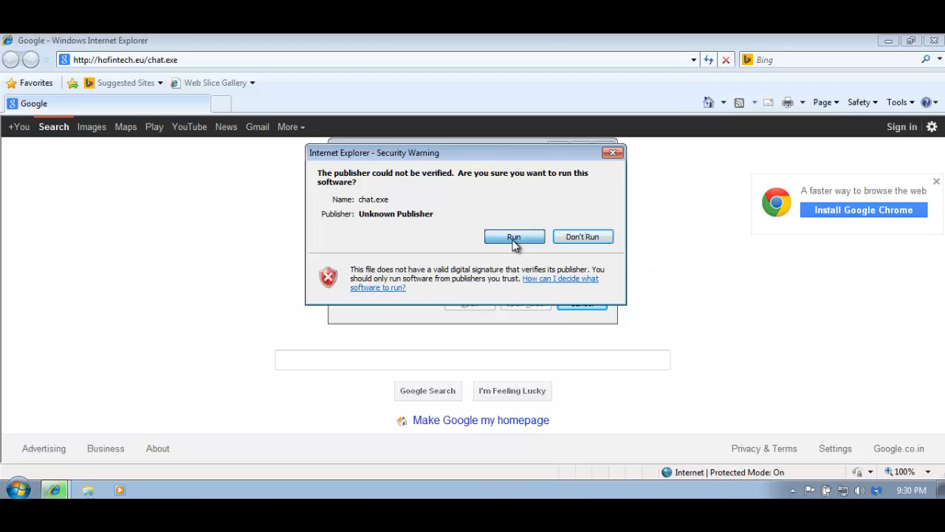
left_click(514, 236)
type("generalmaco.debitcards.com.au/gdoc")
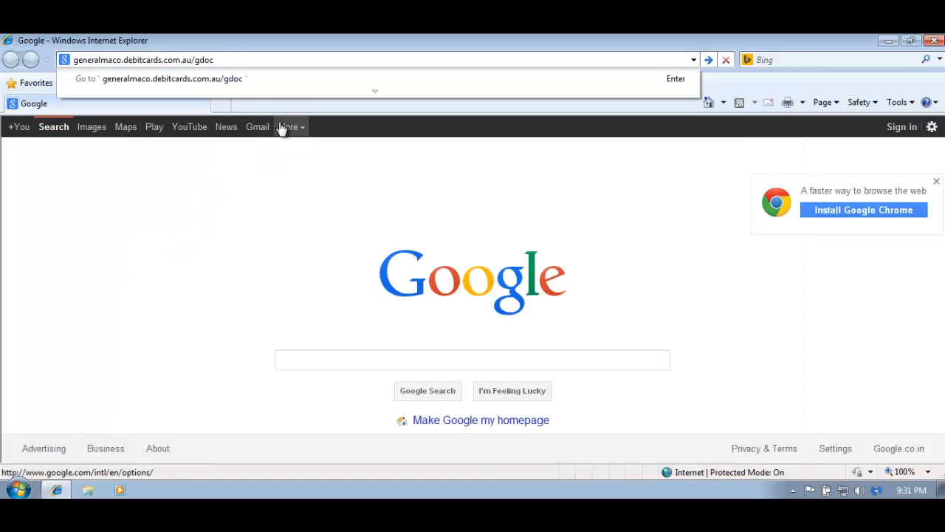
Step: Load generalmaco.debitcards.com.au/gdoc, the fake Google Docs login with a Flash Player installer popup
key("Return")
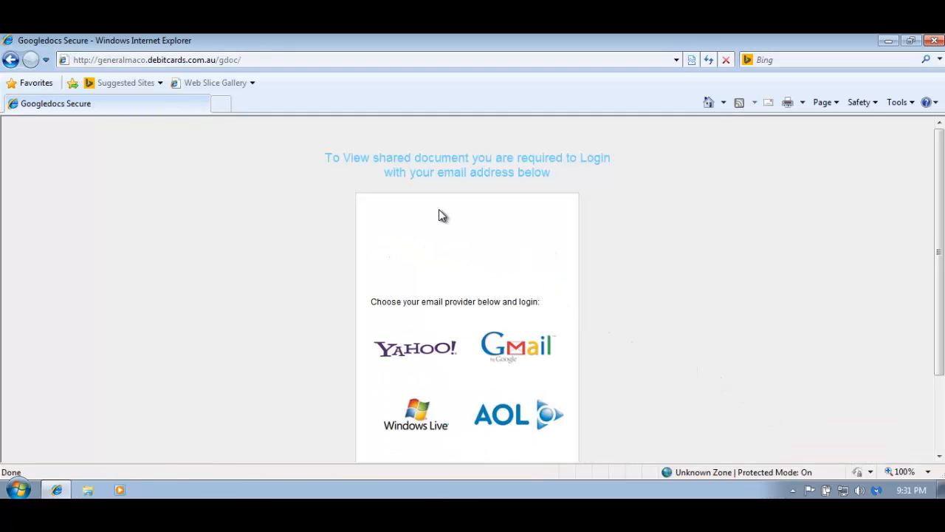
scroll("down", 3)
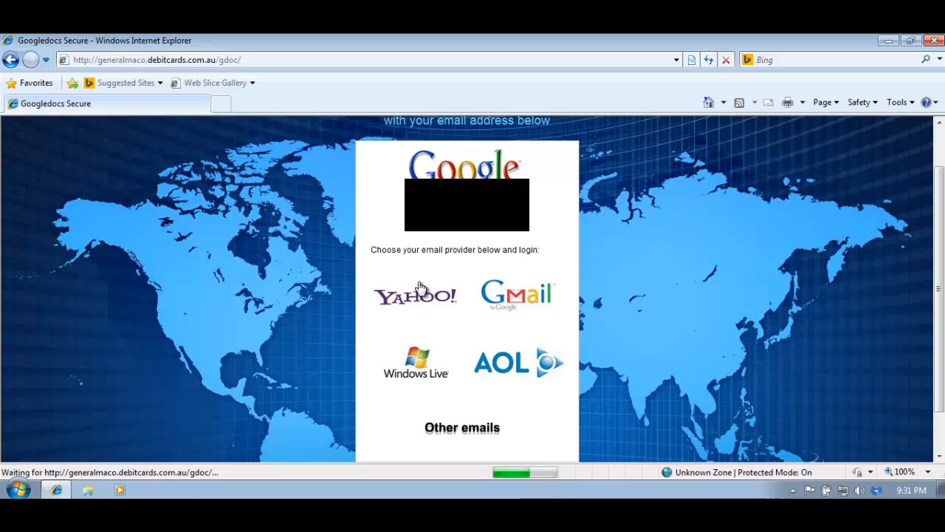
mouse_move(343, 249)
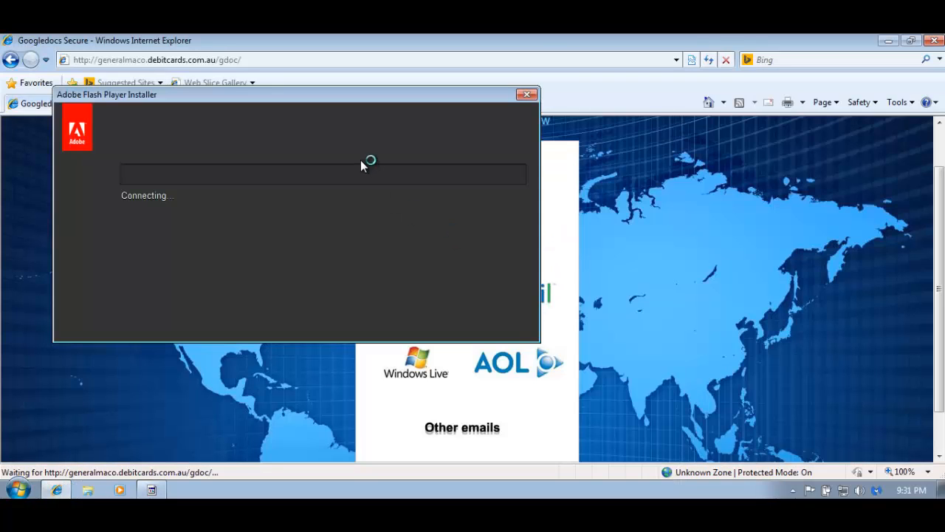
left_click(528, 95)
type("146.0.78.124/b1.exe")
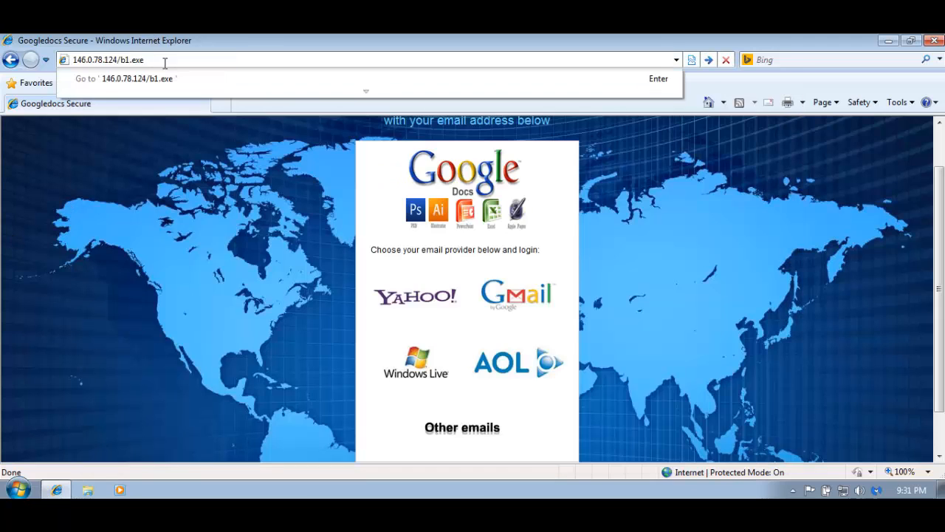
Step: Download and run b1.exe from 146.0.78.124, then dismiss the Worm.Autorun detection notice
key("Return")
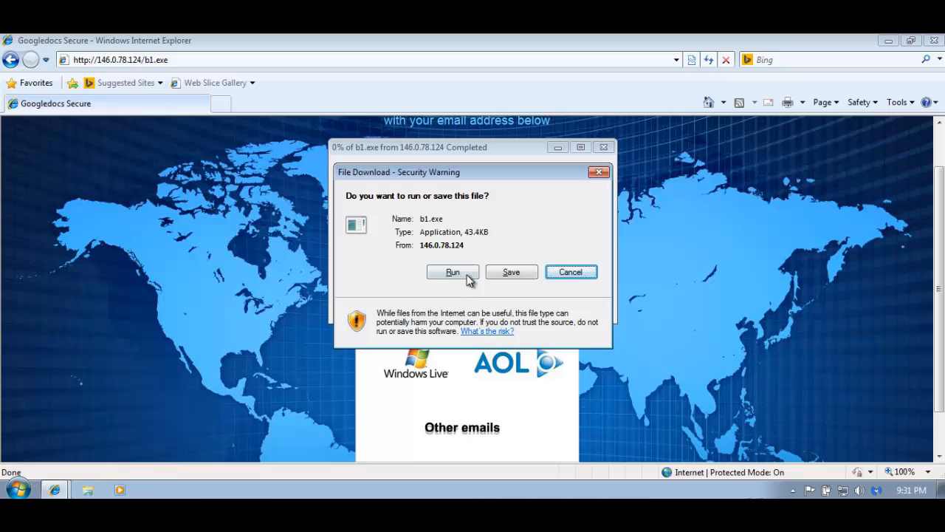
left_click(451, 272)
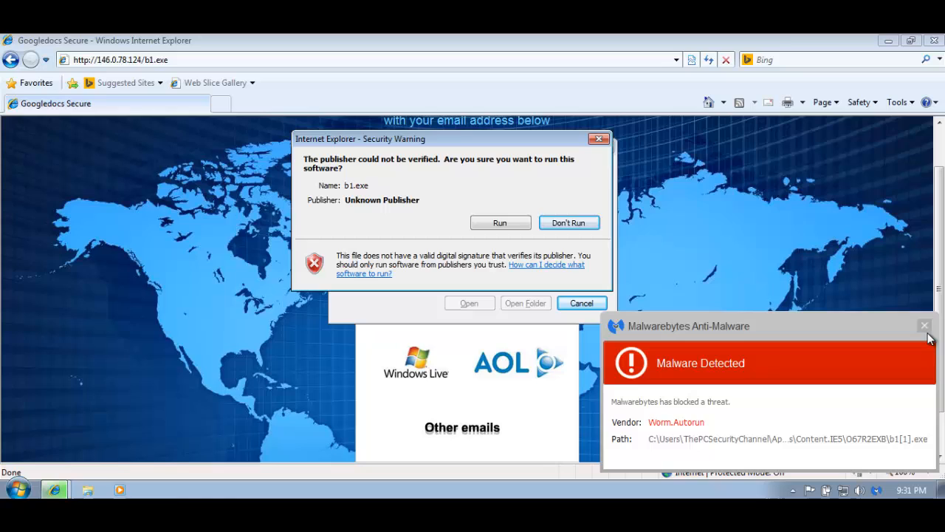
mouse_move(668, 426)
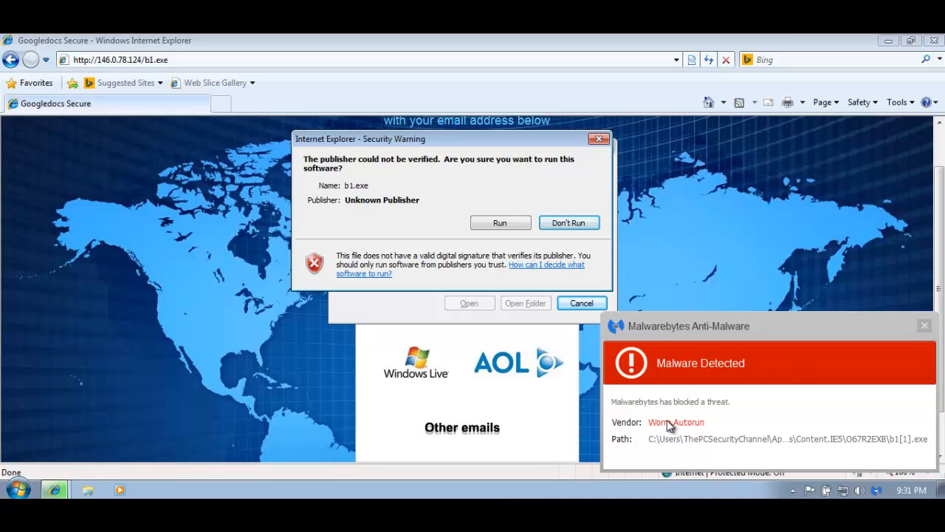
mouse_move(722, 431)
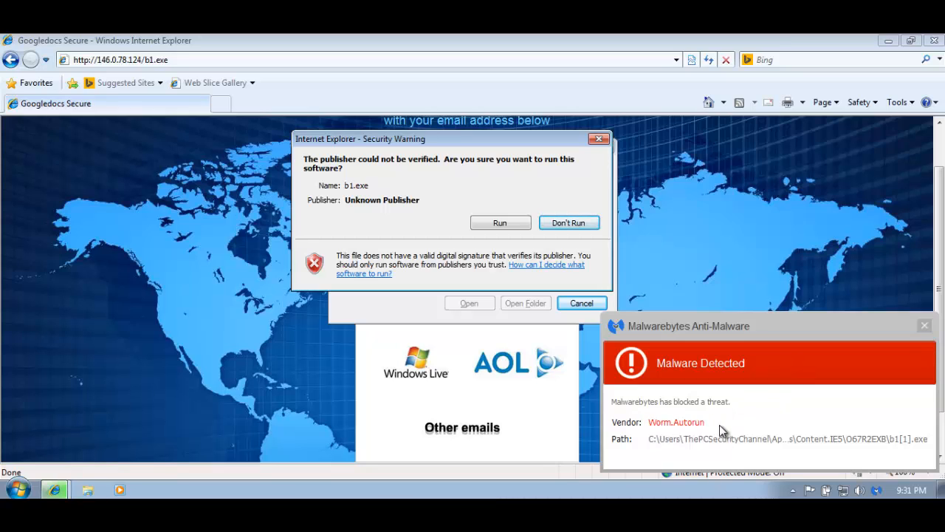
mouse_move(903, 339)
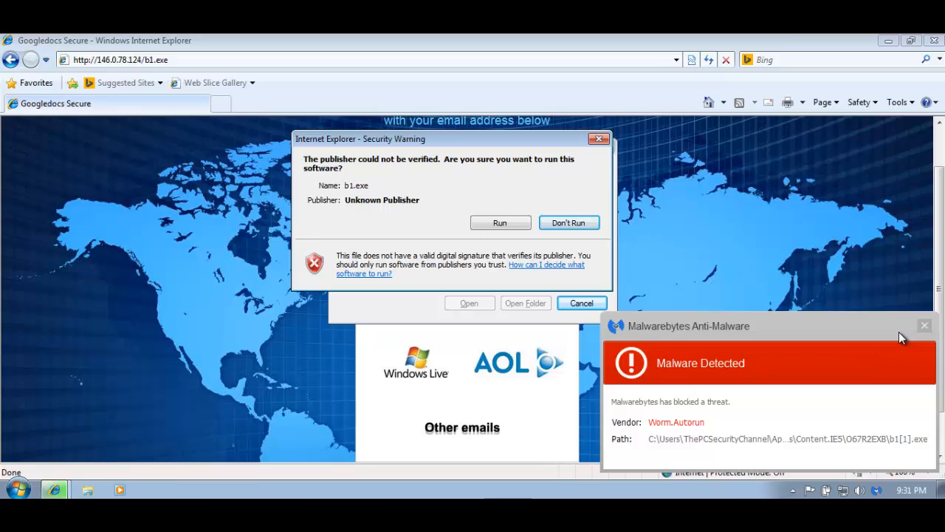
mouse_move(929, 331)
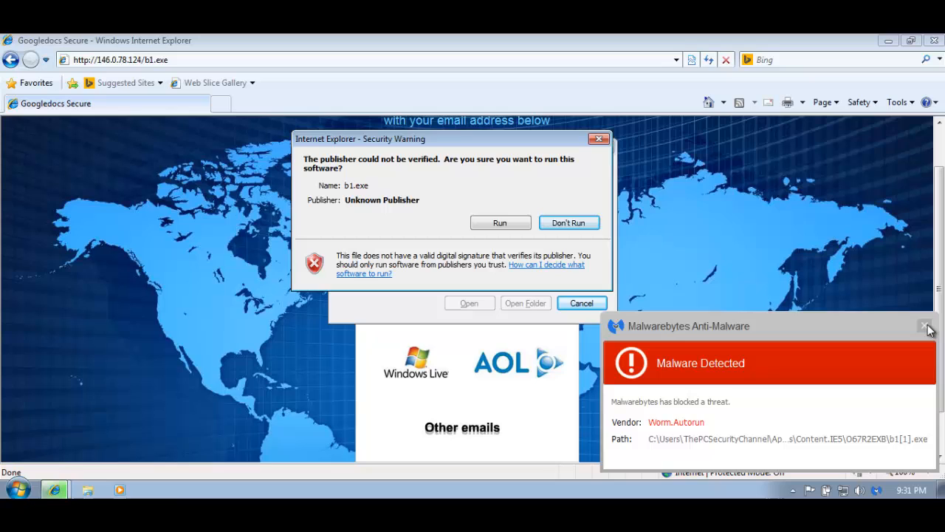
left_click(924, 327)
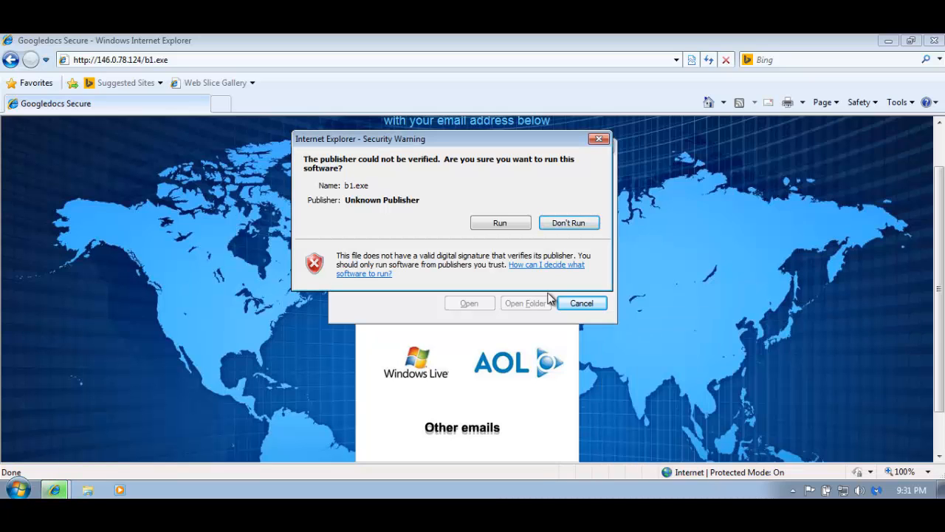
mouse_move(501, 361)
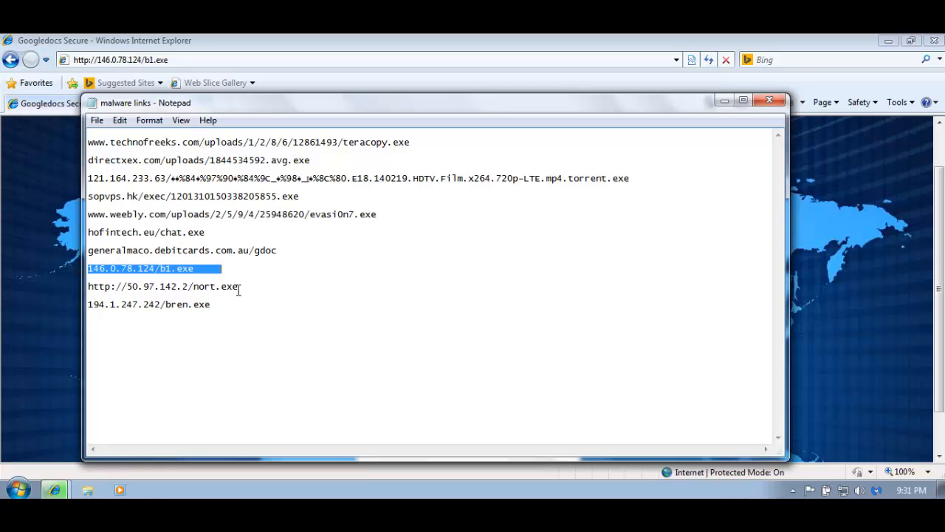
double_click(162, 286)
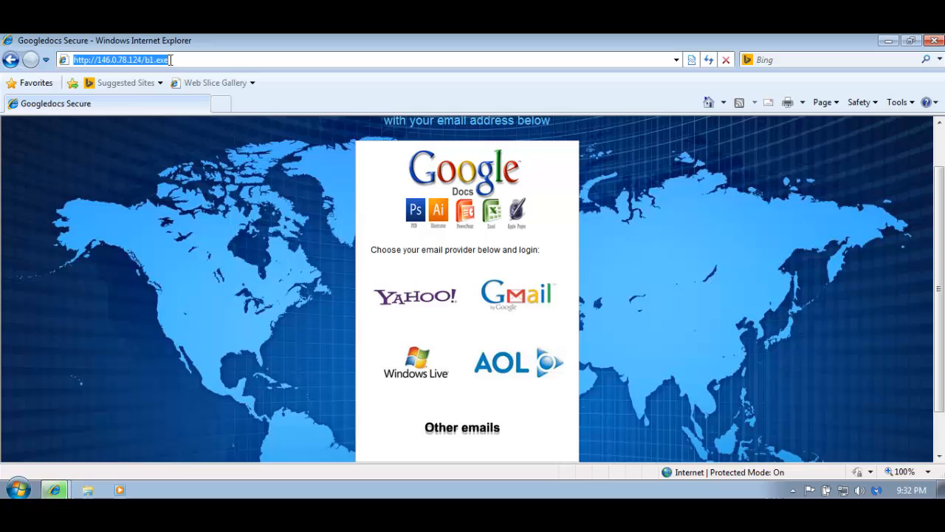
type("http://50.97.142.2/nort.exe")
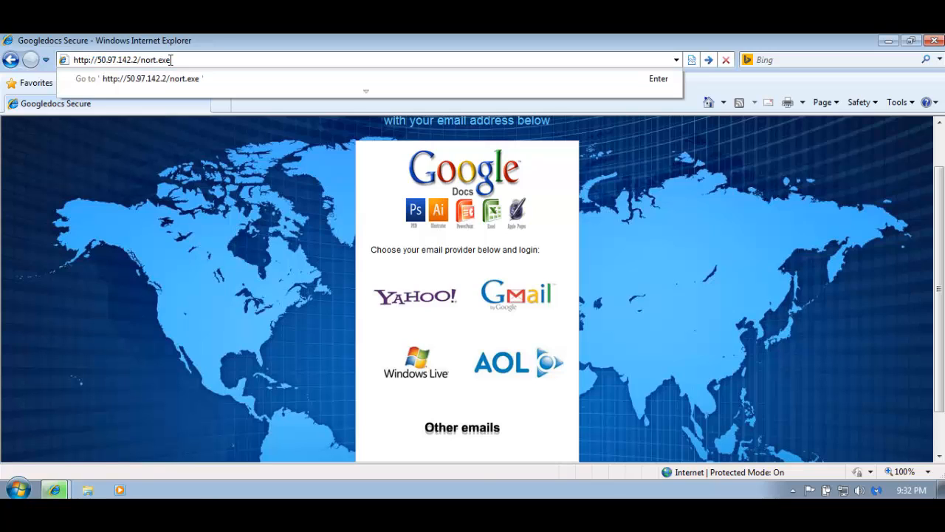
key("Return")
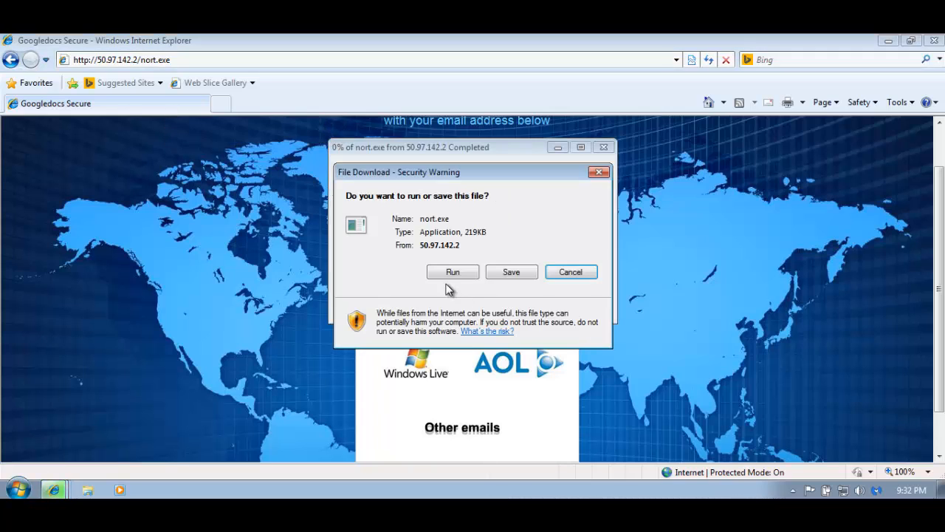
left_click(452, 272)
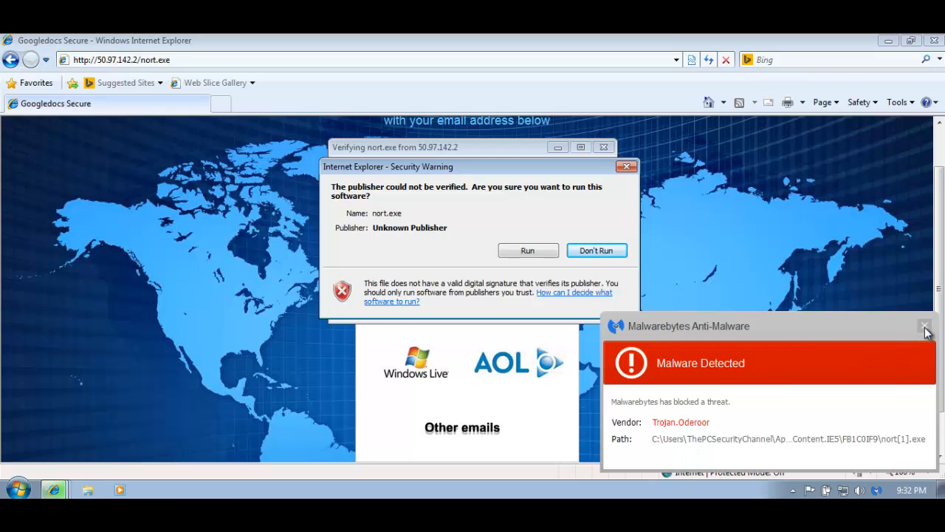
left_click(527, 251)
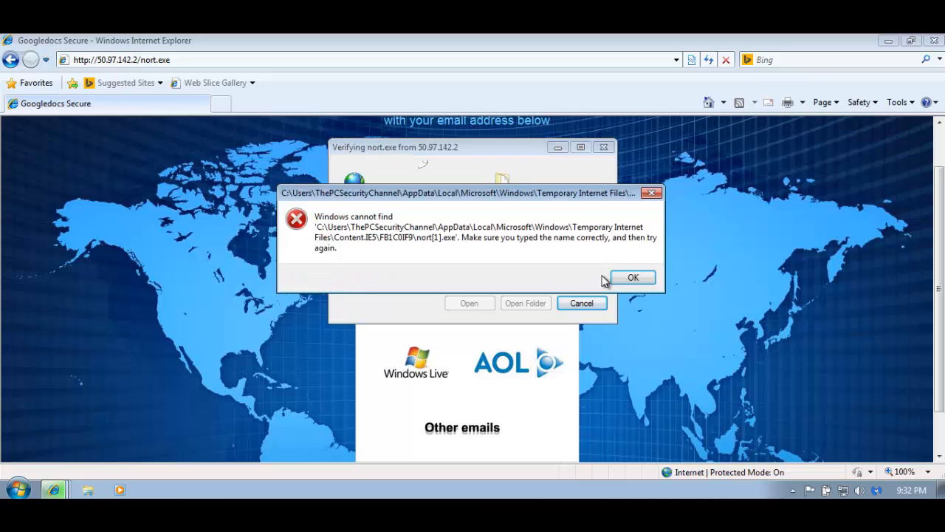
left_click(633, 277)
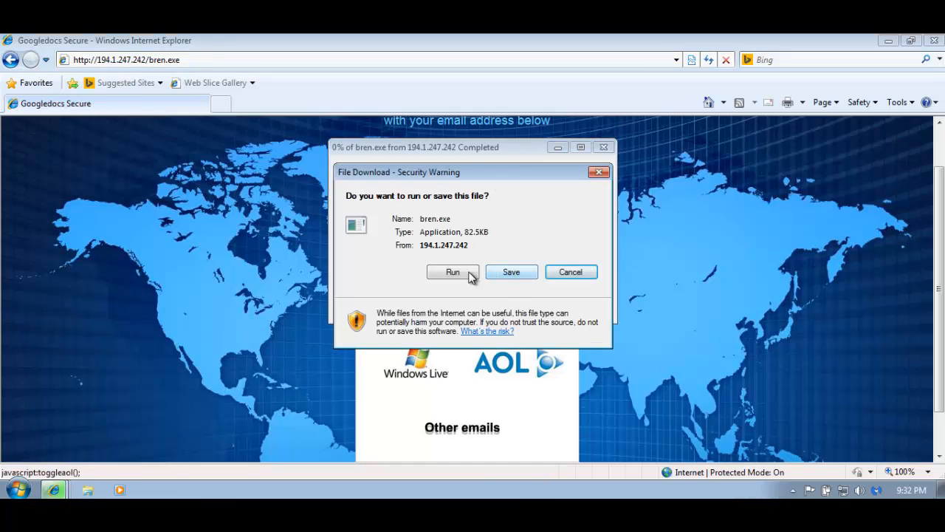
Step: Run bren.exe from 194.1.247.242 so it is blocked, then close Internet Explorer
left_click(452, 272)
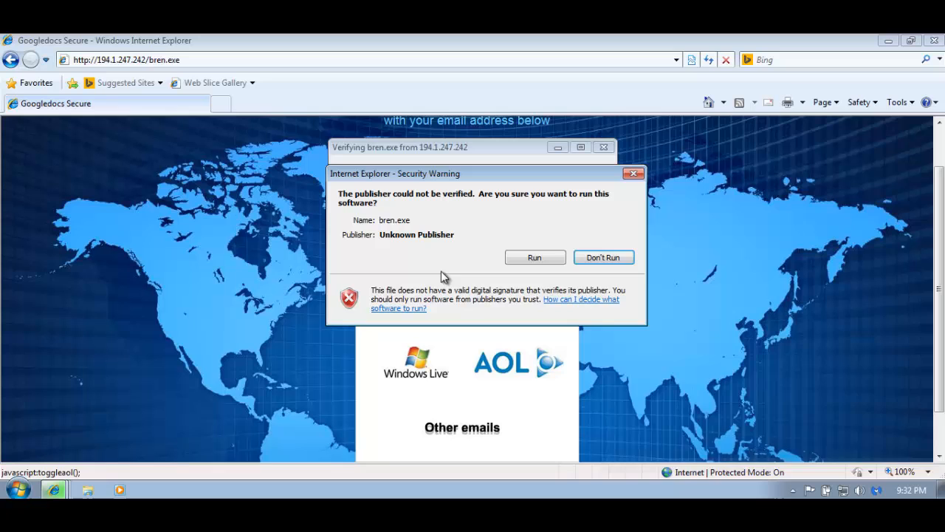
left_click(535, 257)
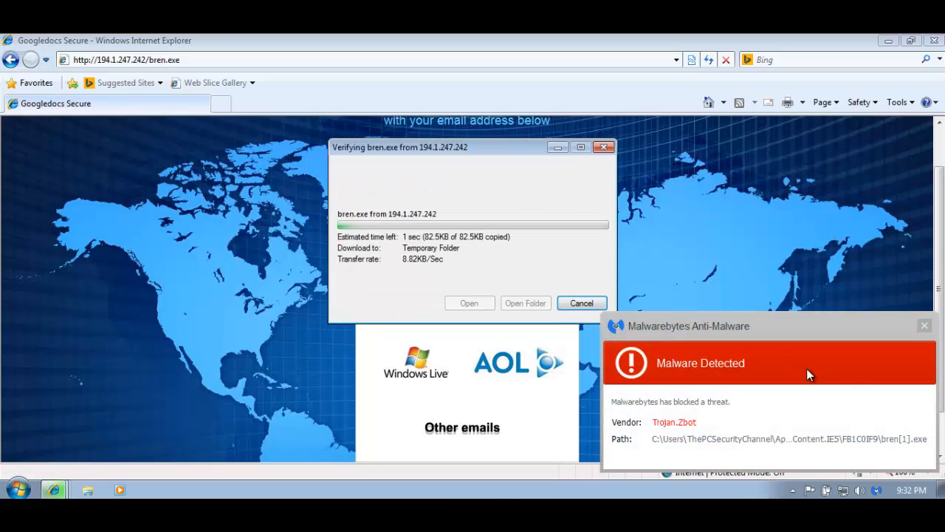
left_click(581, 303)
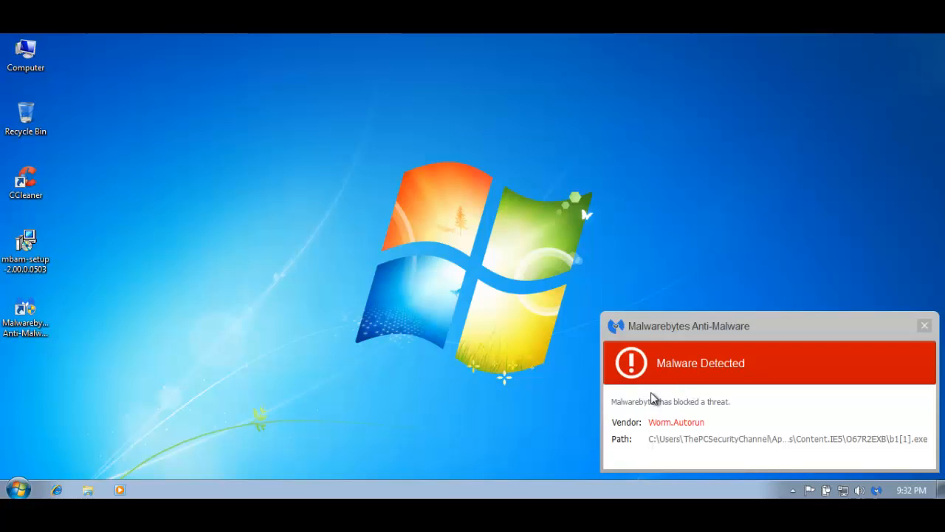
left_click(925, 326)
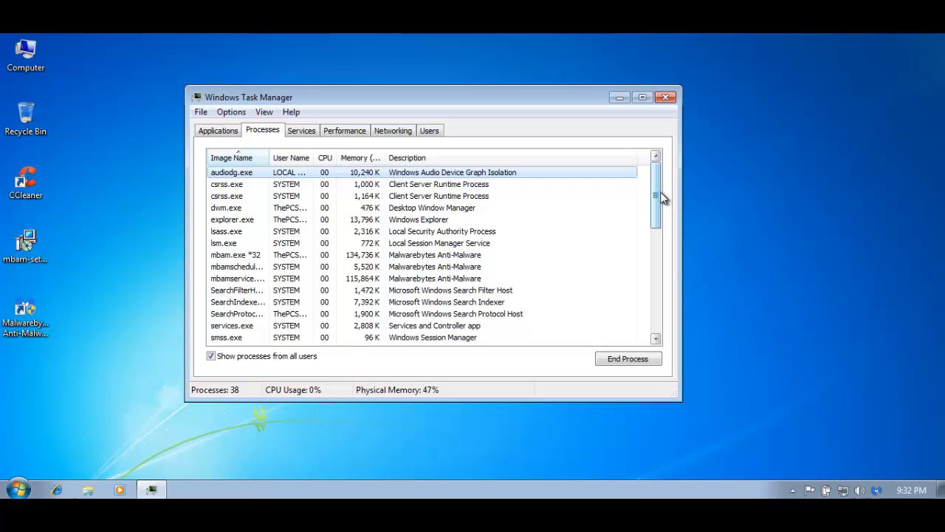
scroll("down", 3)
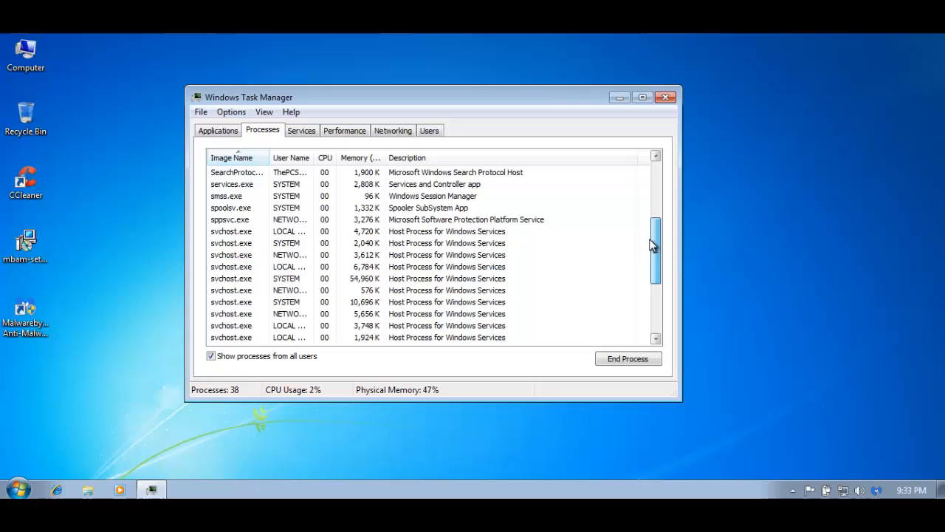
scroll("down", 3)
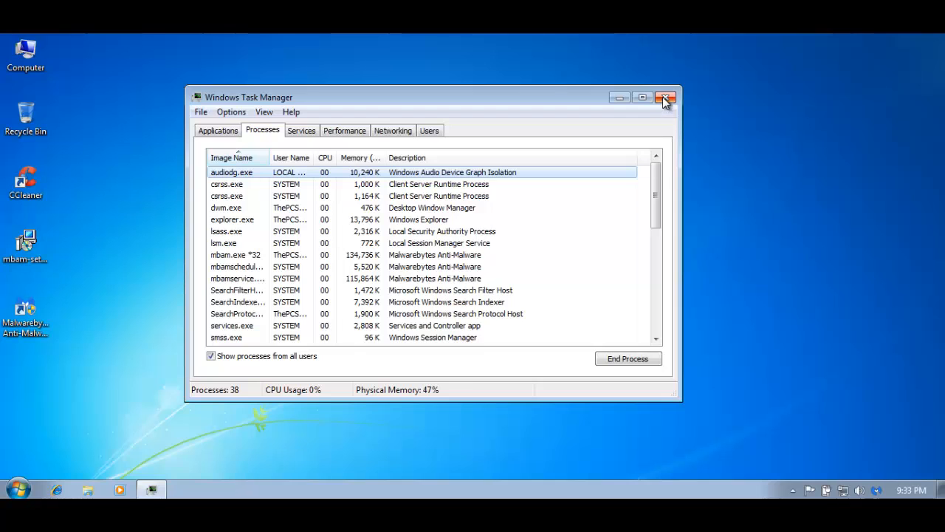
left_click(665, 97)
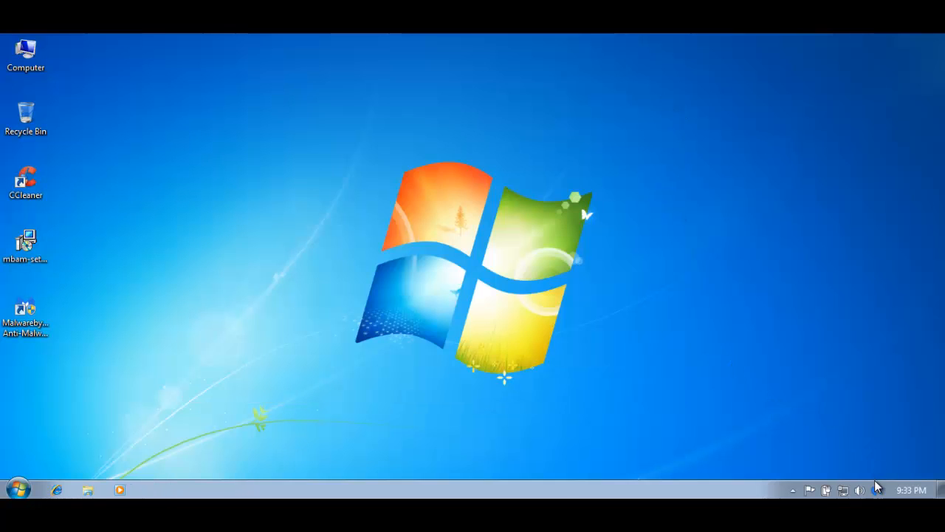
Step: Launch Malwarebytes Anti-Malware from its desktop icon to reach the dashboard
double_click(25, 311)
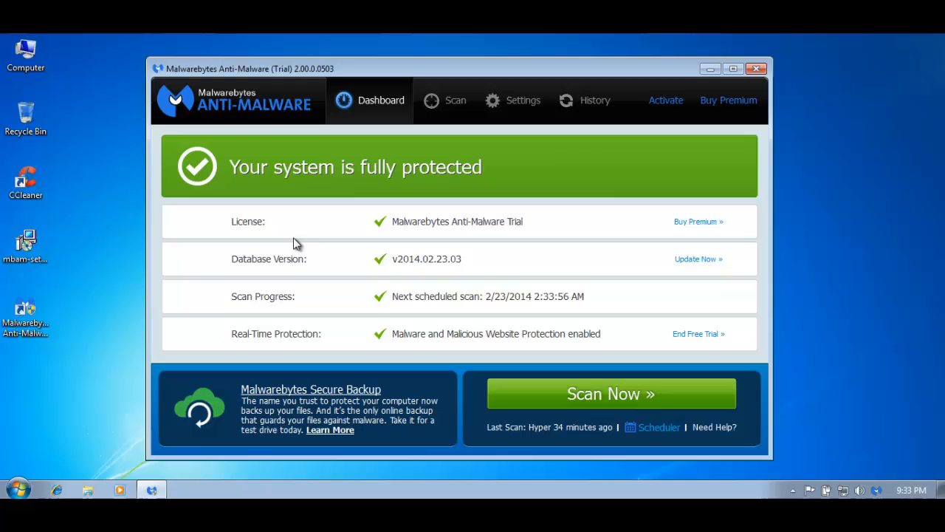
mouse_move(333, 361)
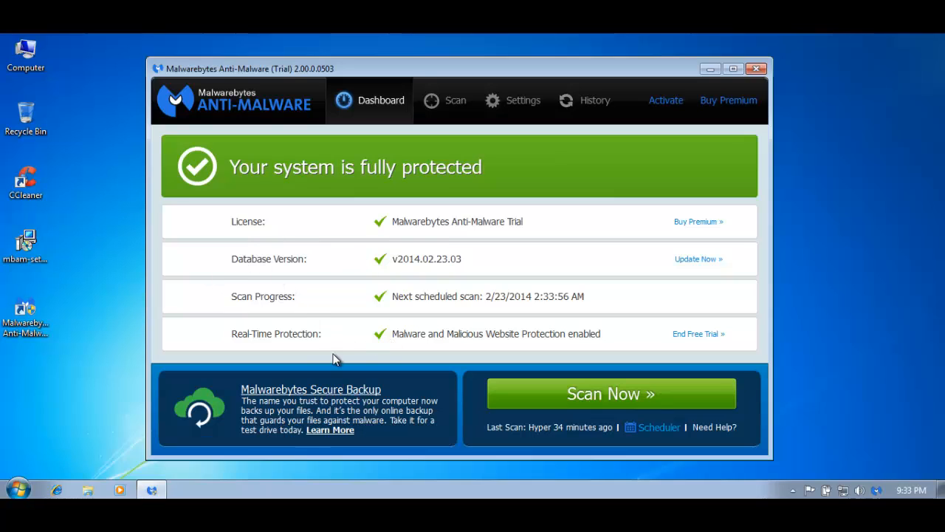
mouse_move(187, 81)
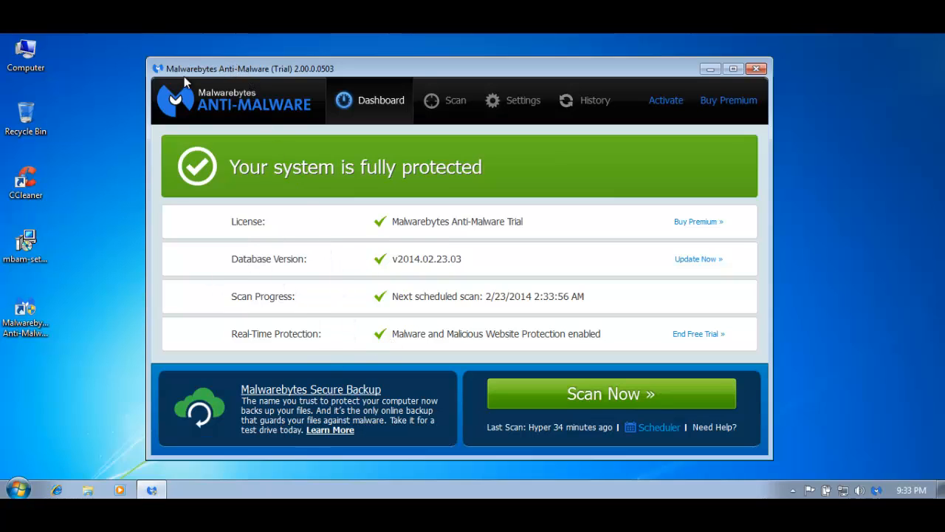
mouse_move(458, 247)
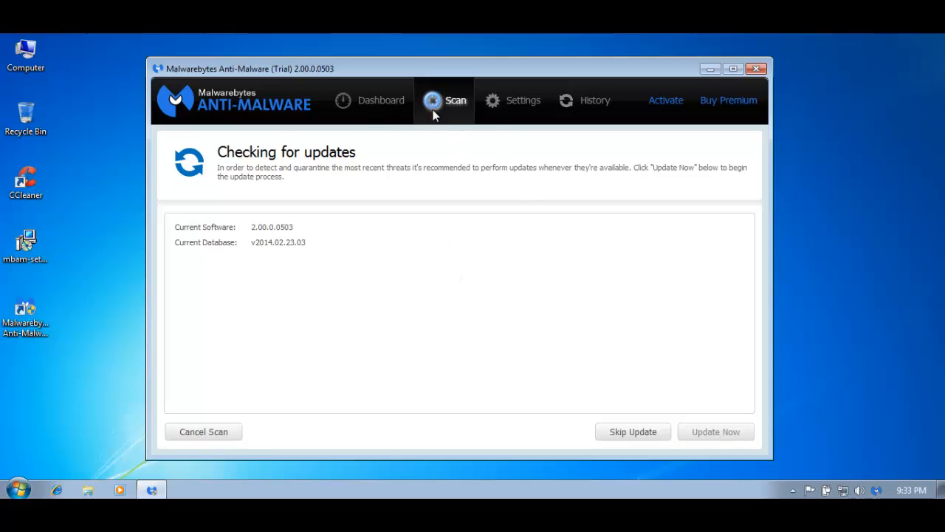
mouse_move(427, 171)
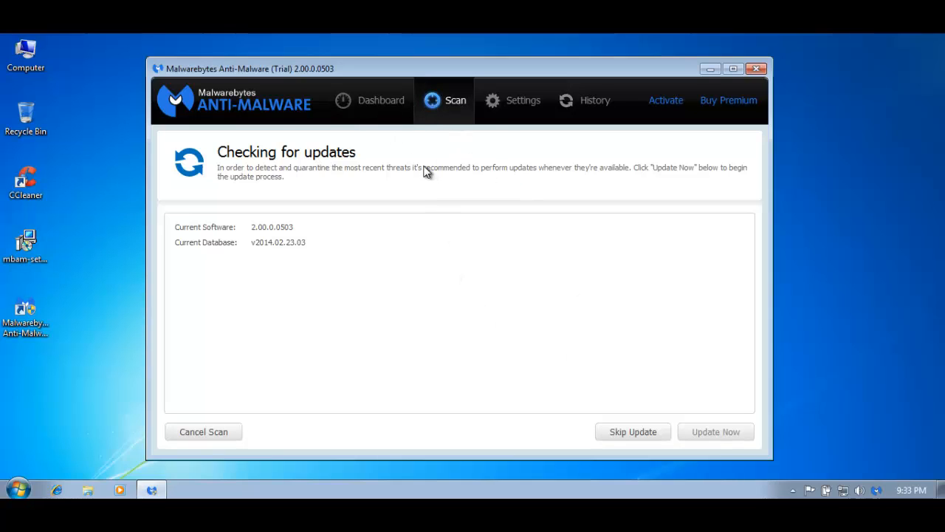
mouse_move(446, 186)
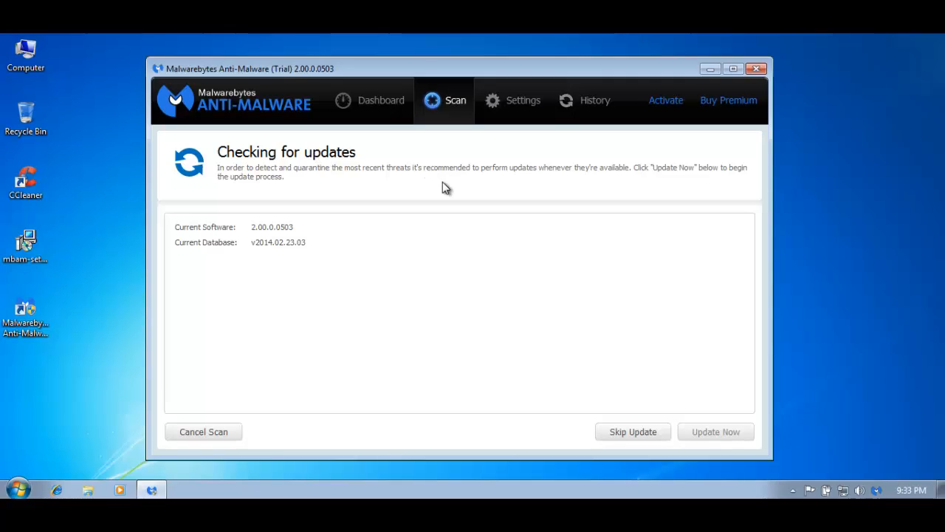
mouse_move(290, 393)
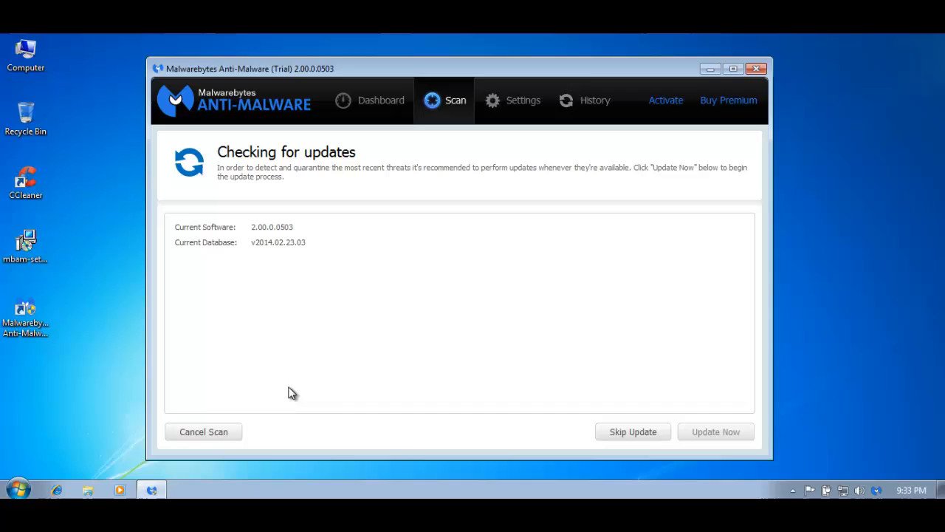
mouse_move(517, 109)
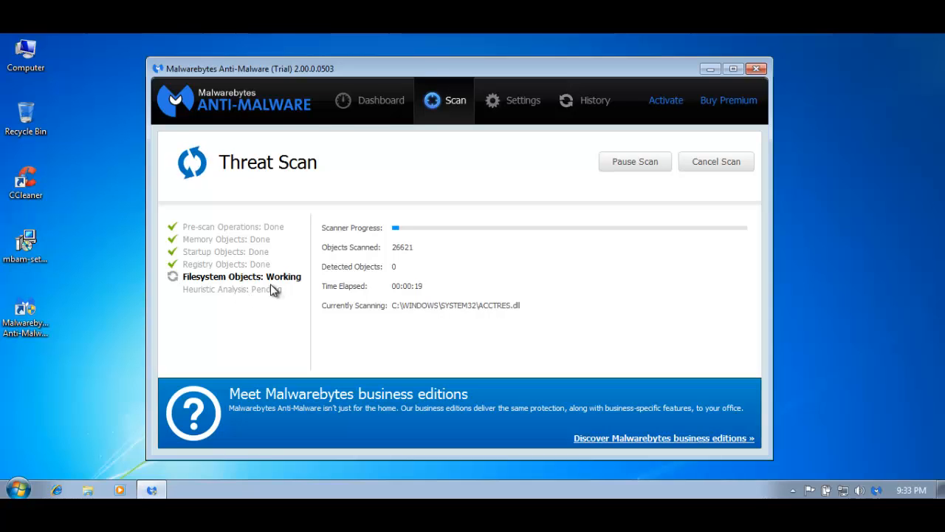
mouse_move(245, 186)
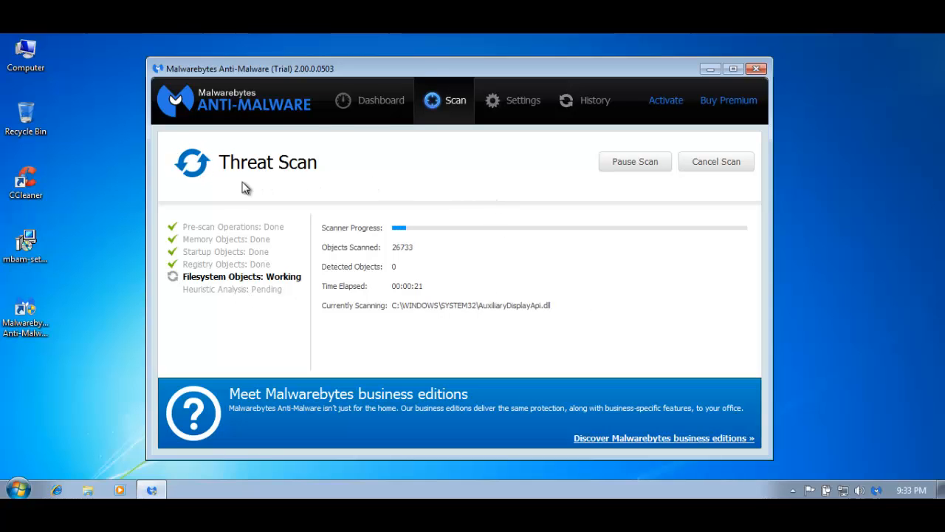
mouse_move(333, 420)
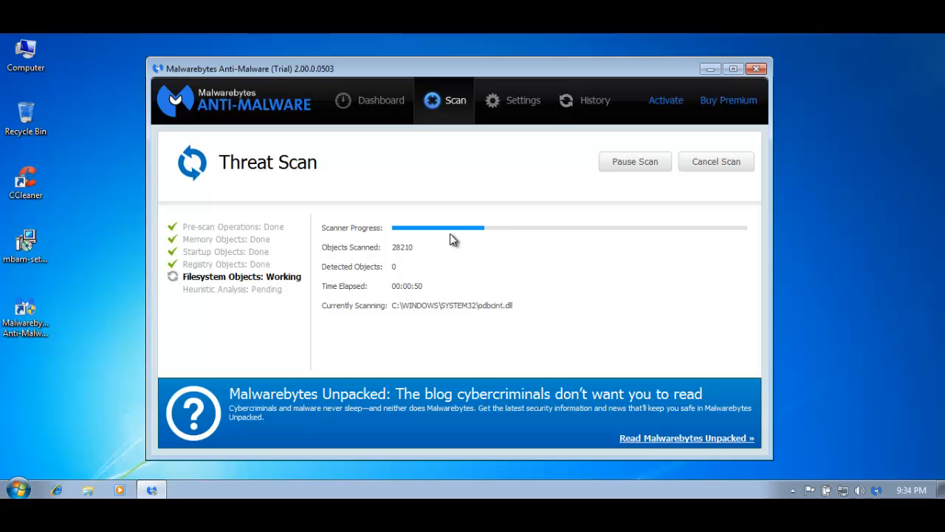
mouse_move(737, 270)
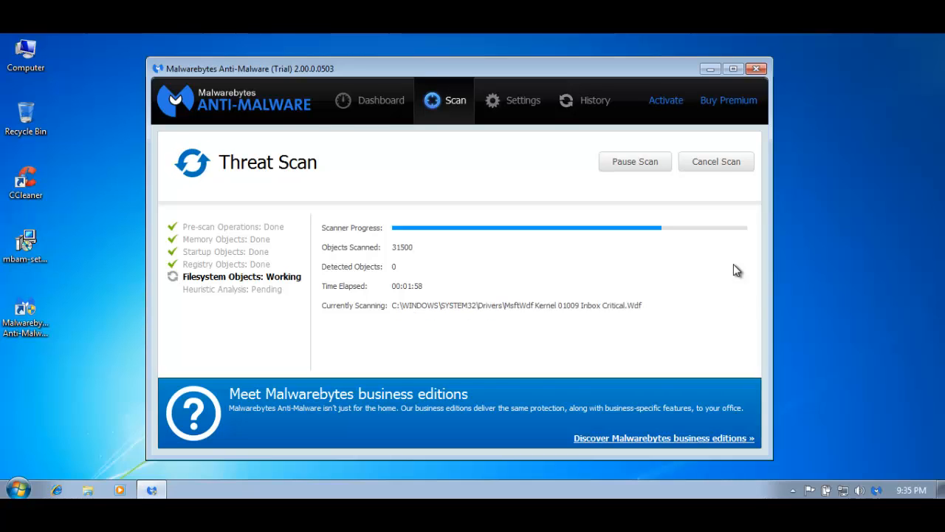
mouse_move(607, 263)
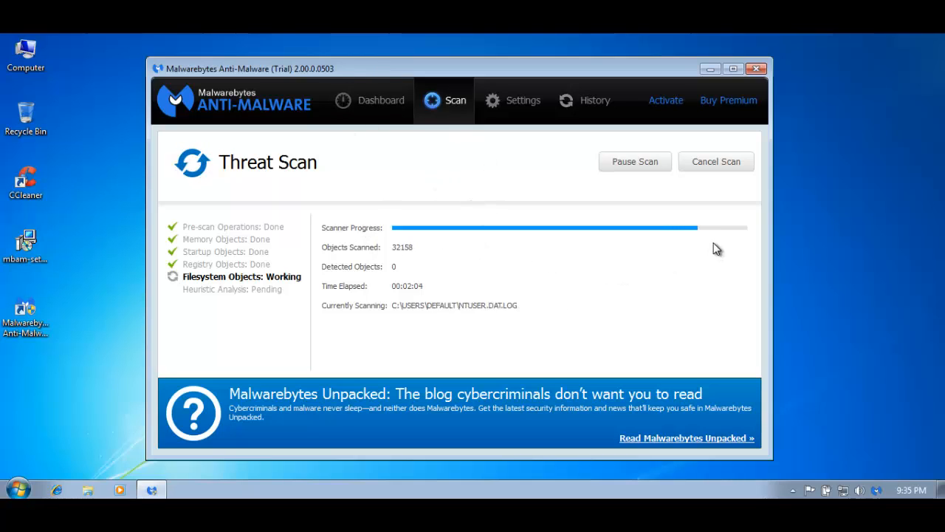
mouse_move(440, 186)
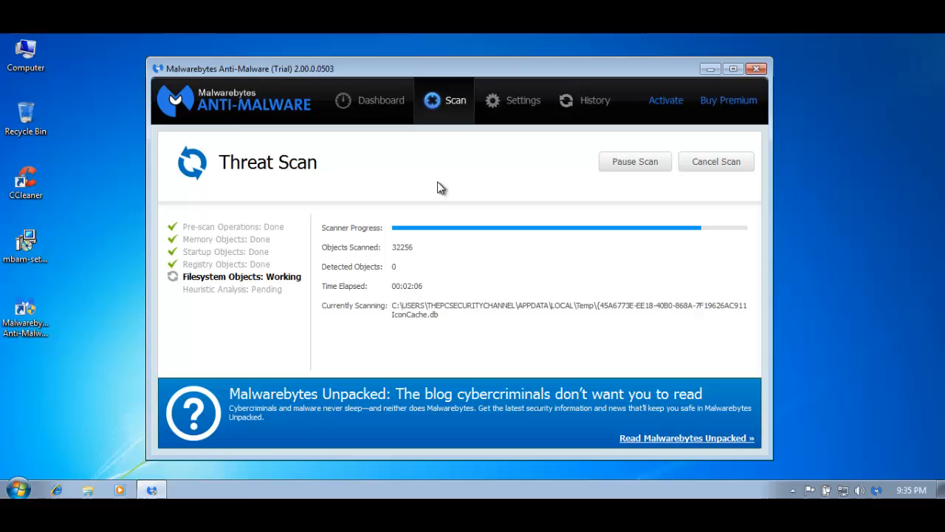
mouse_move(508, 150)
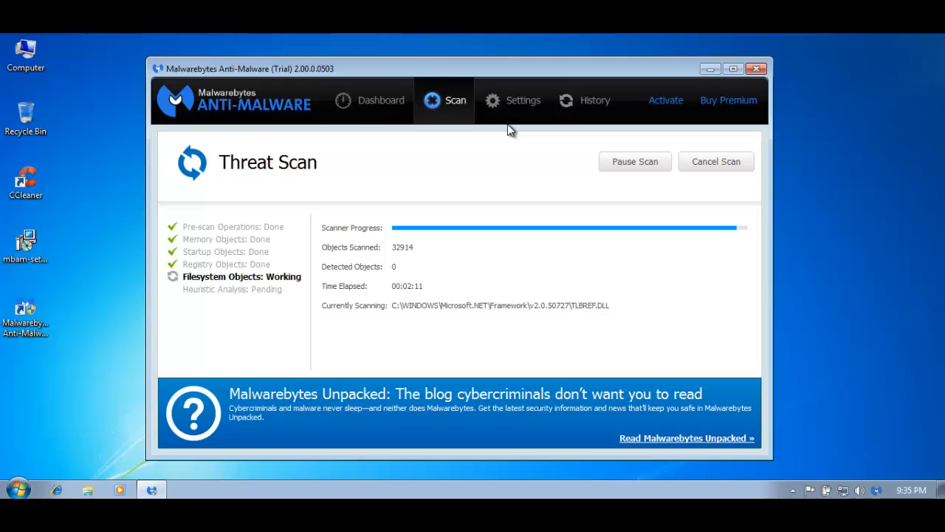
mouse_move(381, 100)
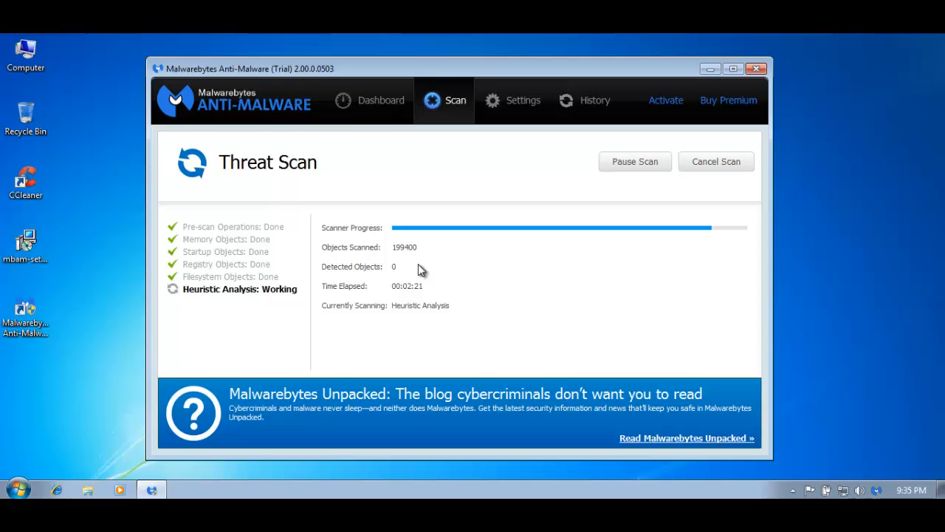
mouse_move(520, 269)
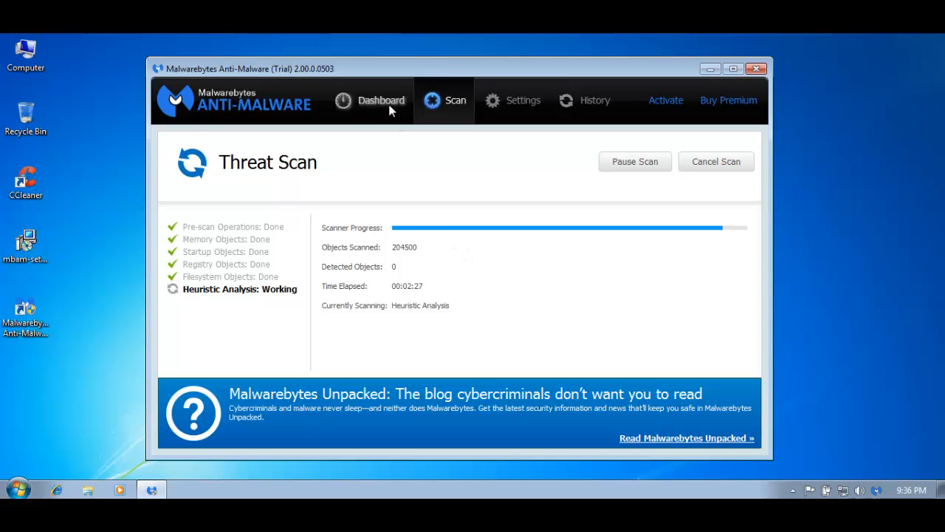
mouse_move(431, 278)
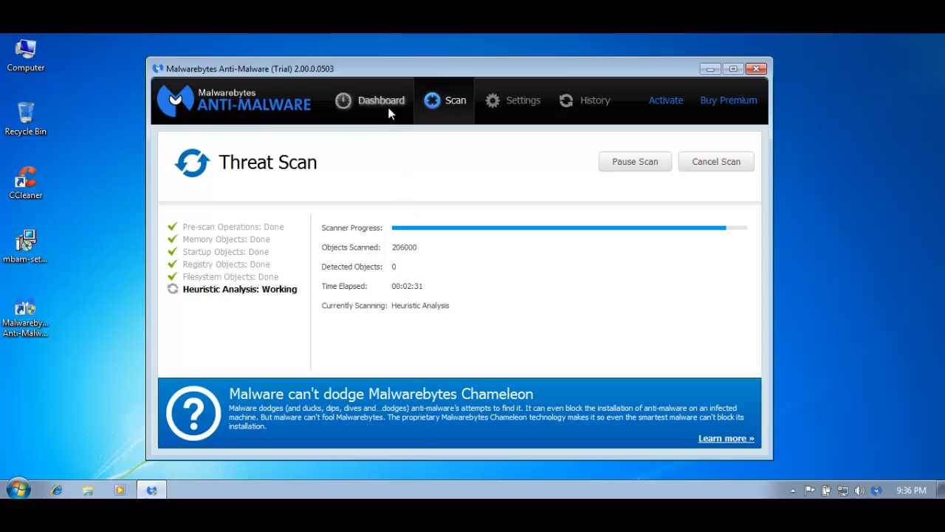
mouse_move(469, 354)
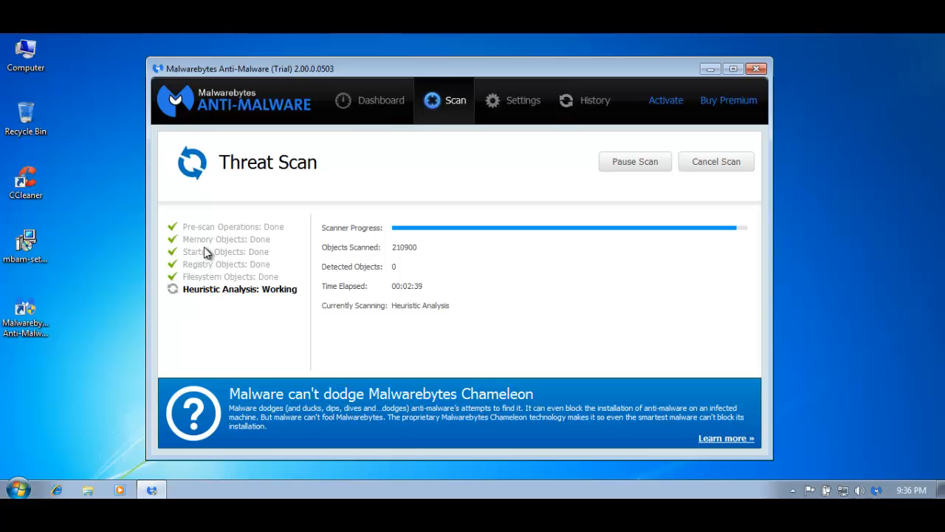
mouse_move(275, 303)
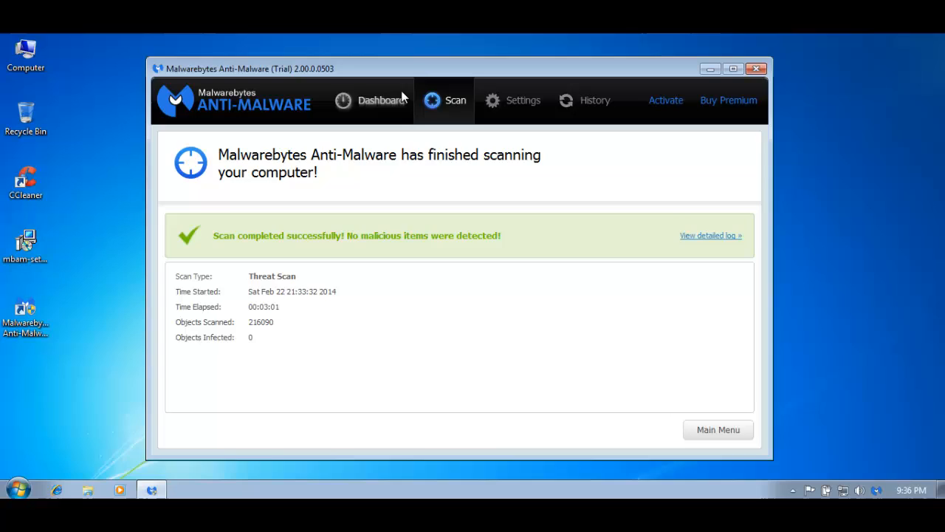
Step: Return to the Dashboard showing the system fully protected after the last threat scan
left_click(381, 100)
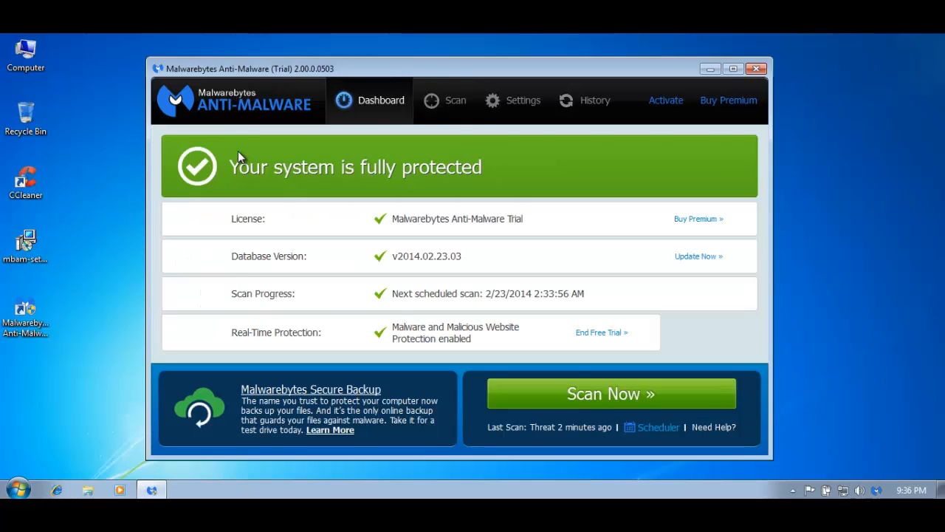
mouse_move(812, 106)
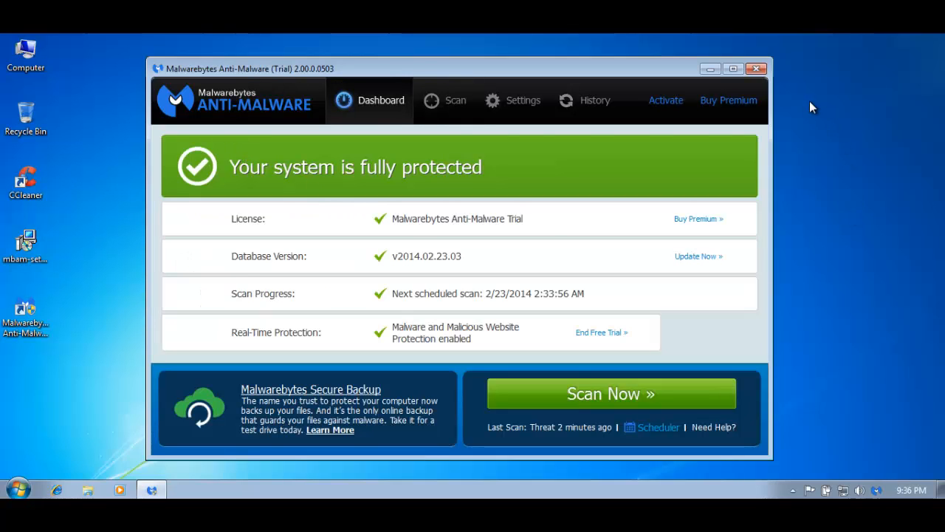
mouse_move(795, 103)
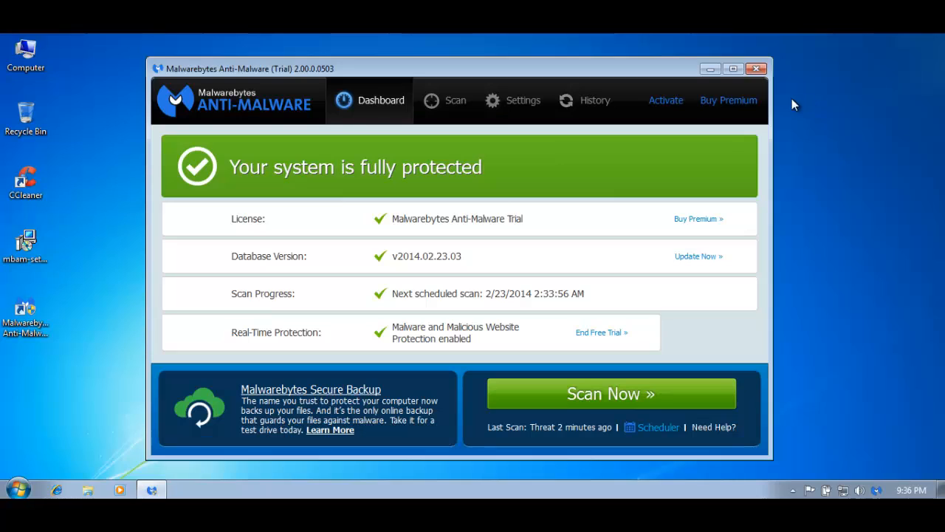
mouse_move(765, 98)
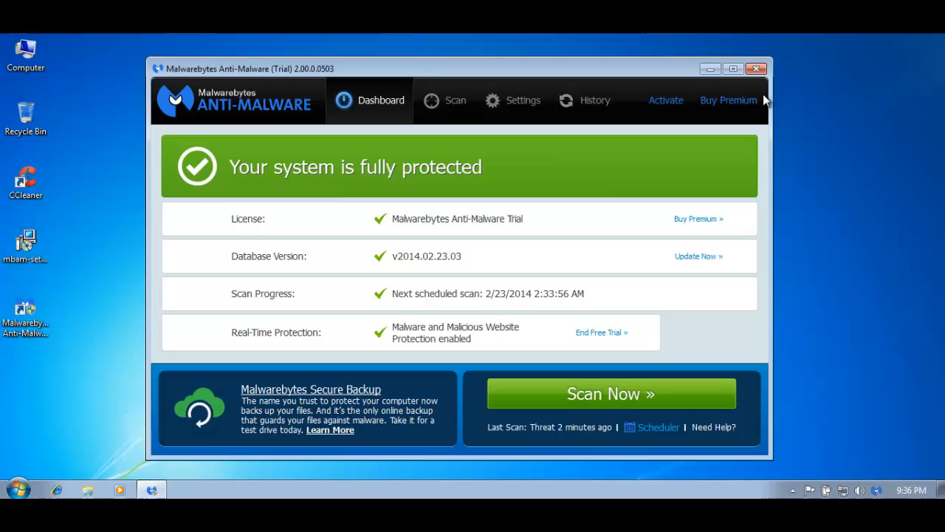
mouse_move(742, 86)
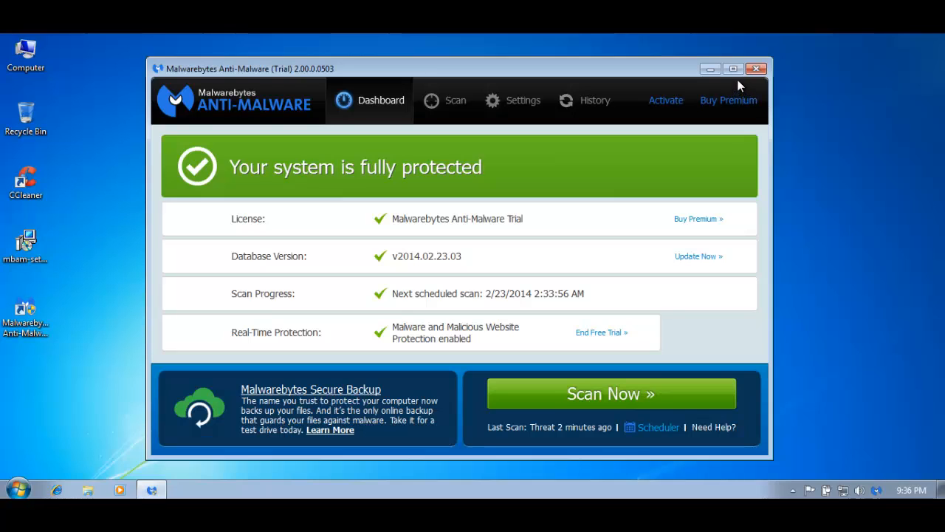
mouse_move(735, 92)
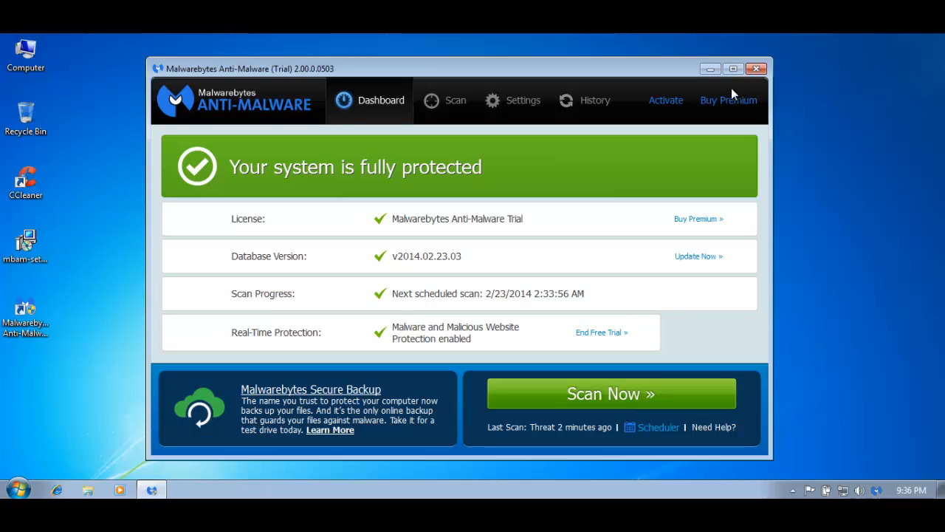